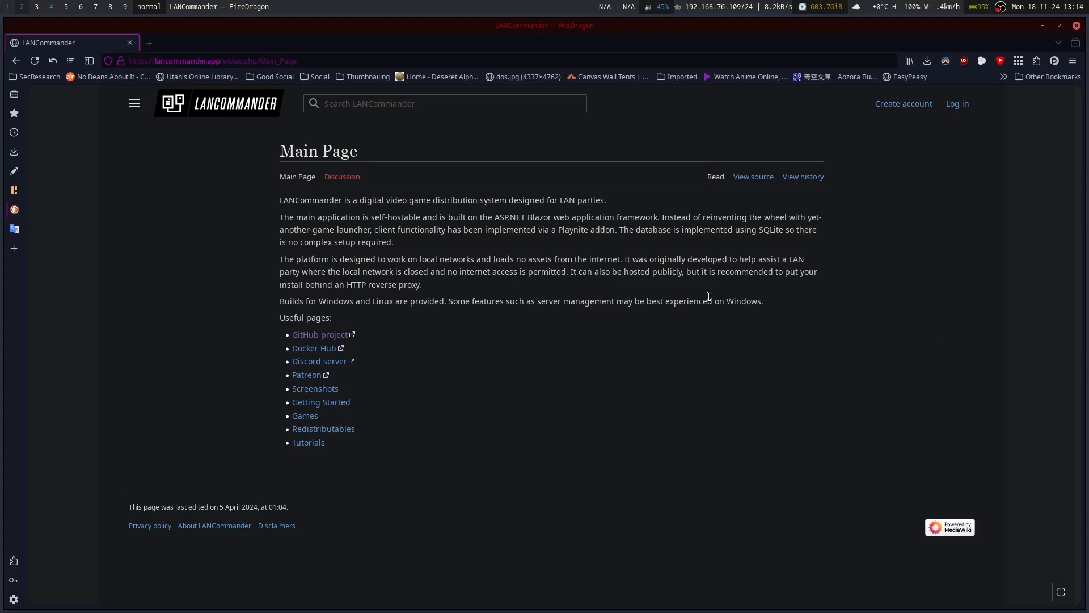
{"action": "mouse_move", "coordinate": [319, 333]}
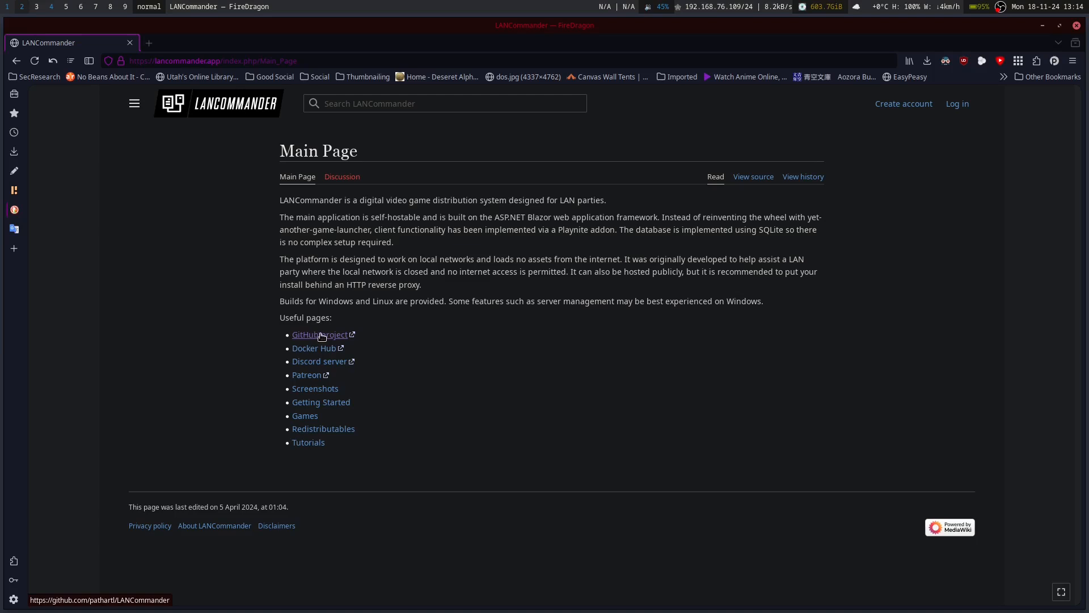
{"action": "mouse_move", "coordinate": [315, 388]}
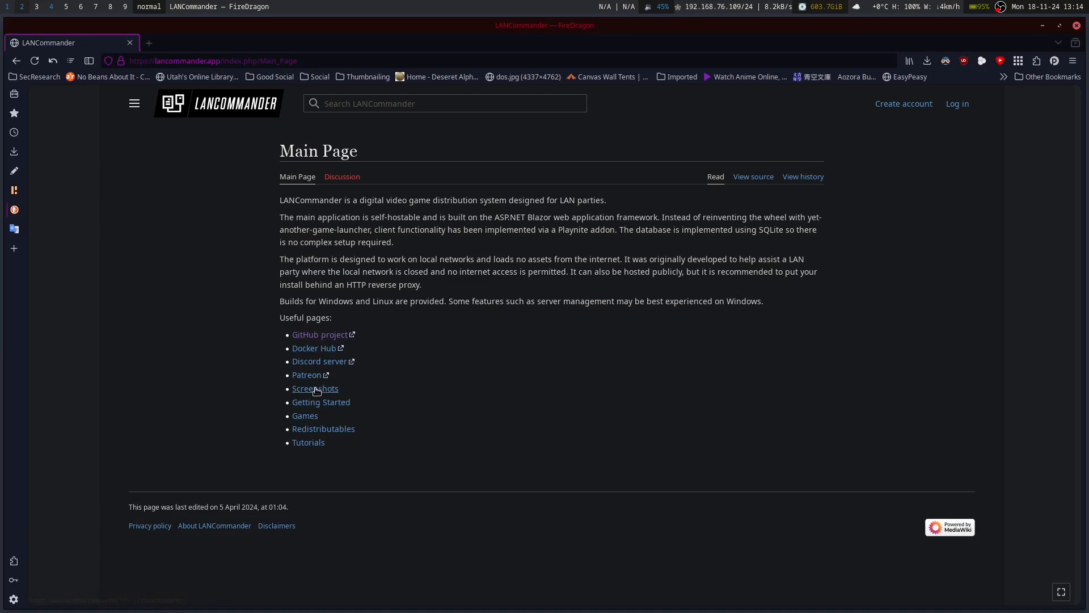
Step: Browse the wiki Screenshots page in a new tab, stepping through the collections carousel
{"action": "left_click", "coordinate": [314, 389]}
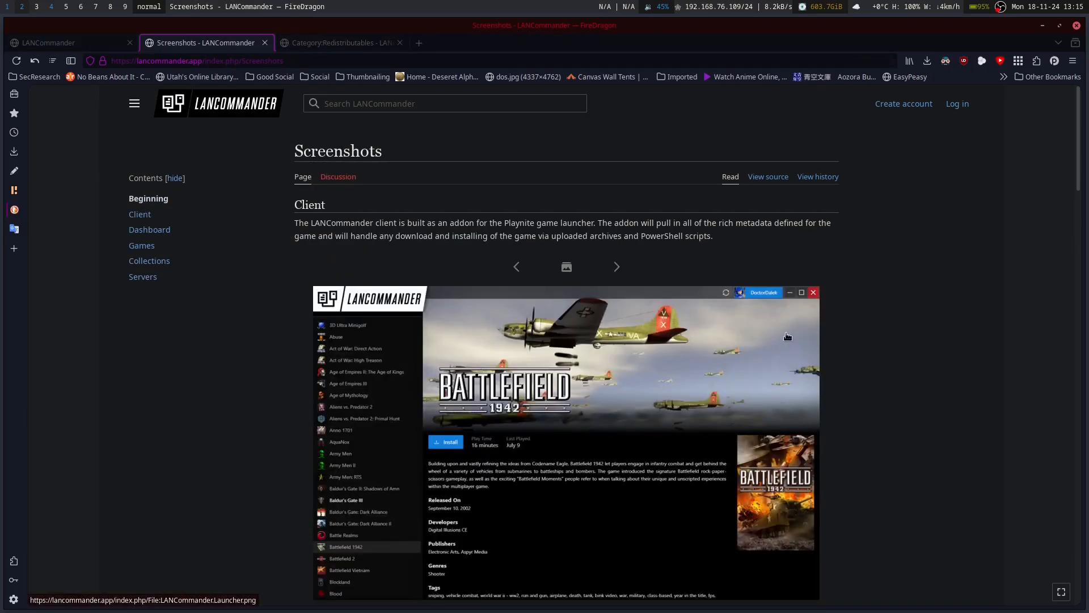
{"action": "scroll", "scroll_direction": "down", "scroll_amount": 3}
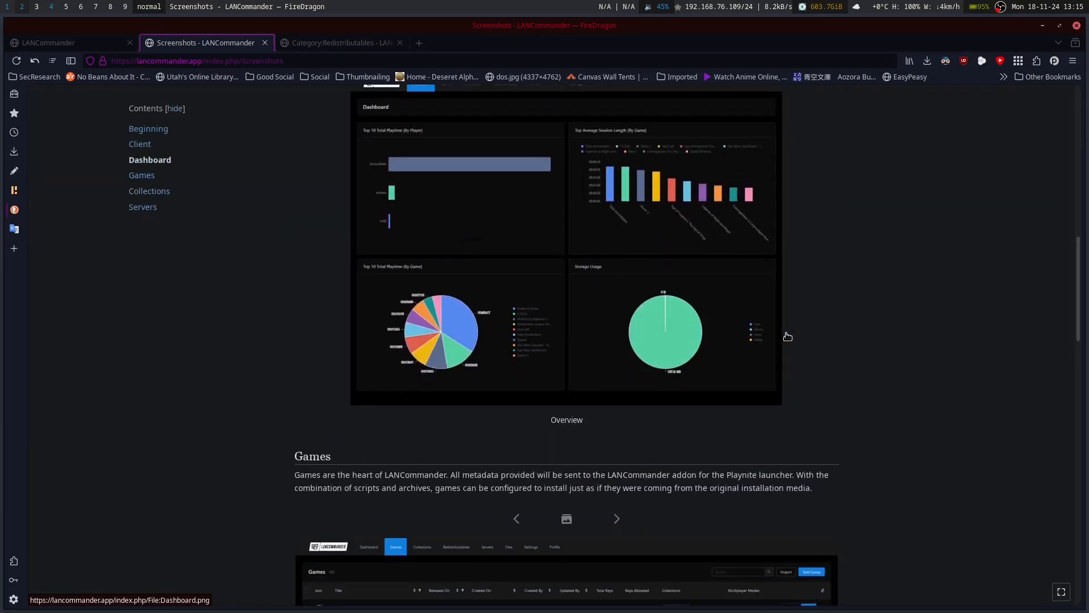
{"action": "scroll", "scroll_direction": "down", "scroll_amount": 3}
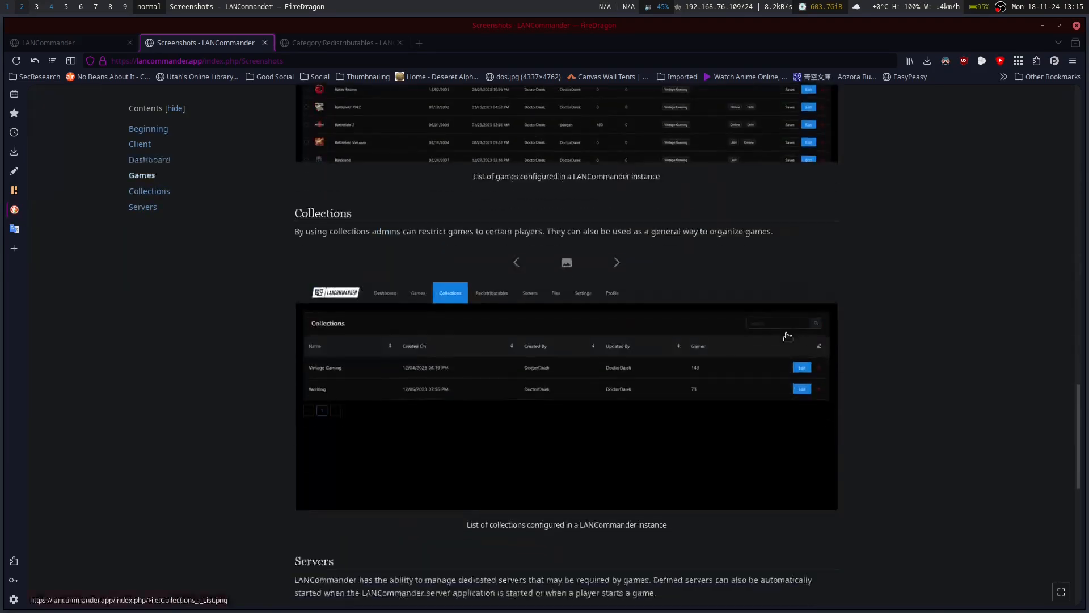
{"action": "left_click", "coordinate": [615, 262]}
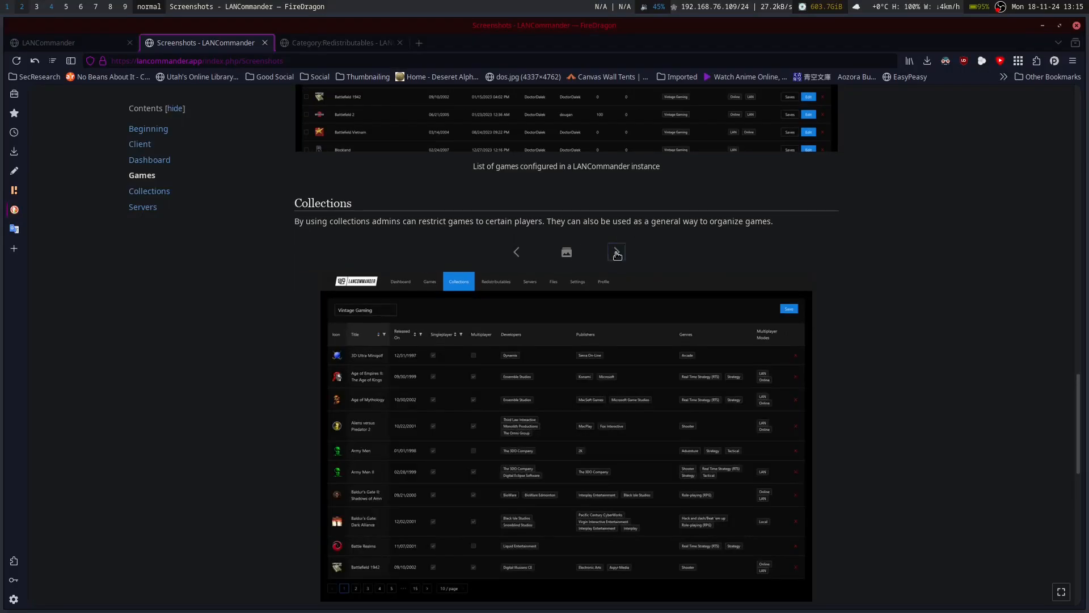
{"action": "left_click", "coordinate": [615, 252]}
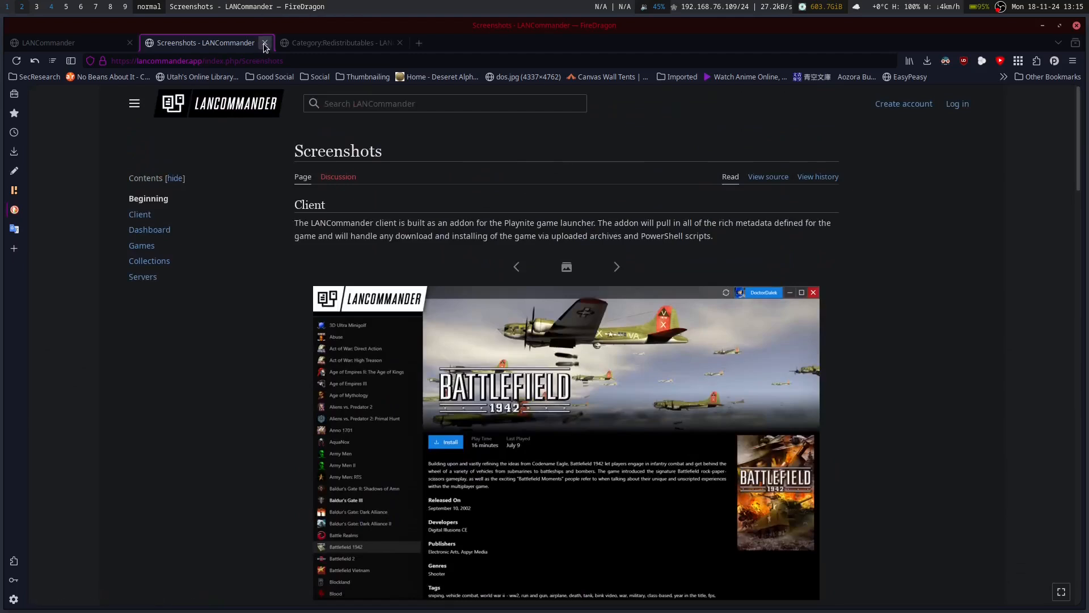
Step: Close the Screenshots and Redistributables tabs, leaving only the wiki Main Page
{"action": "left_click", "coordinate": [265, 42]}
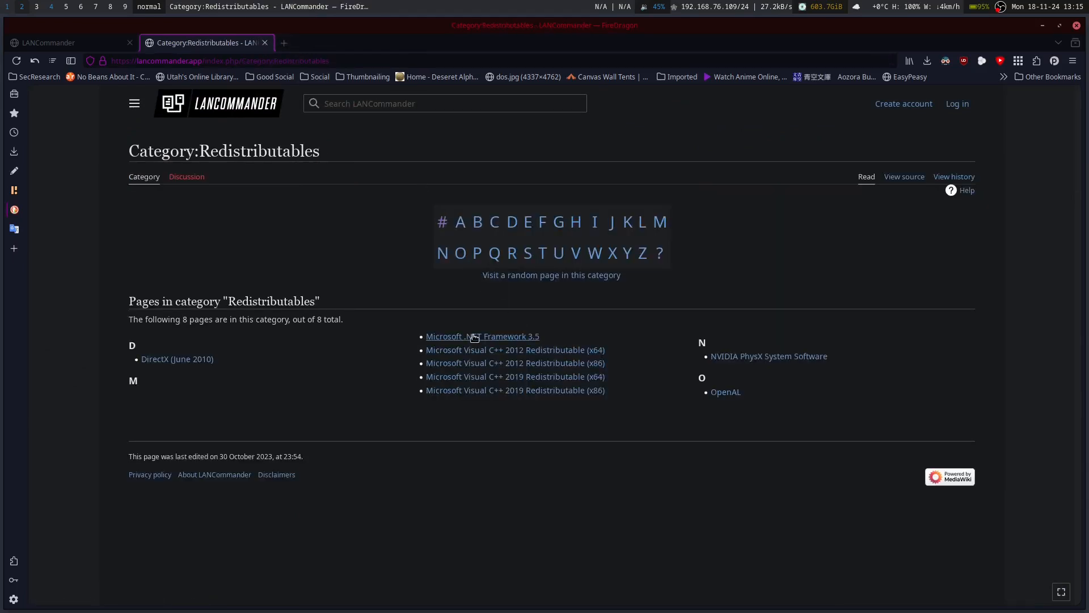
{"action": "mouse_move", "coordinate": [455, 385]}
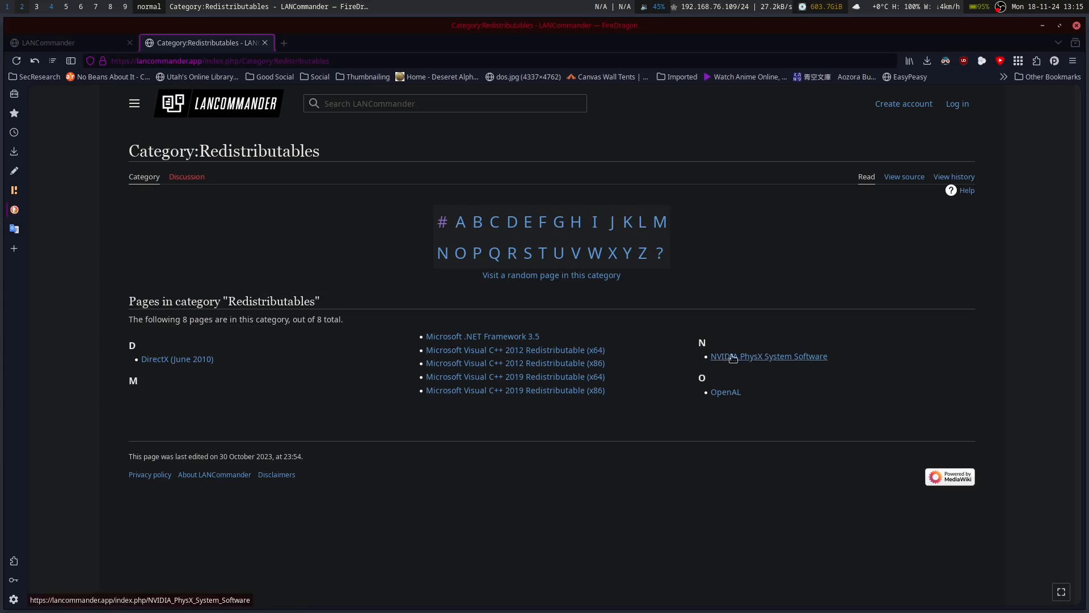
{"action": "mouse_move", "coordinate": [482, 336]}
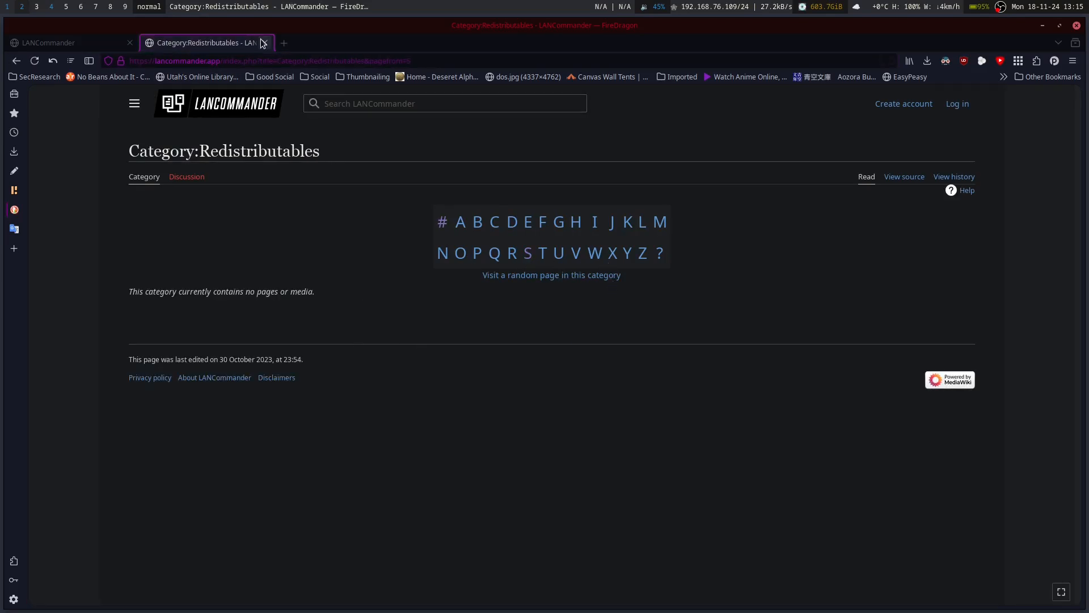
{"action": "left_click", "coordinate": [265, 42]}
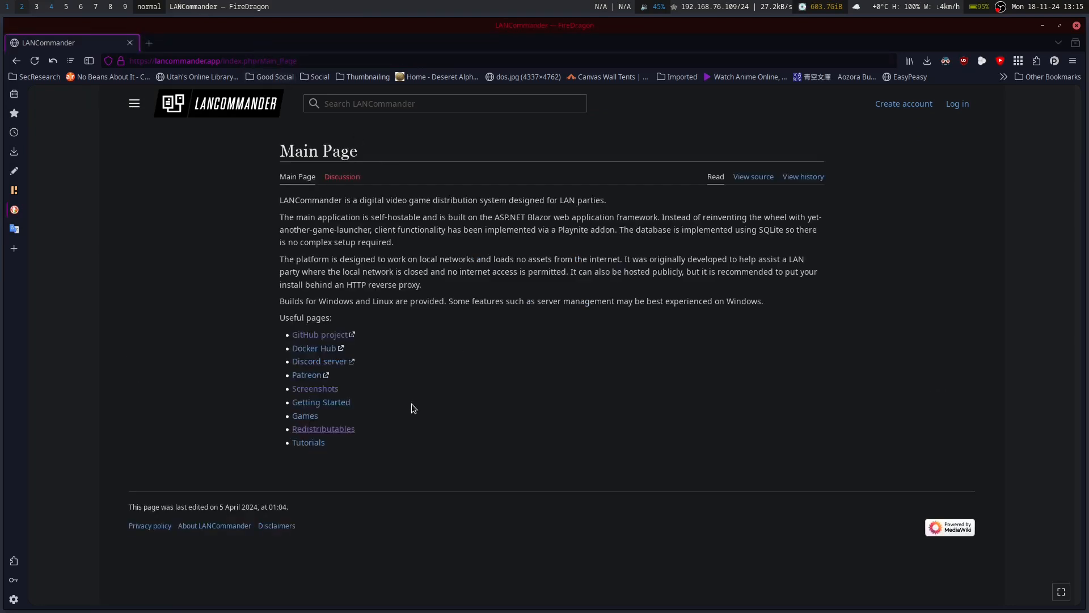
{"action": "mouse_move", "coordinate": [323, 343]}
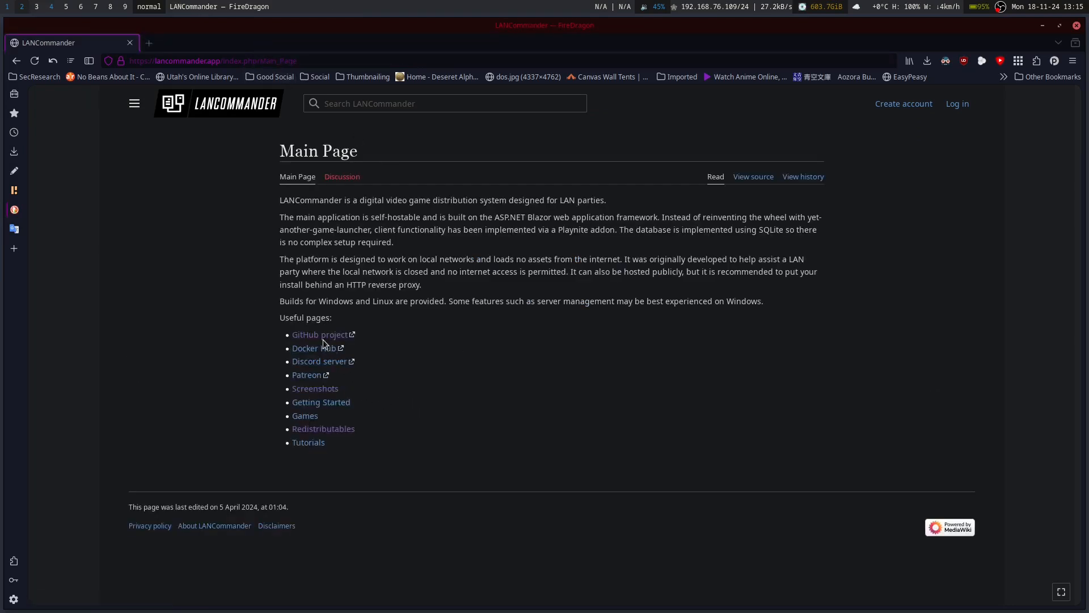
Step: Go to the LANCommander/LANCommander GitHub repository via the wiki's project link
{"action": "left_click", "coordinate": [319, 334]}
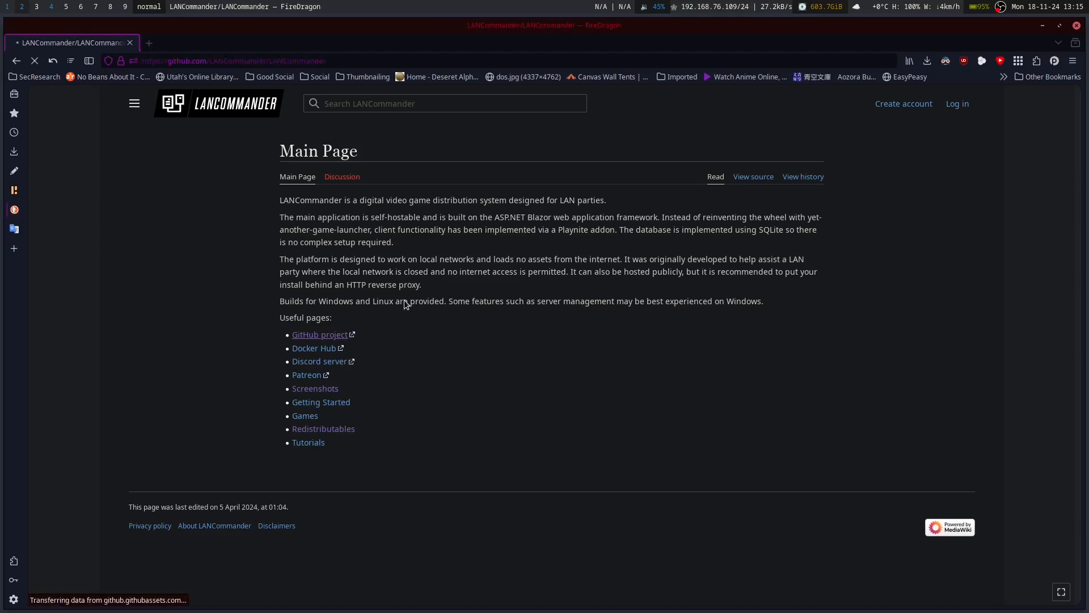
{"action": "left_click", "coordinate": [320, 334]}
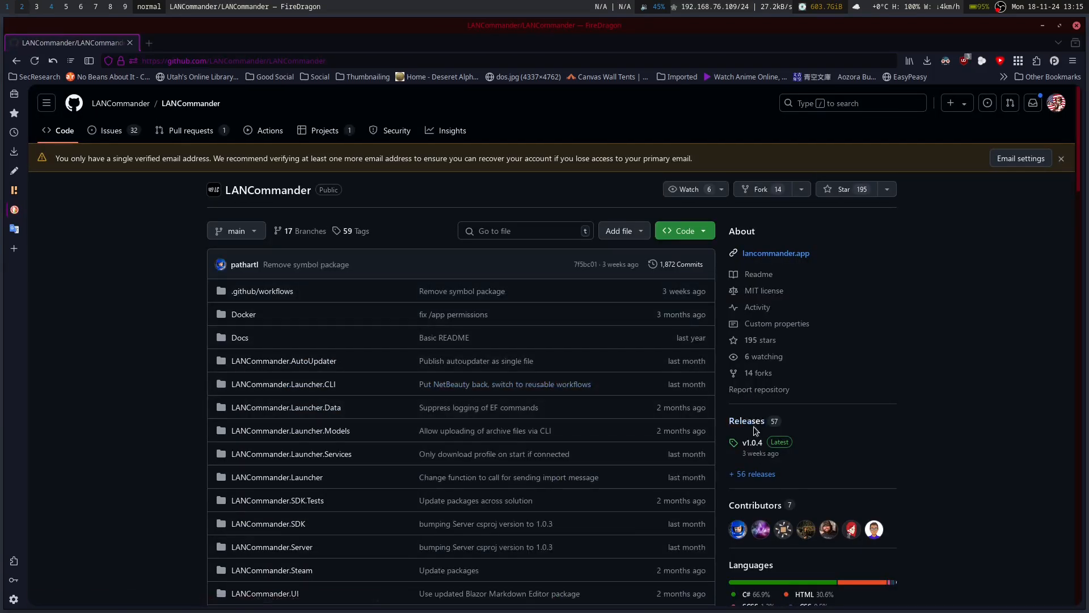
{"action": "mouse_move", "coordinate": [747, 421]}
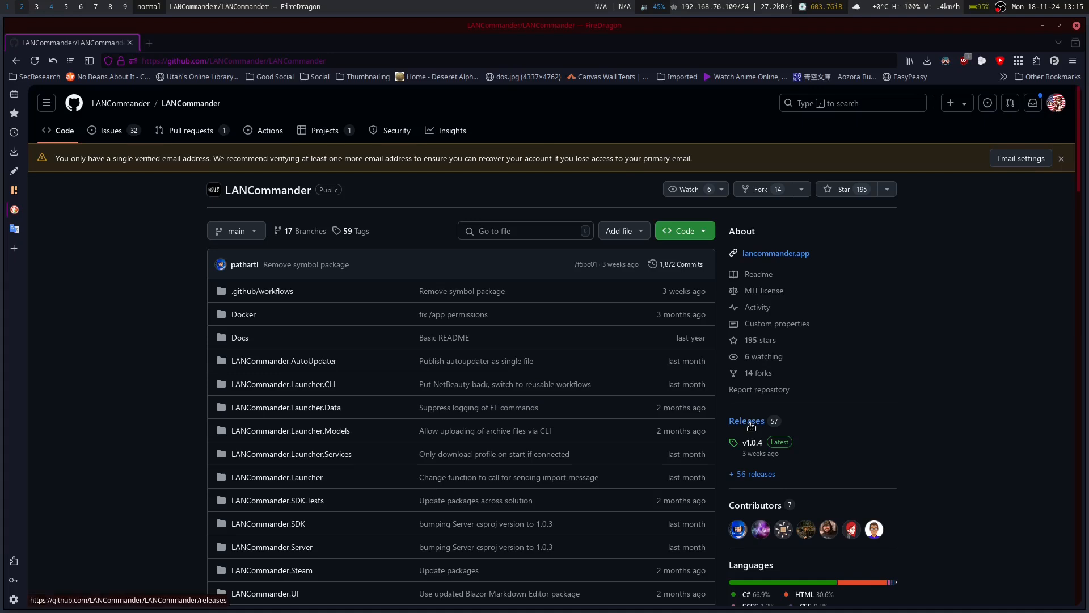
{"action": "mouse_move", "coordinate": [751, 427]}
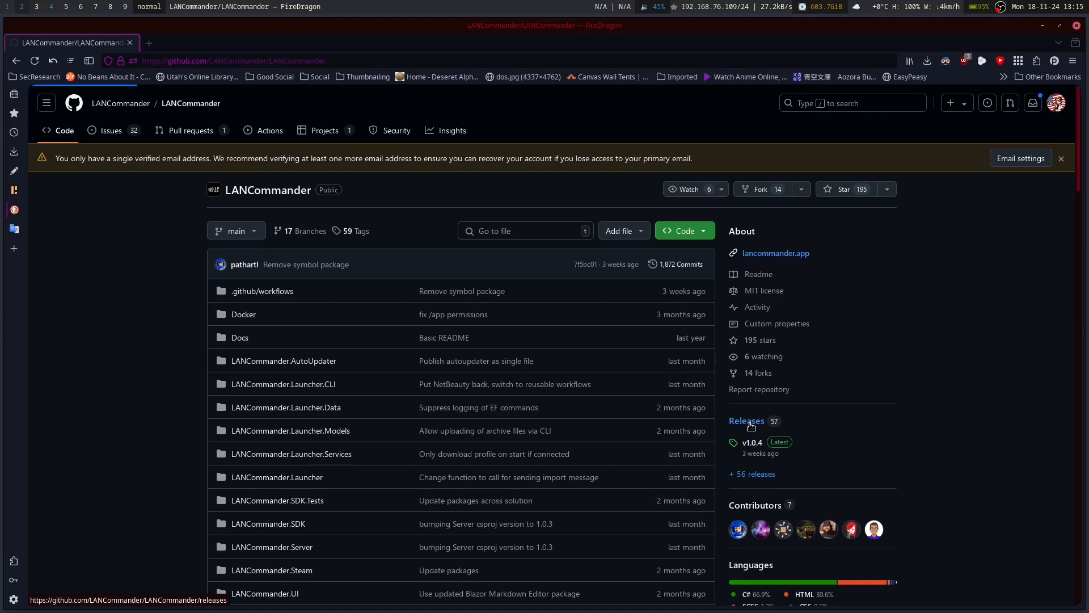
Step: Download LANCommander.Launcher-Linux-x64-v1.0.4.zip from the v1.0.4 release assets
{"action": "left_click", "coordinate": [746, 421]}
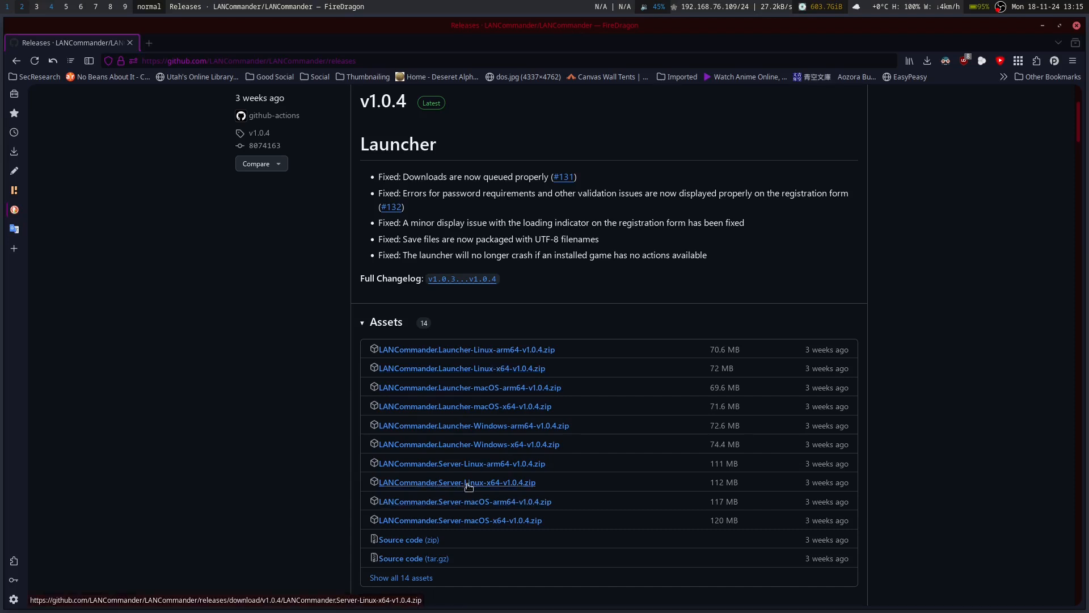
{"action": "mouse_move", "coordinate": [462, 367]}
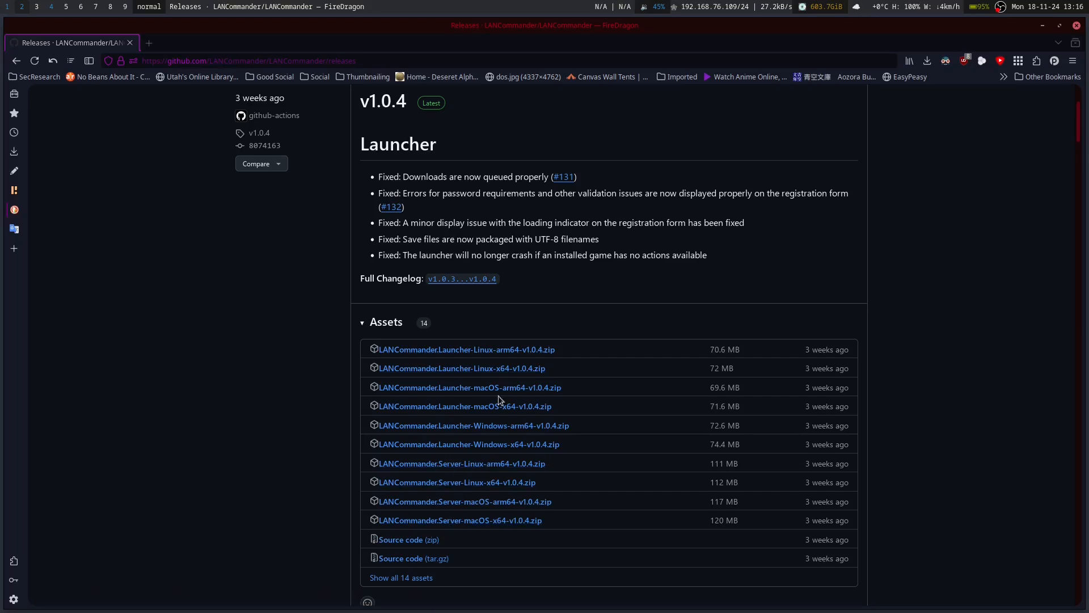
{"action": "mouse_move", "coordinate": [462, 368]}
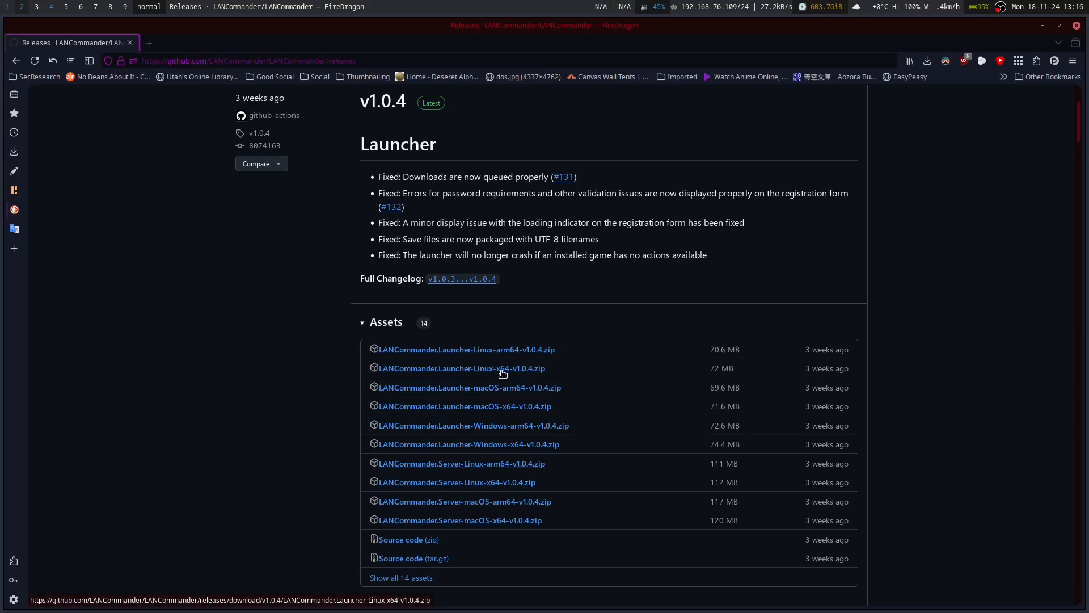
{"action": "left_click", "coordinate": [462, 368]}
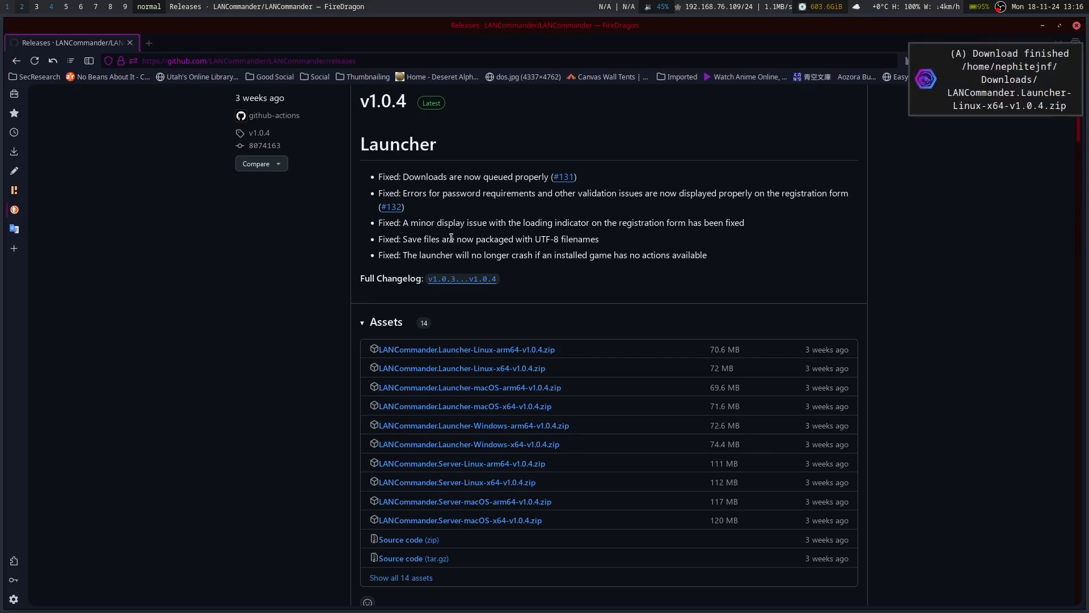
{"action": "scroll", "scroll_direction": "down", "scroll_amount": 3}
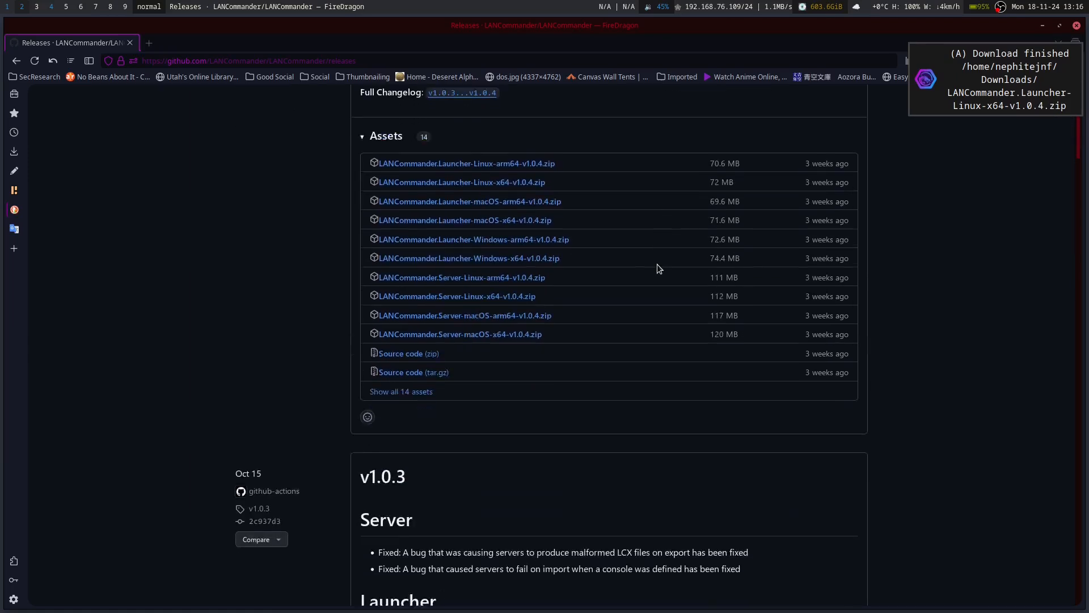
{"action": "scroll", "scroll_direction": "down", "scroll_amount": 3}
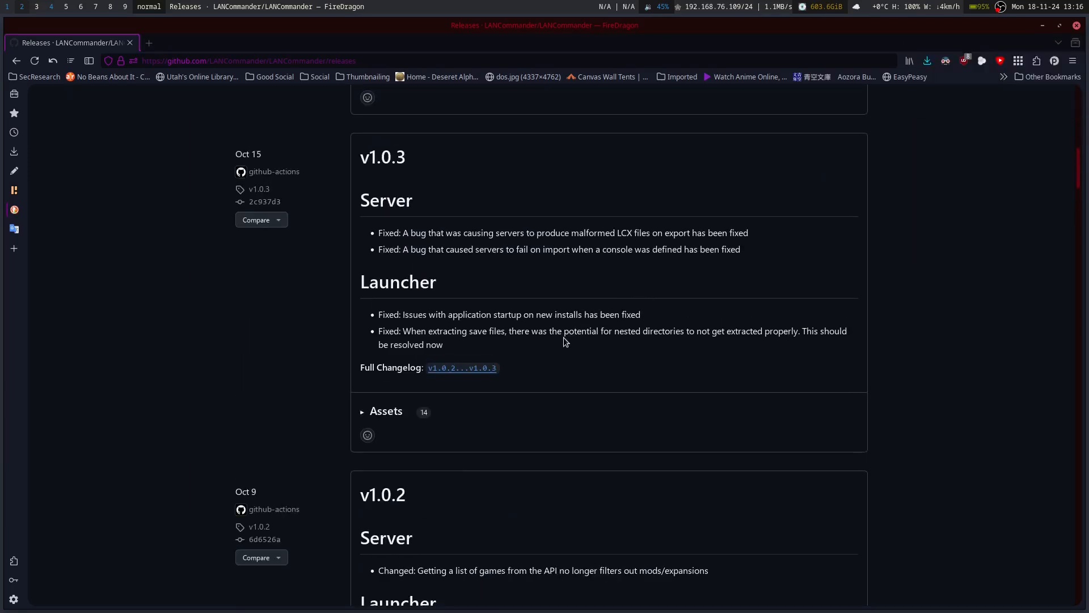
{"action": "mouse_move", "coordinate": [591, 368]}
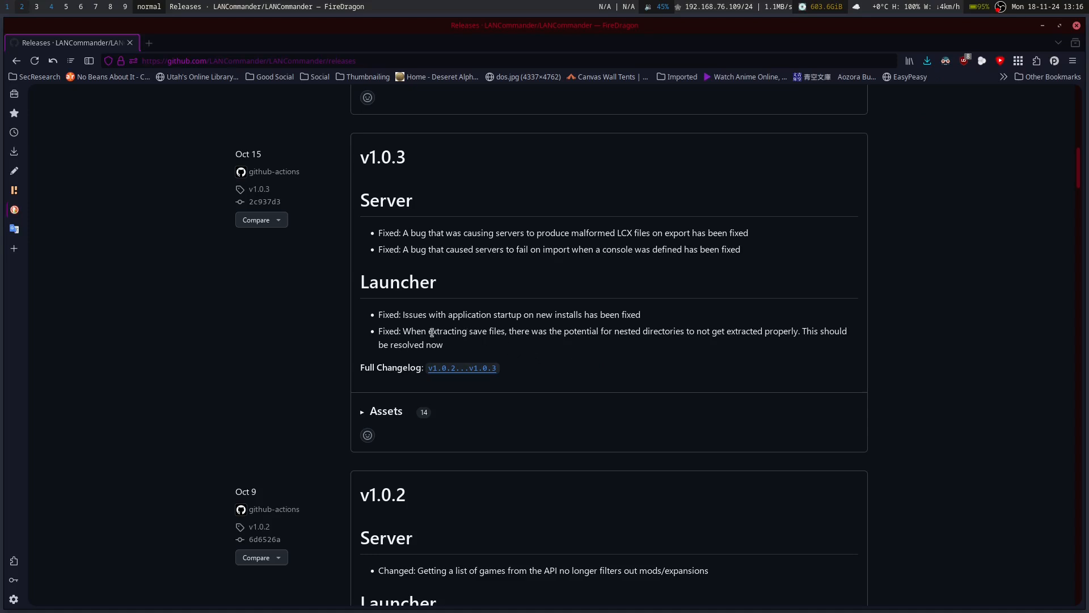
{"action": "scroll", "scroll_direction": "down", "scroll_amount": 3}
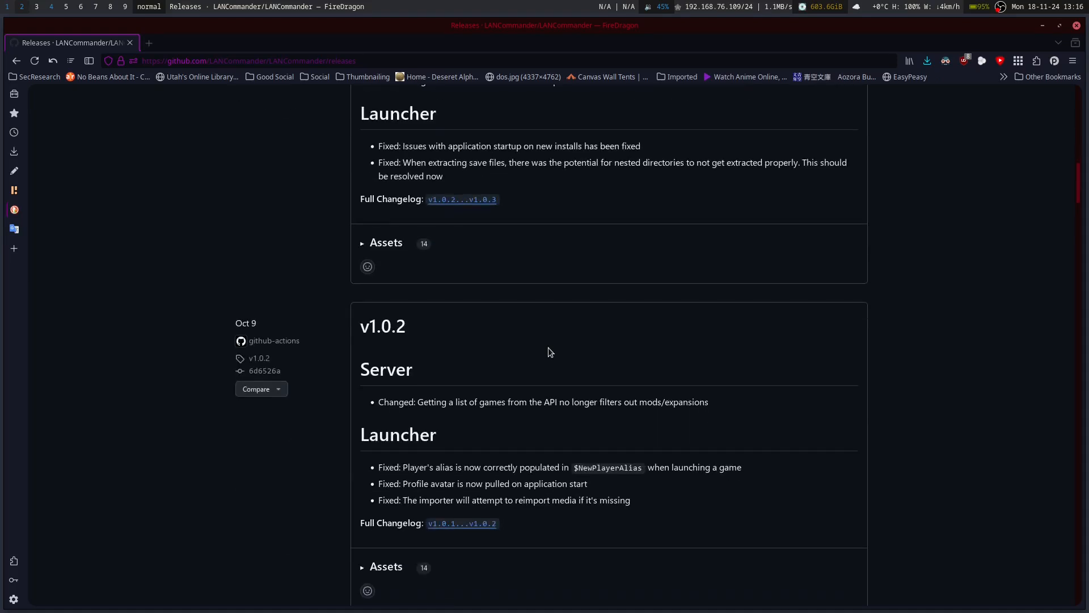
{"action": "scroll", "scroll_direction": "down", "scroll_amount": 3}
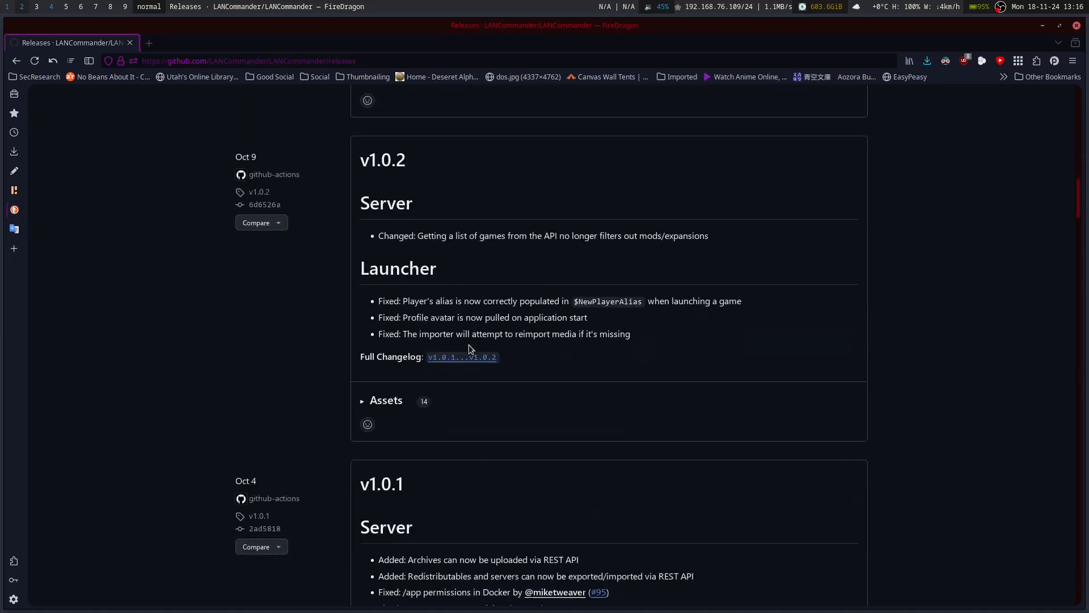
{"action": "scroll", "scroll_direction": "down", "scroll_amount": 3}
{"action": "type", "text": "lanco"}
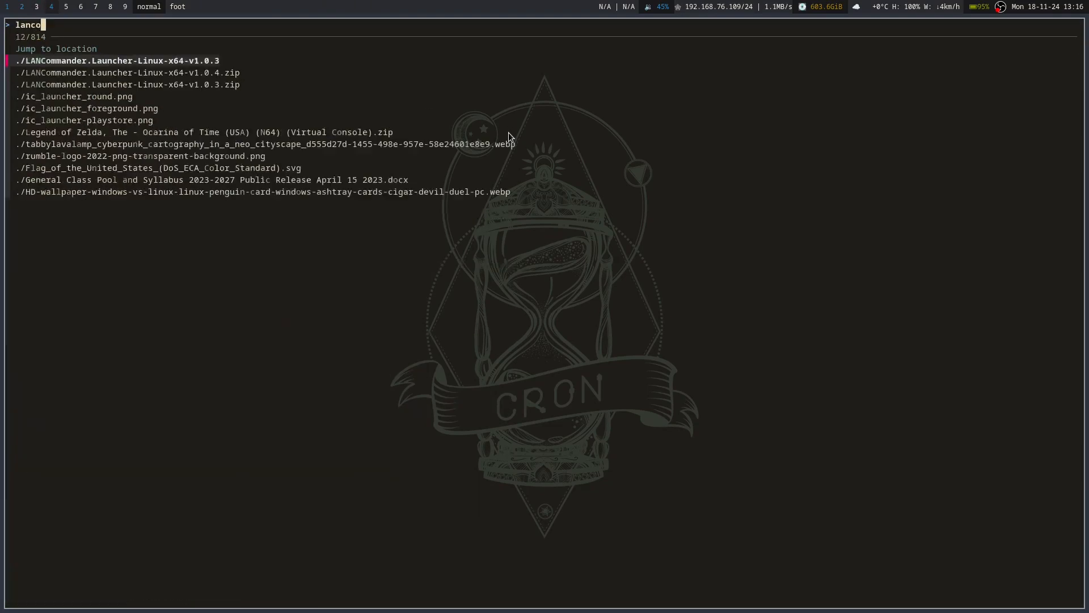
Step: Select the downloaded v1.0.4 launcher zip in Downloads and preview its archive contents
{"action": "key", "text": "Escape"}
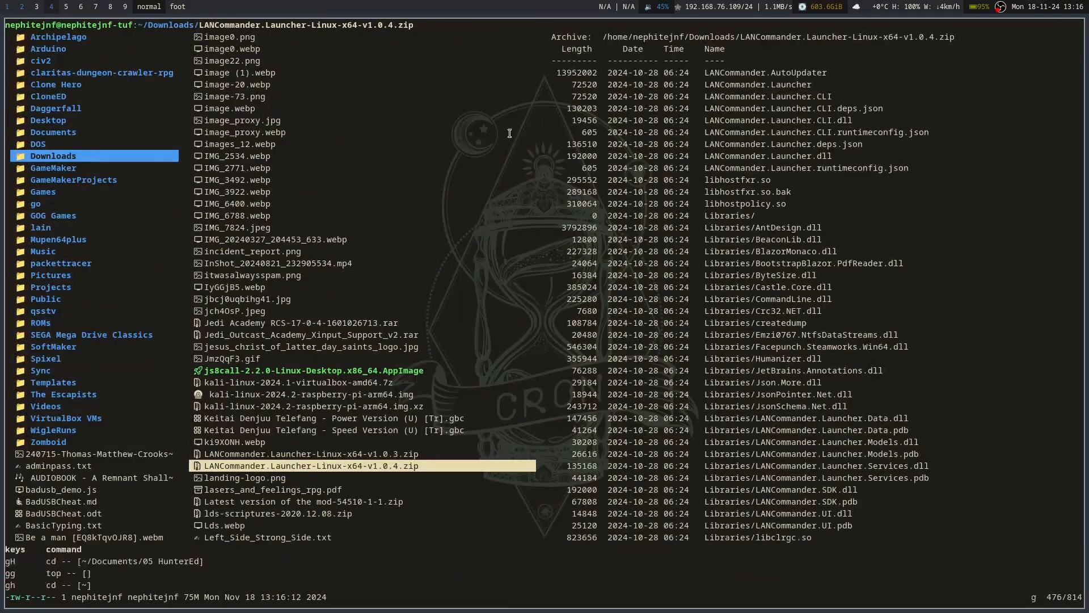
Step: Move from the v1.0.4 Libraries folder to the v1.0.3 launcher and inspect its runtimes/win folder
{"action": "type", "text": "lan"}
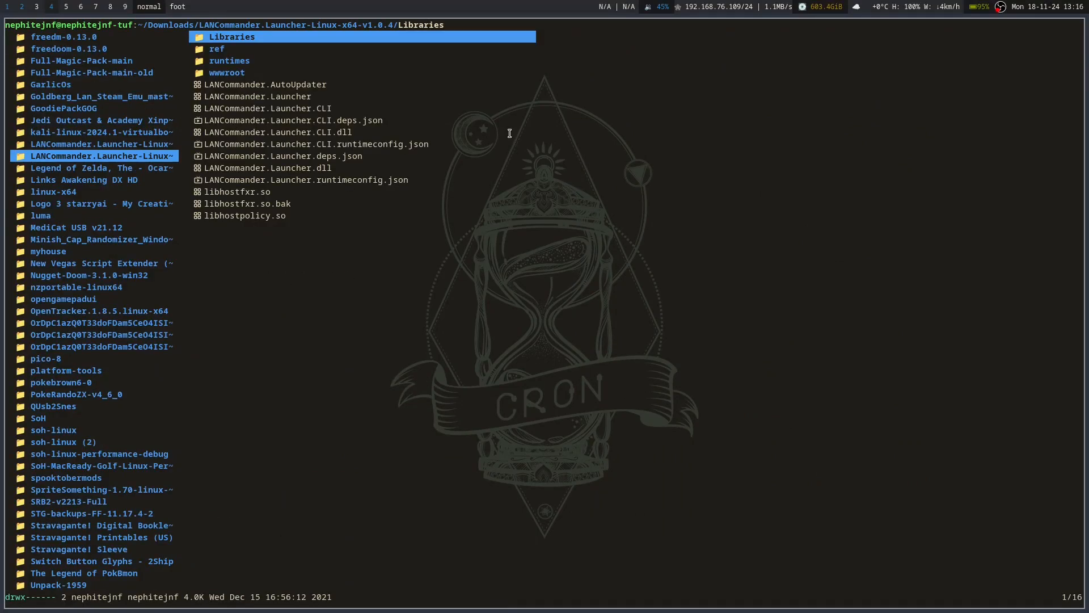
{"action": "left_click", "coordinate": [258, 95]}
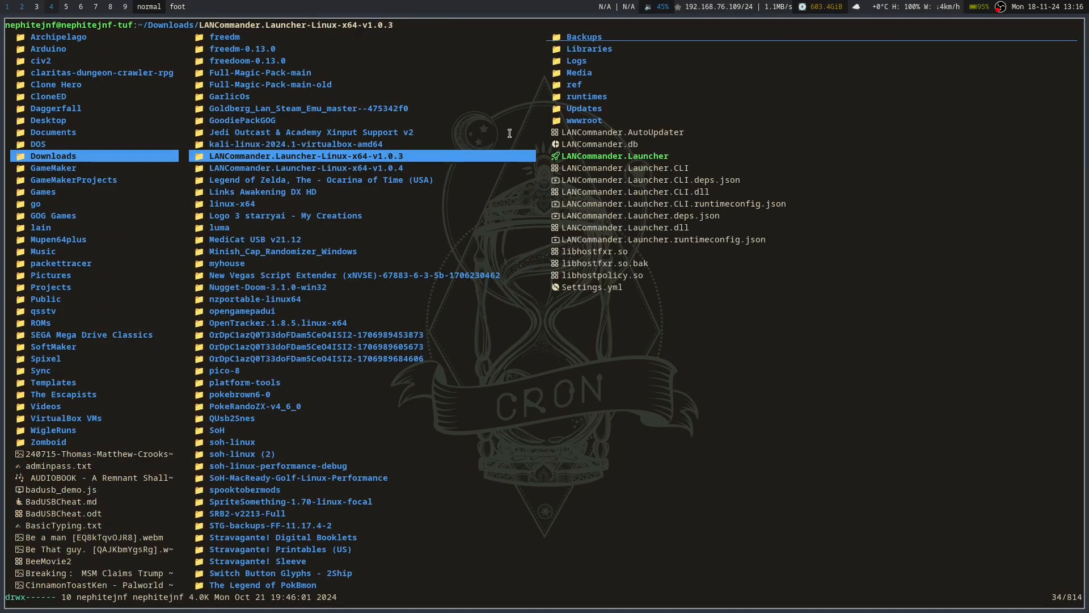
{"action": "left_click", "coordinate": [314, 168]}
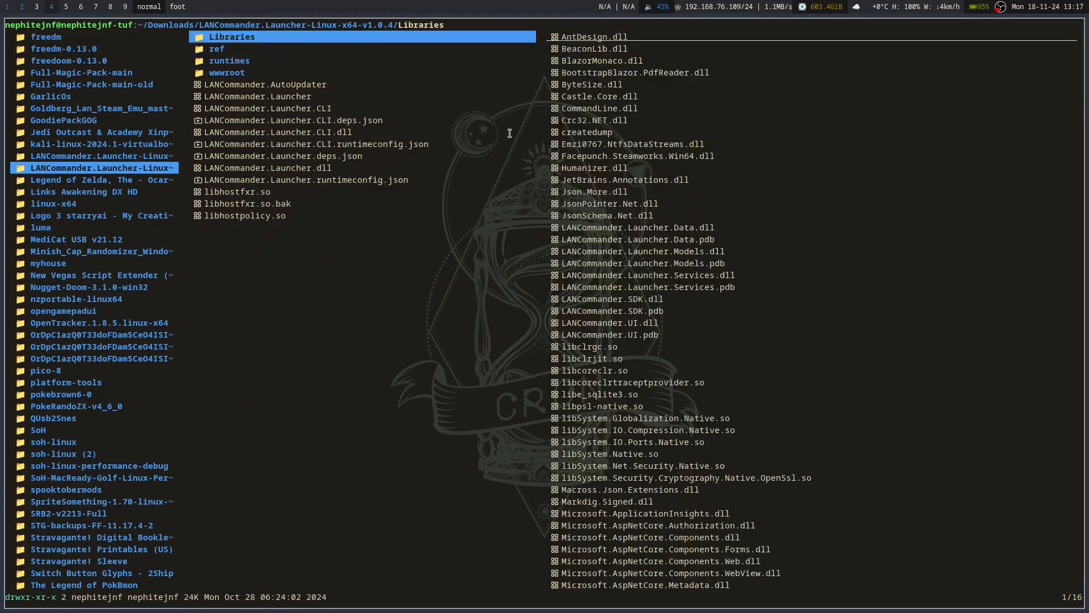
{"action": "left_click", "coordinate": [228, 61]}
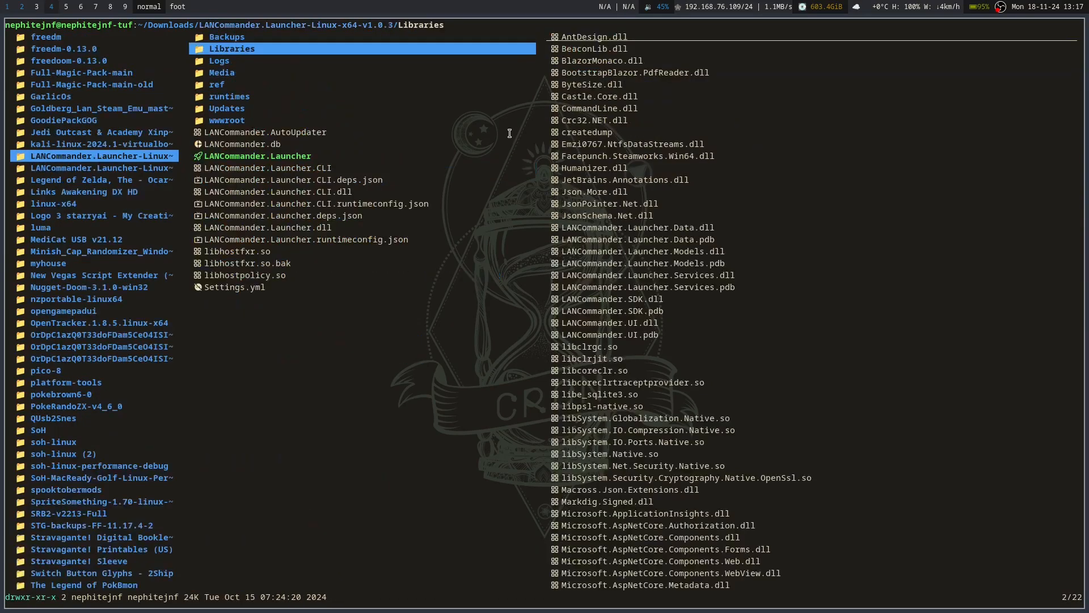
{"action": "left_click", "coordinate": [221, 73]}
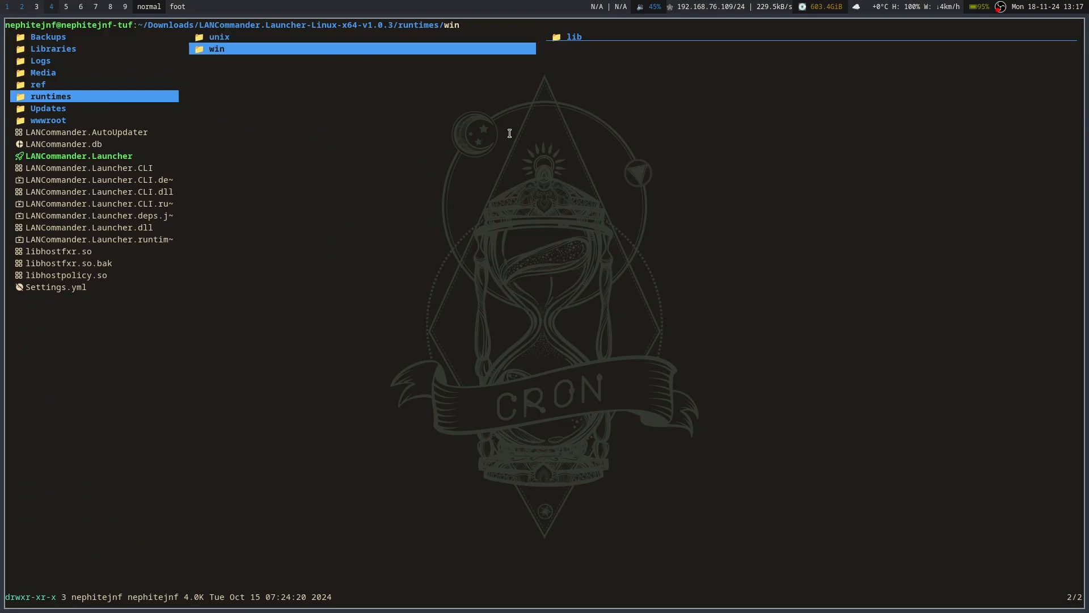
{"action": "key", "text": "h"}
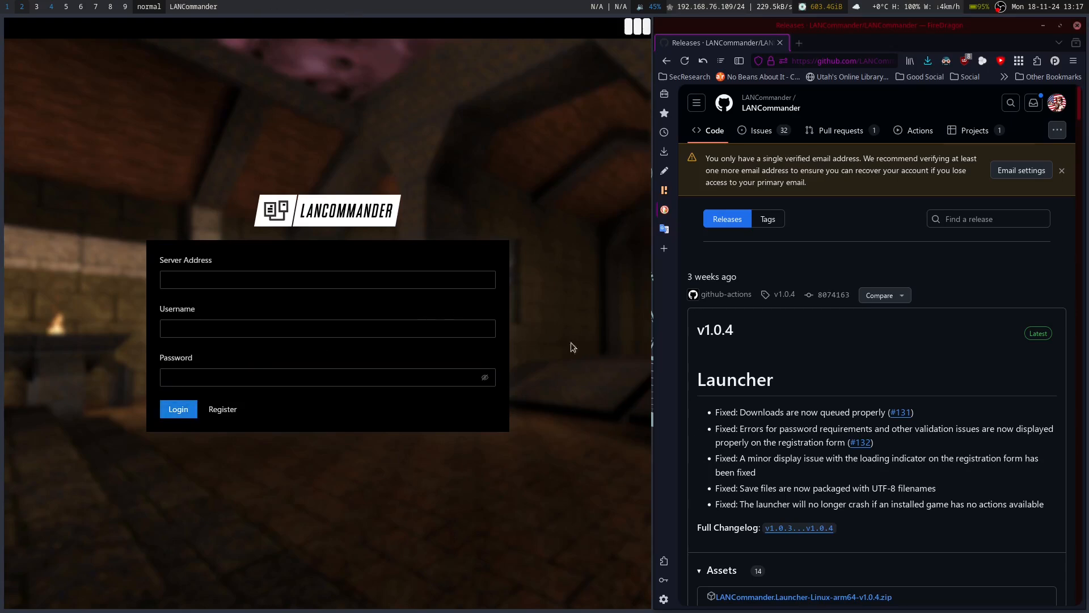
{"action": "mouse_move", "coordinate": [411, 246]}
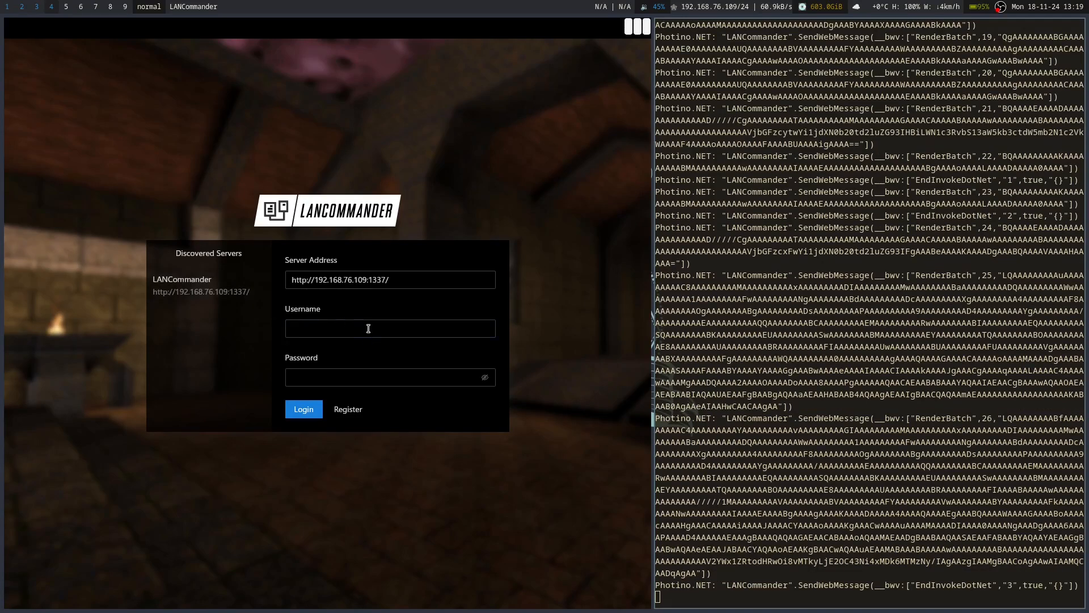
Step: Register user 'nephitejnf' with a password on the discovered local LANCommander server and sign in
{"action": "left_click", "coordinate": [347, 409]}
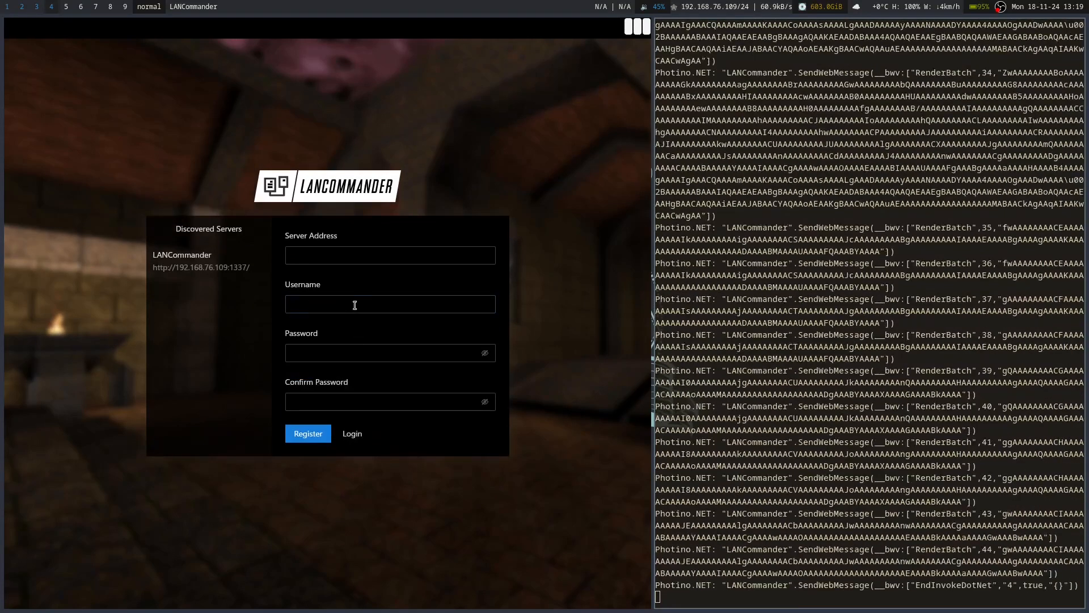
{"action": "left_click", "coordinate": [182, 256]}
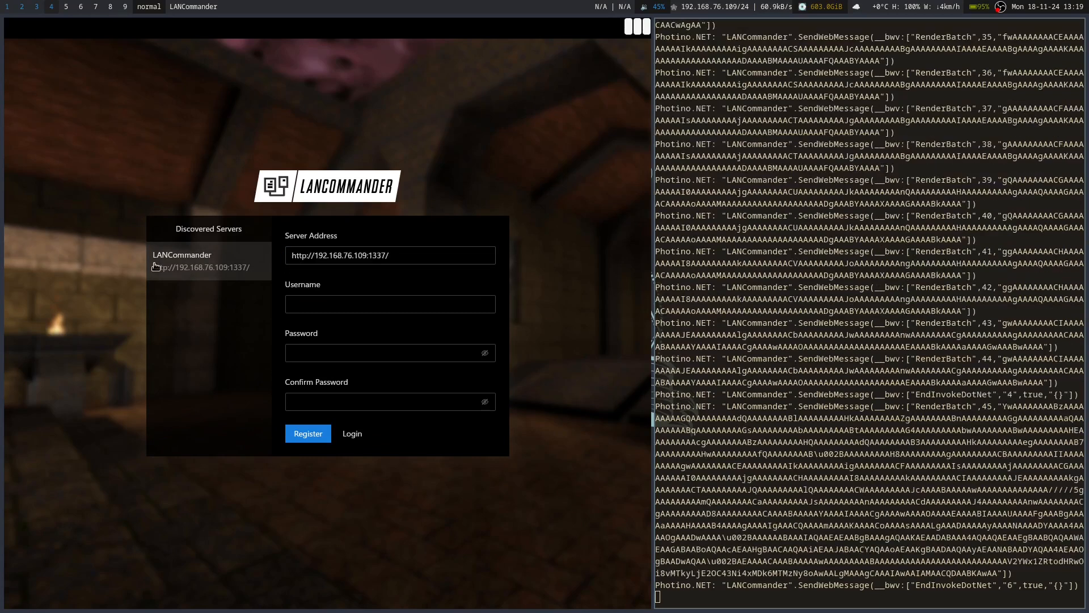
{"action": "left_click", "coordinate": [389, 304]}
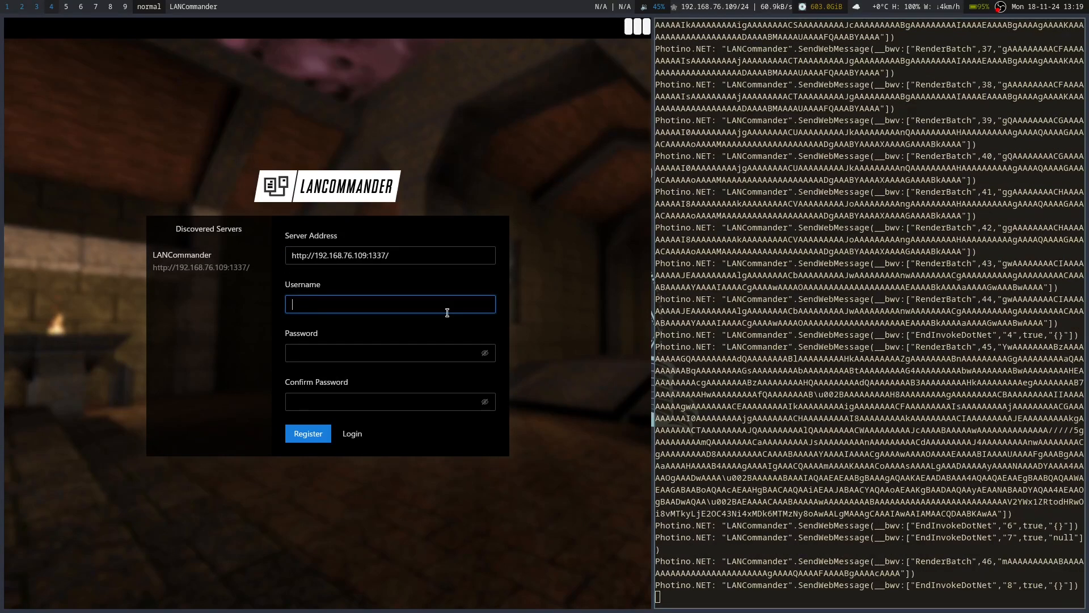
{"action": "type", "text": "nephitejnf"}
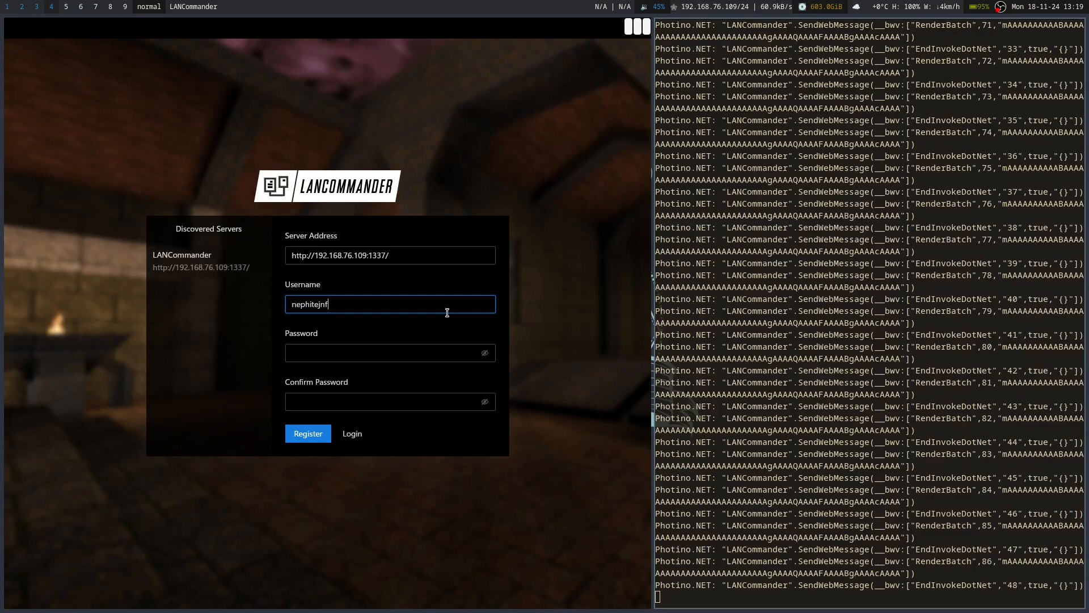
{"action": "left_click", "coordinate": [390, 352]}
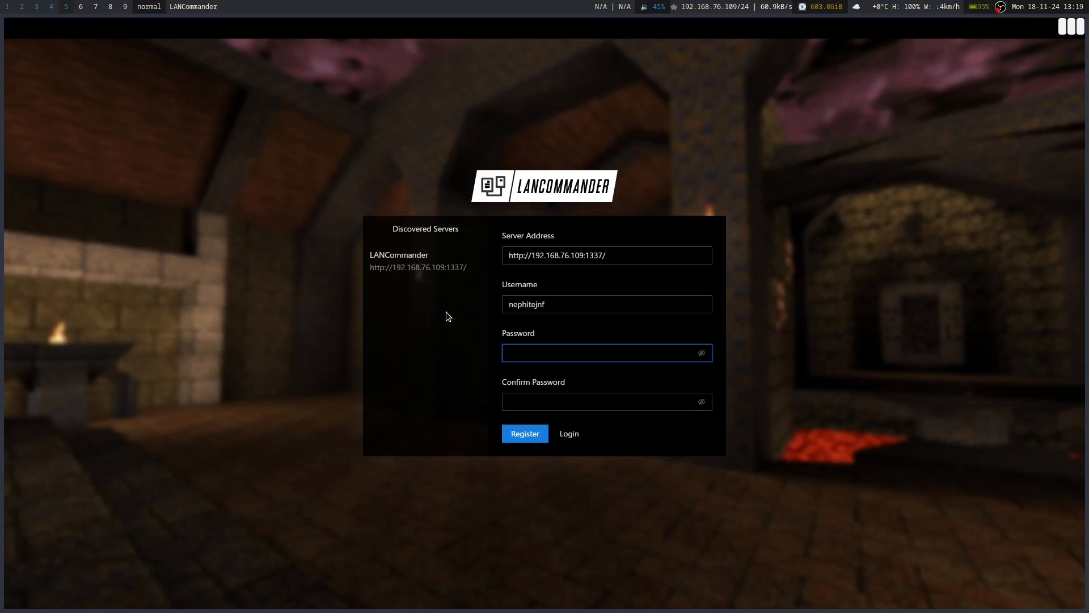
{"action": "type", "text": "••••"}
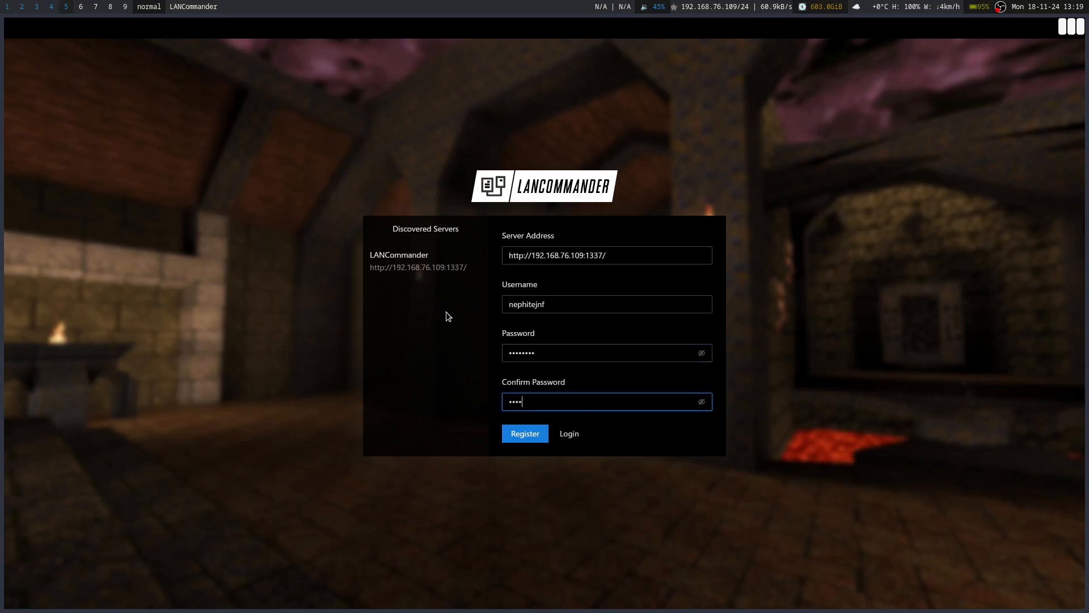
{"action": "type", "text": "•••"}
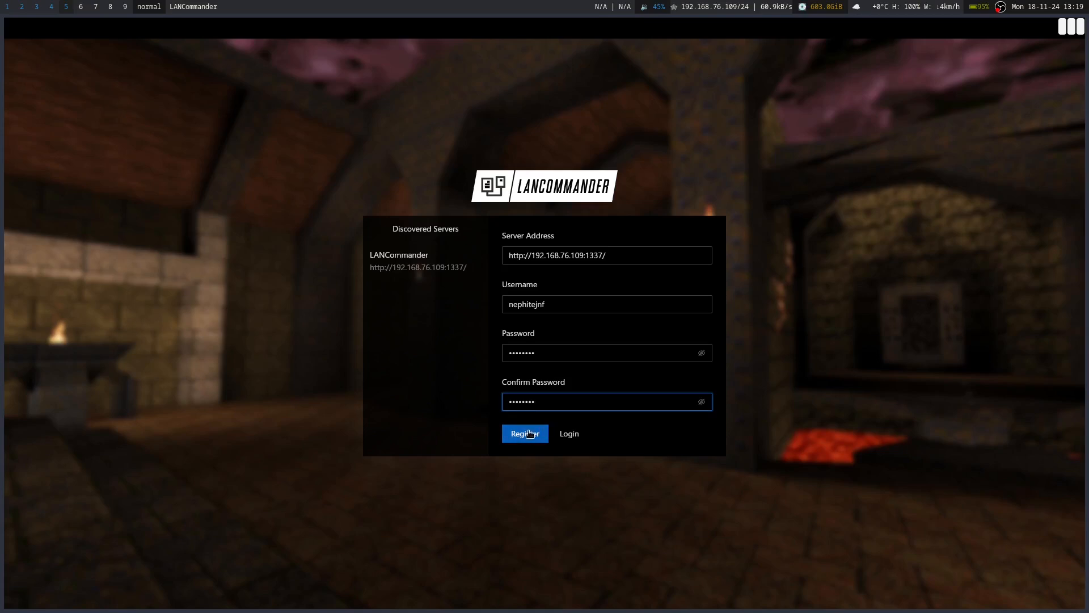
{"action": "left_click", "coordinate": [524, 433]}
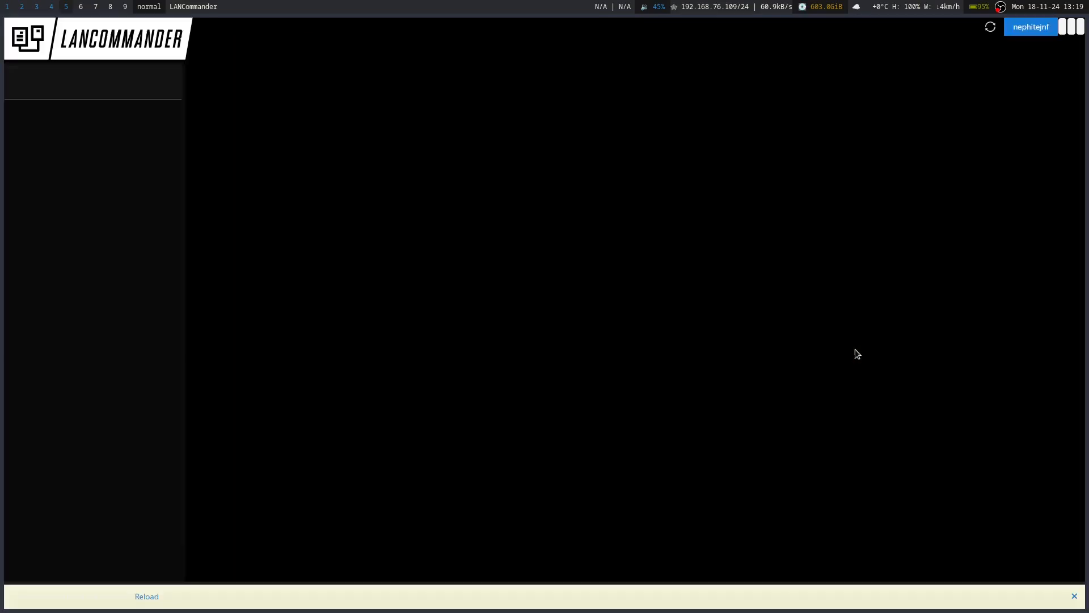
{"action": "mouse_move", "coordinate": [627, 212]}
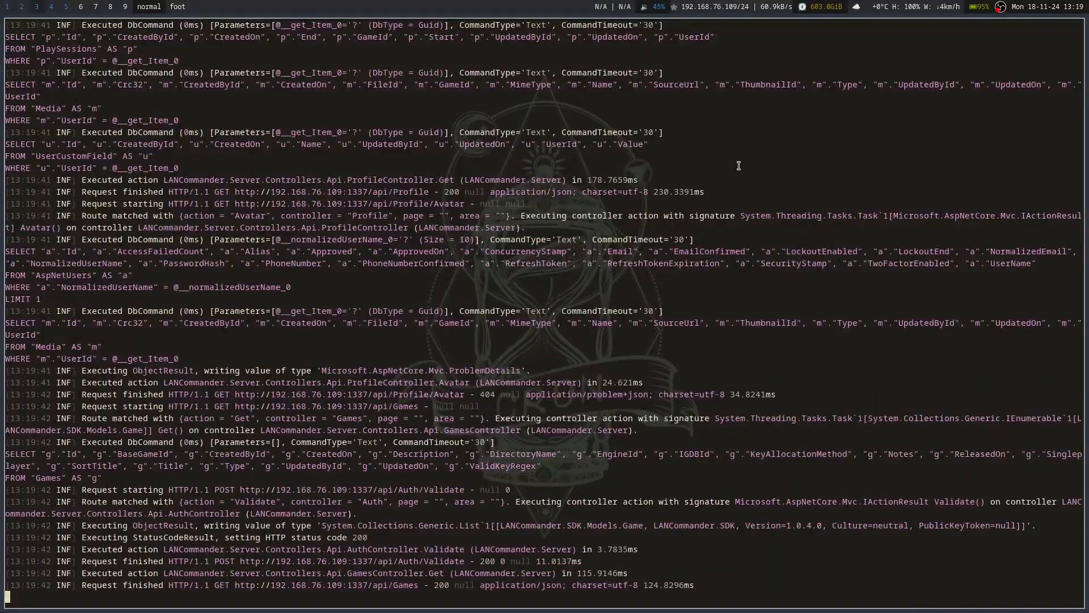
{"action": "mouse_move", "coordinate": [1019, 191]}
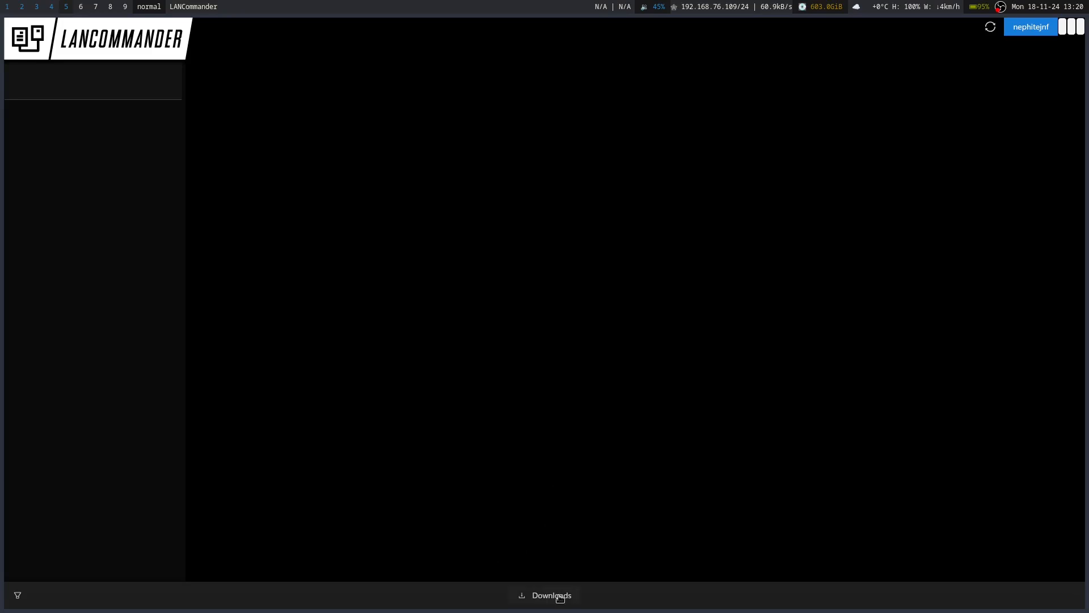
Step: Bring up the account dropdown with name, settings and logout options
{"action": "left_click", "coordinate": [551, 596]}
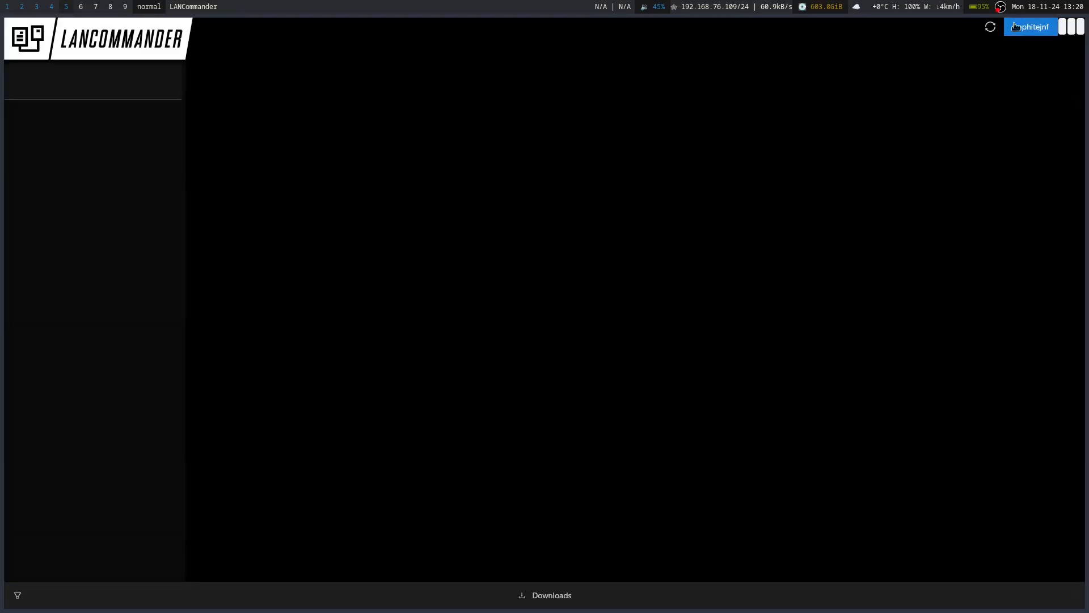
{"action": "left_click", "coordinate": [1030, 26]}
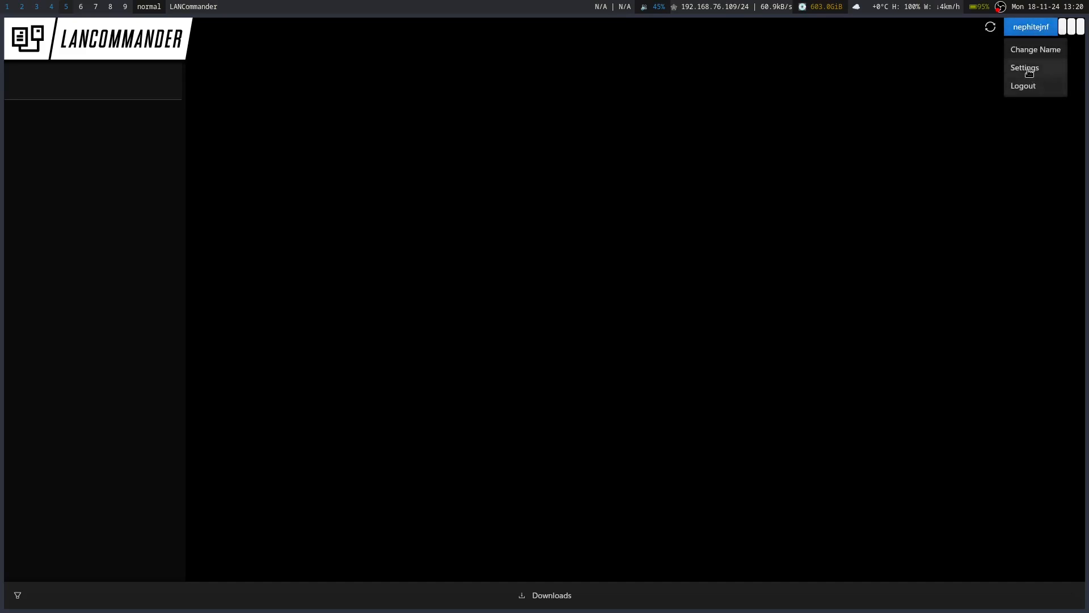
Step: Show the launcher Settings with the Games storage path, media path and debug options
{"action": "left_click", "coordinate": [1024, 67]}
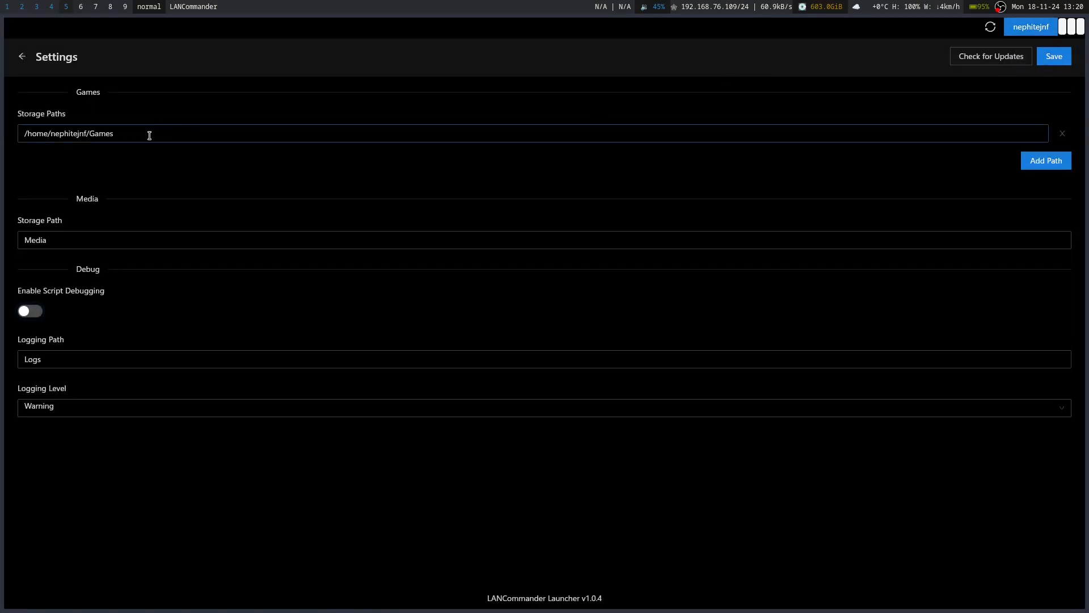
{"action": "mouse_move", "coordinate": [169, 132]}
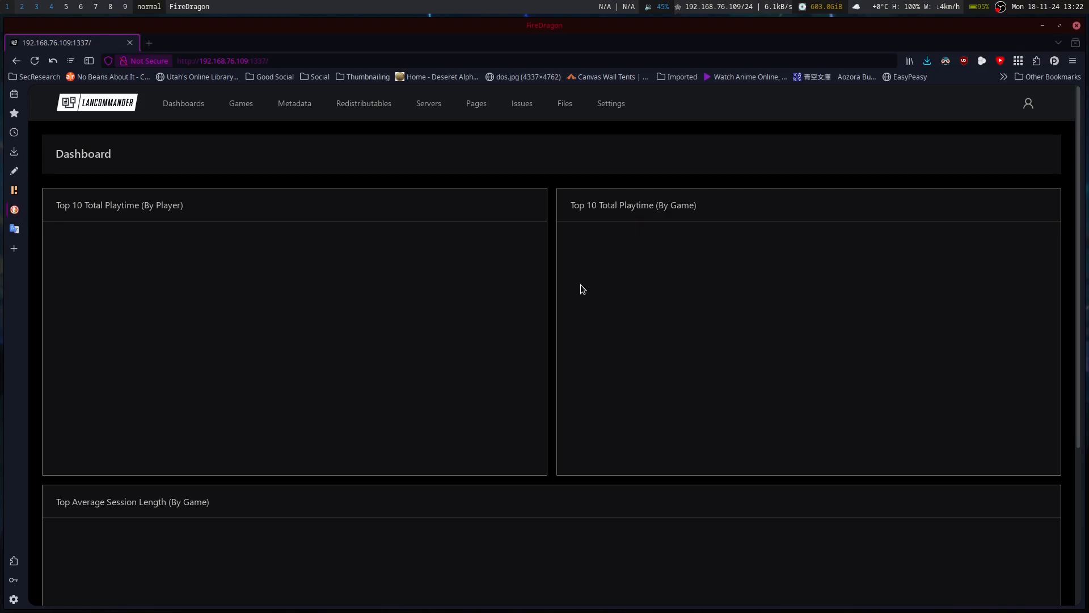
Step: In the web admin, try Add Game and return to the still-empty Games list
{"action": "left_click", "coordinate": [218, 60]}
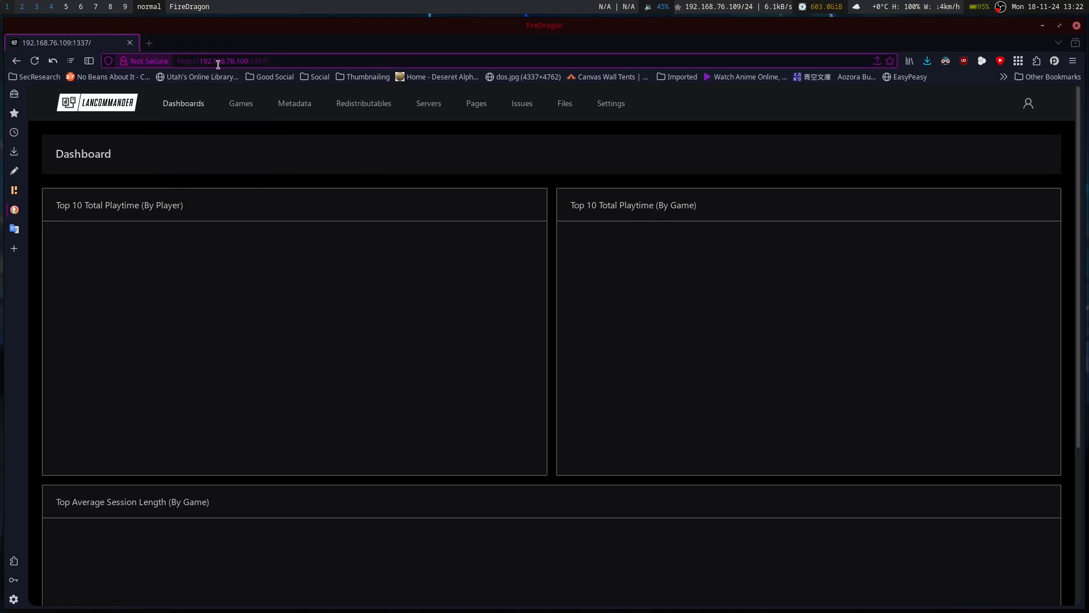
{"action": "left_click", "coordinate": [217, 60]}
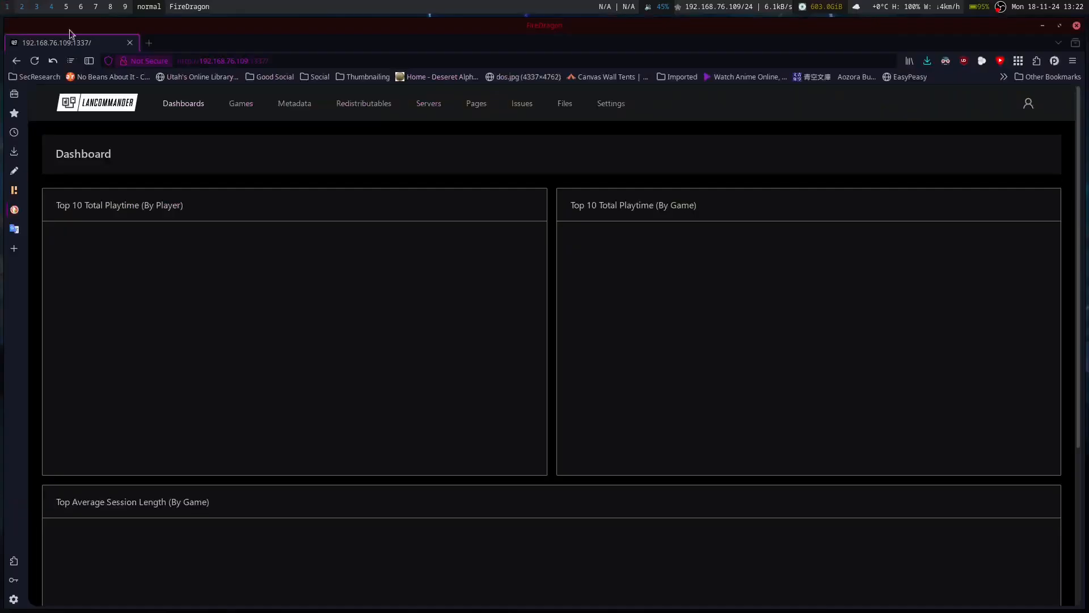
{"action": "left_click", "coordinate": [241, 103]}
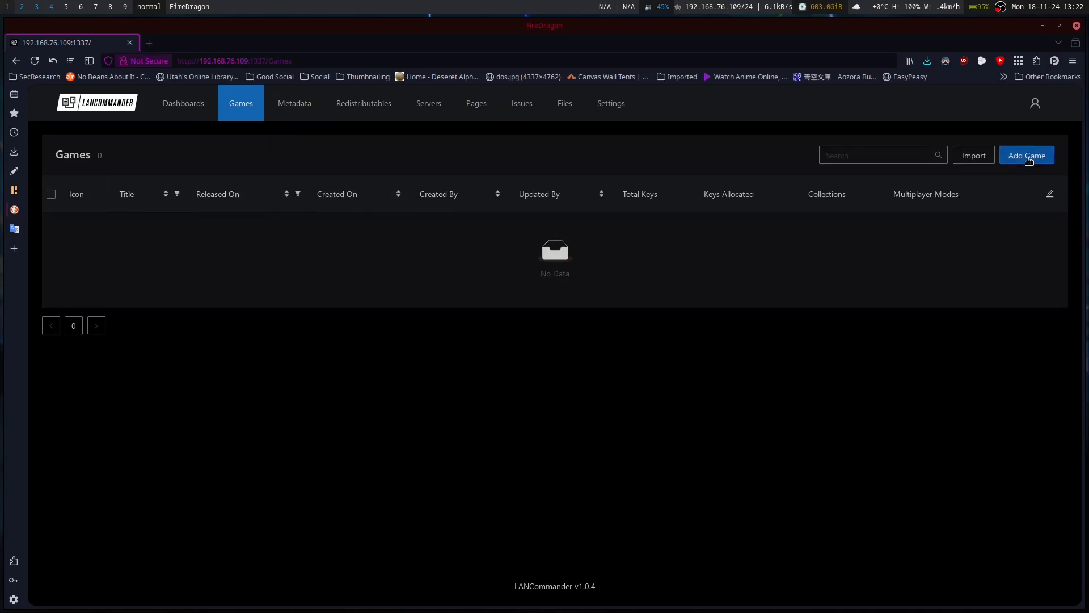
{"action": "left_click", "coordinate": [1027, 155]}
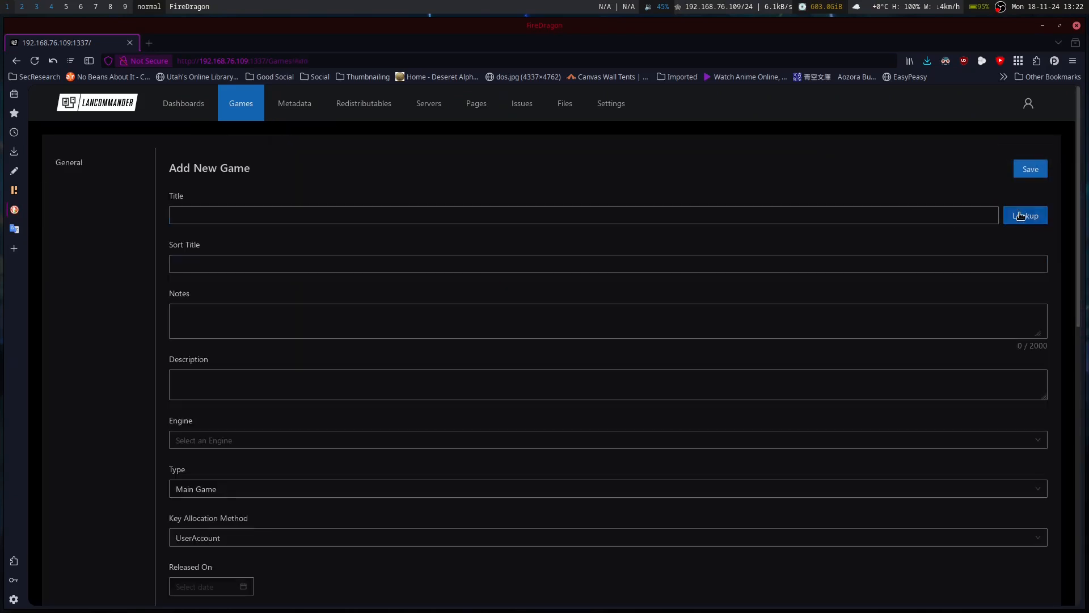
{"action": "left_click", "coordinate": [1024, 215]}
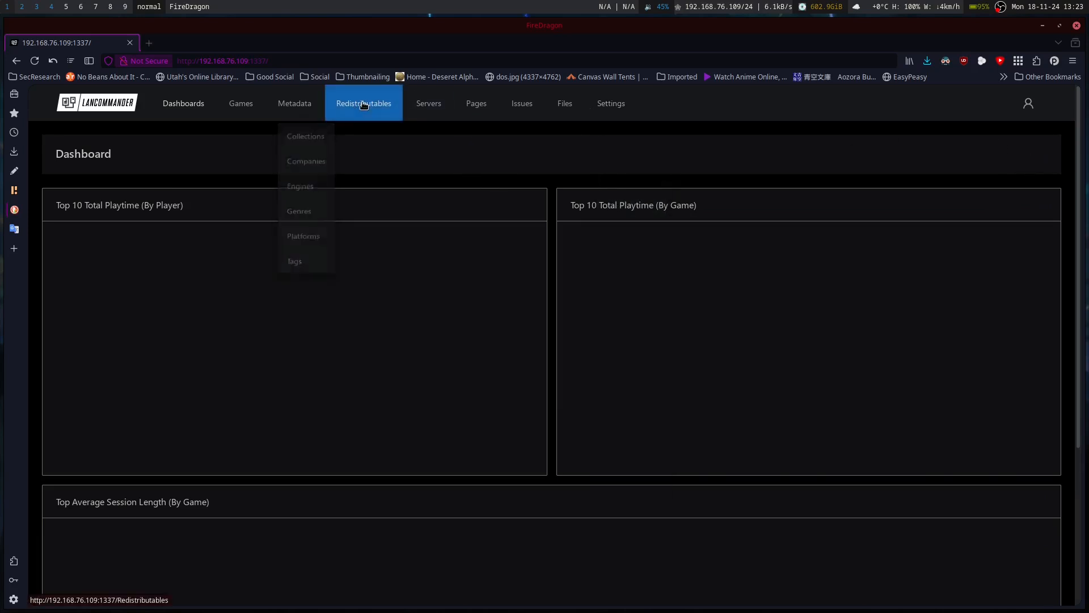
{"action": "left_click", "coordinate": [240, 103]}
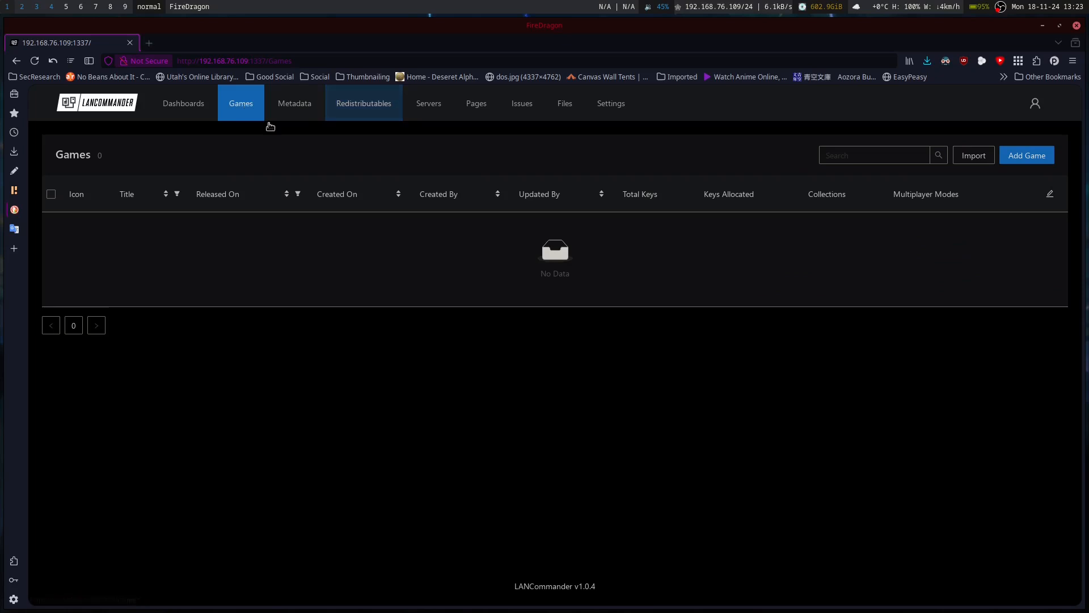
{"action": "left_click", "coordinate": [973, 156]}
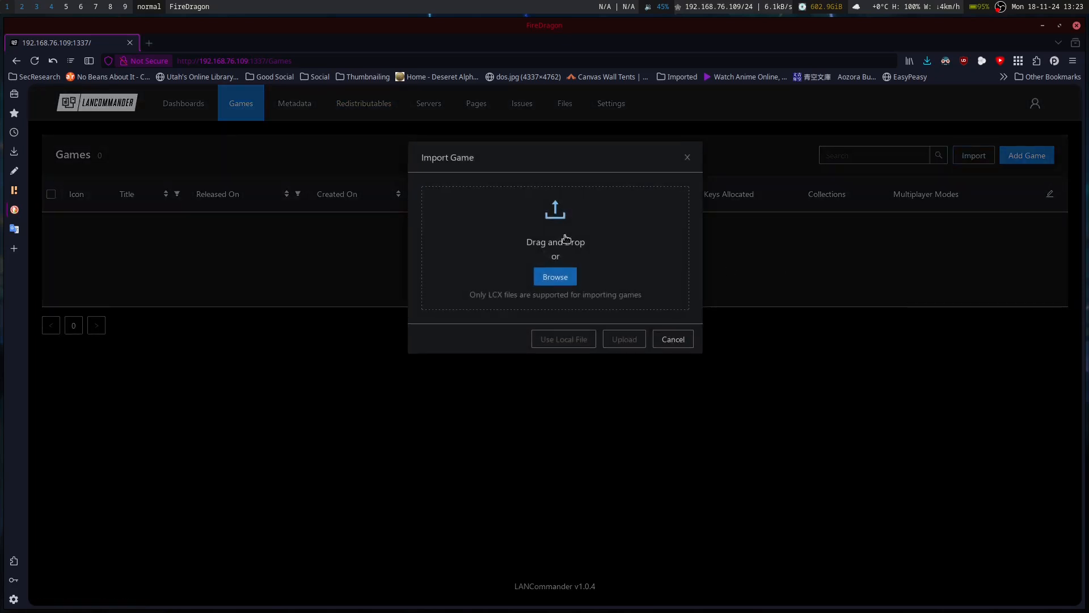
{"action": "mouse_move", "coordinate": [678, 332]}
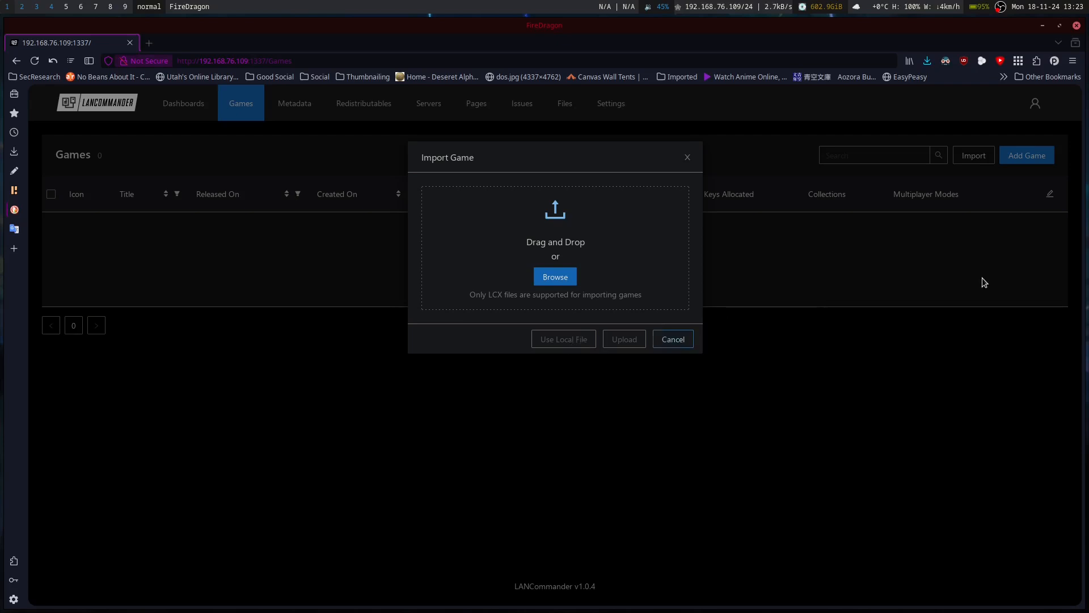
{"action": "left_click", "coordinate": [671, 339]}
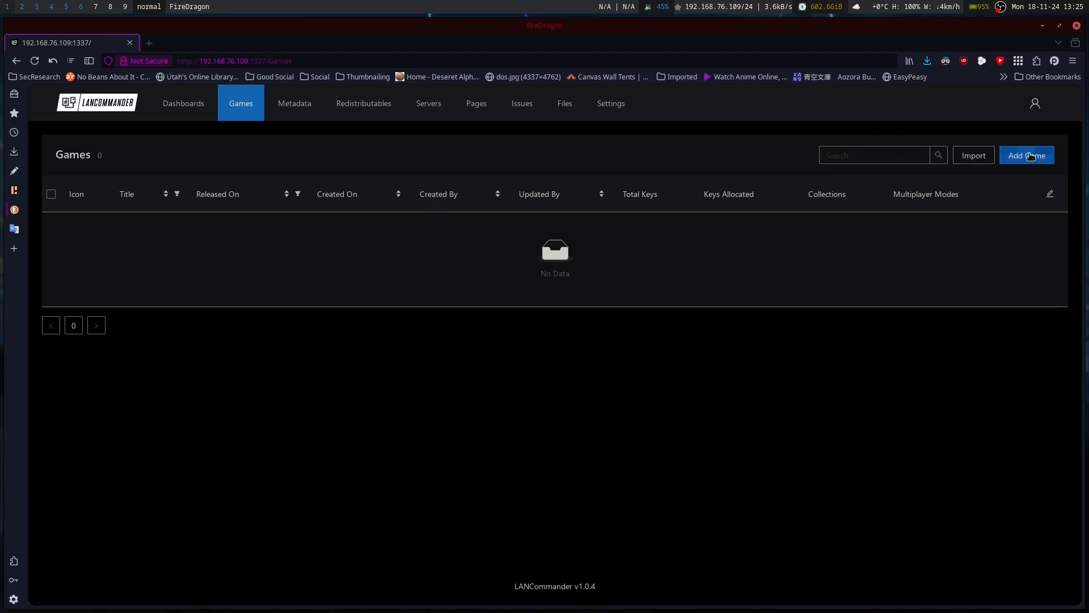
Step: Begin a new game entry and enter the title Lethal Company
{"action": "left_click", "coordinate": [1027, 155]}
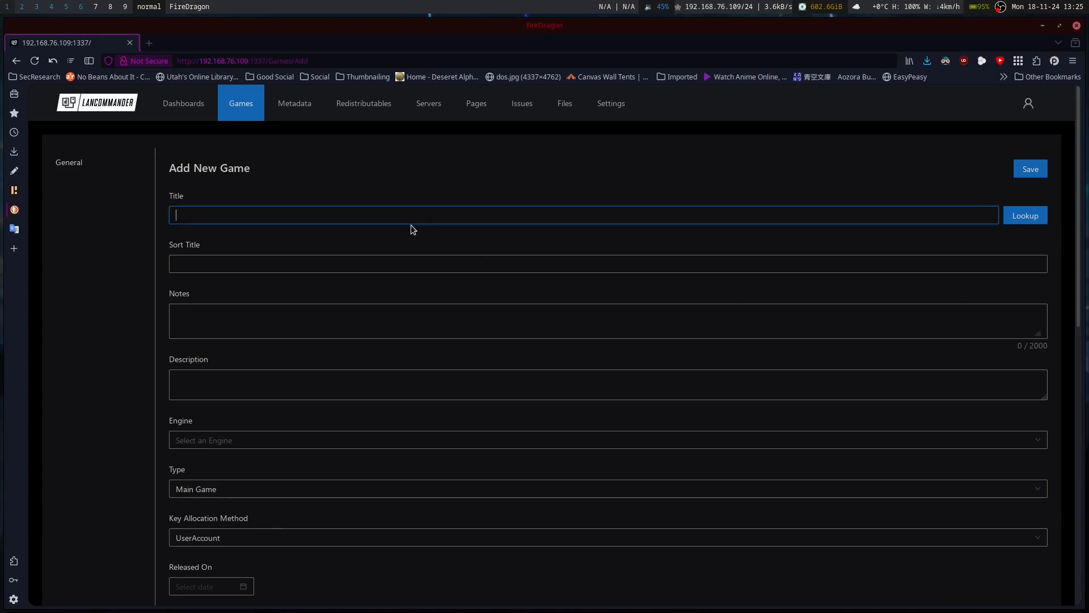
{"action": "type", "text": "Lethal Compa"}
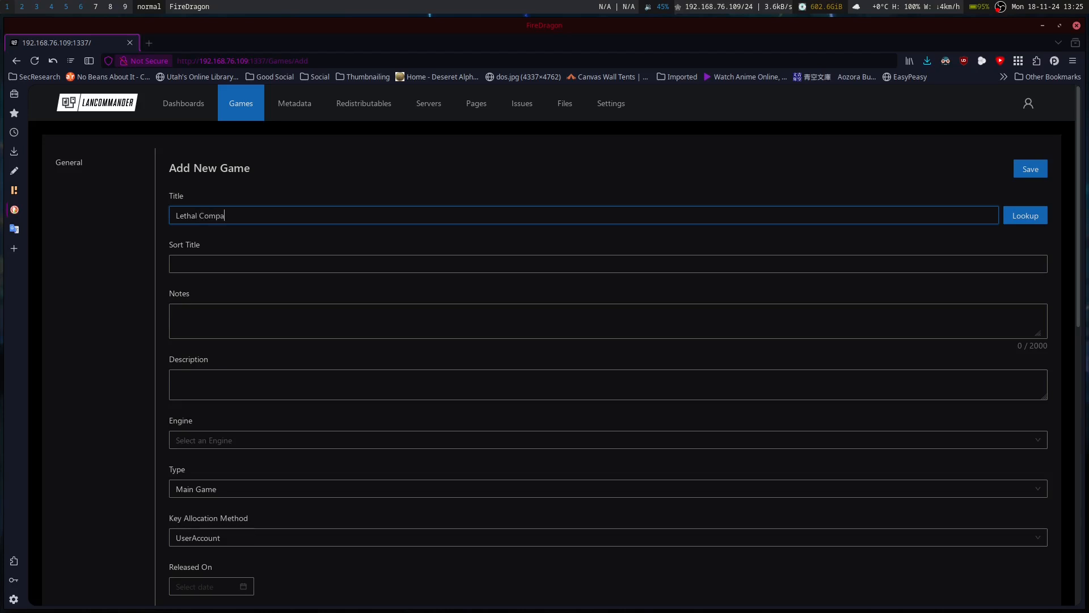
{"action": "type", "text": "ny"}
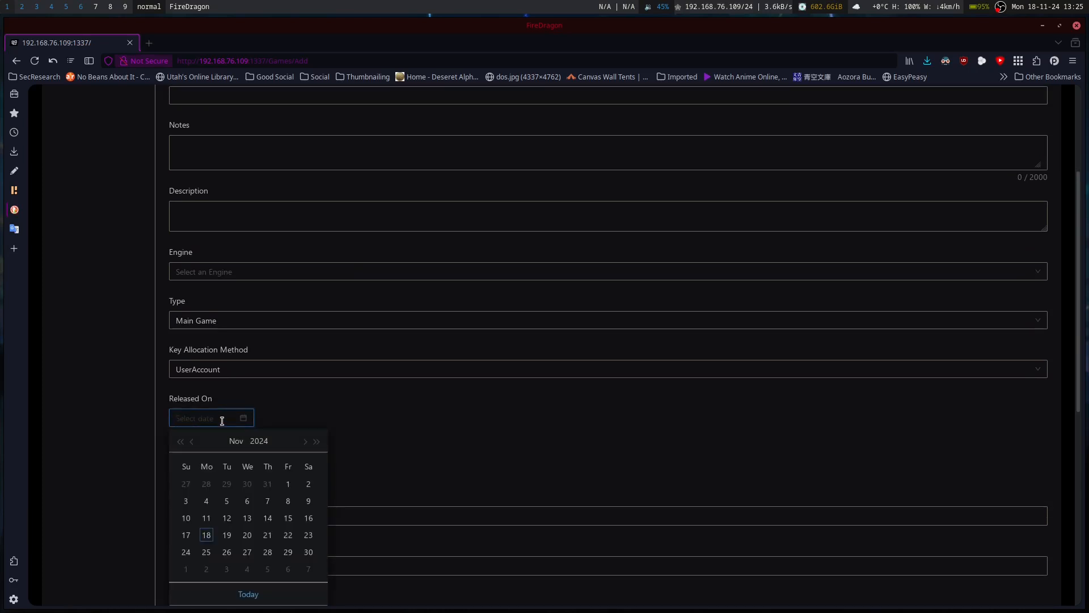
Step: Pick 23 October 2023 in the Released On calendar
{"action": "type", "text": "2023"}
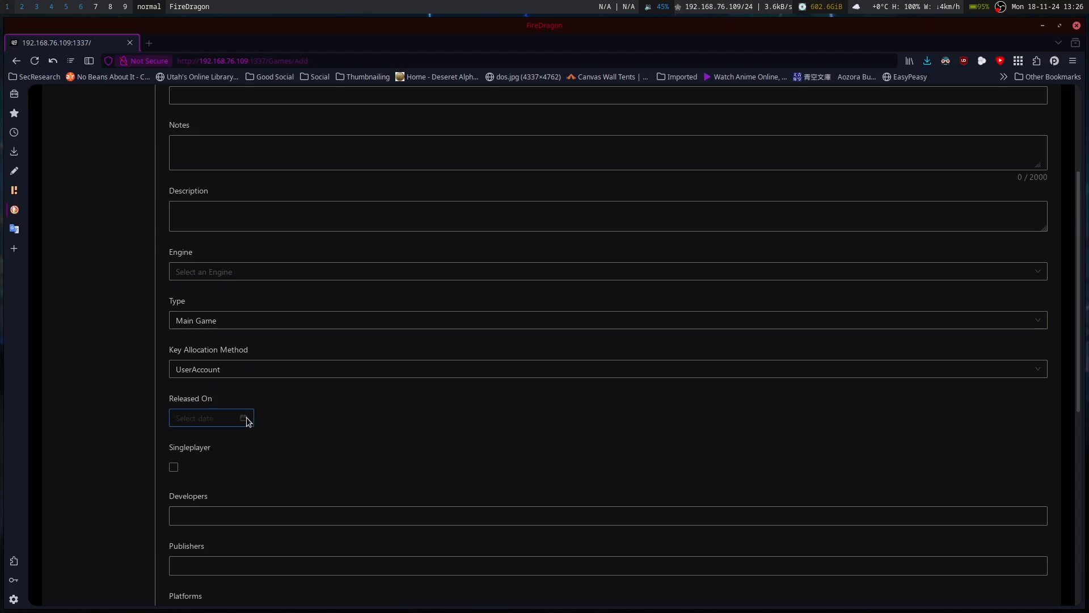
{"action": "left_click", "coordinate": [209, 418]}
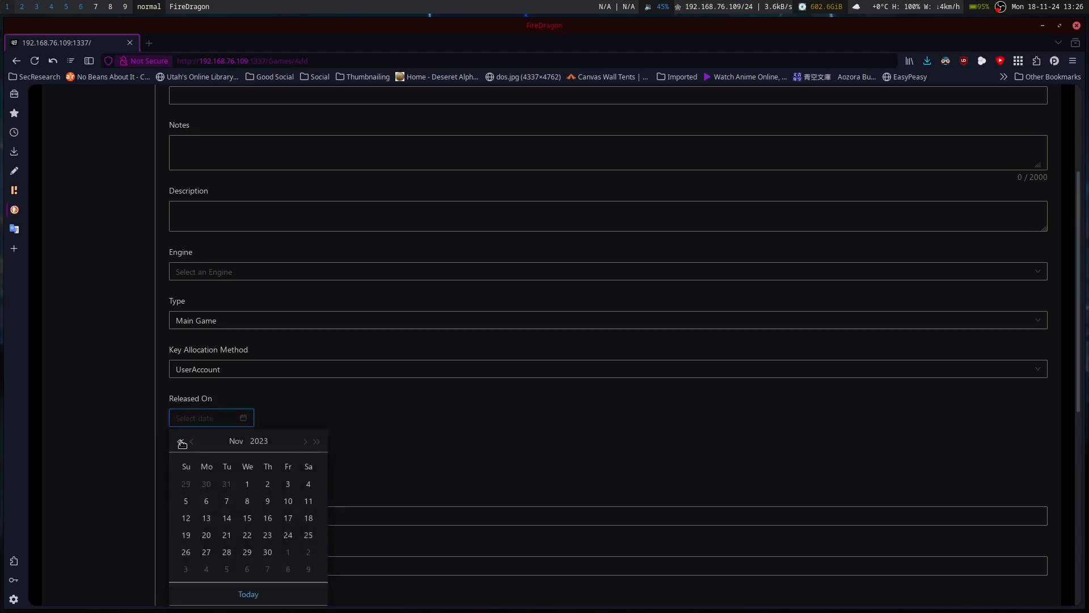
{"action": "left_click", "coordinate": [191, 441]}
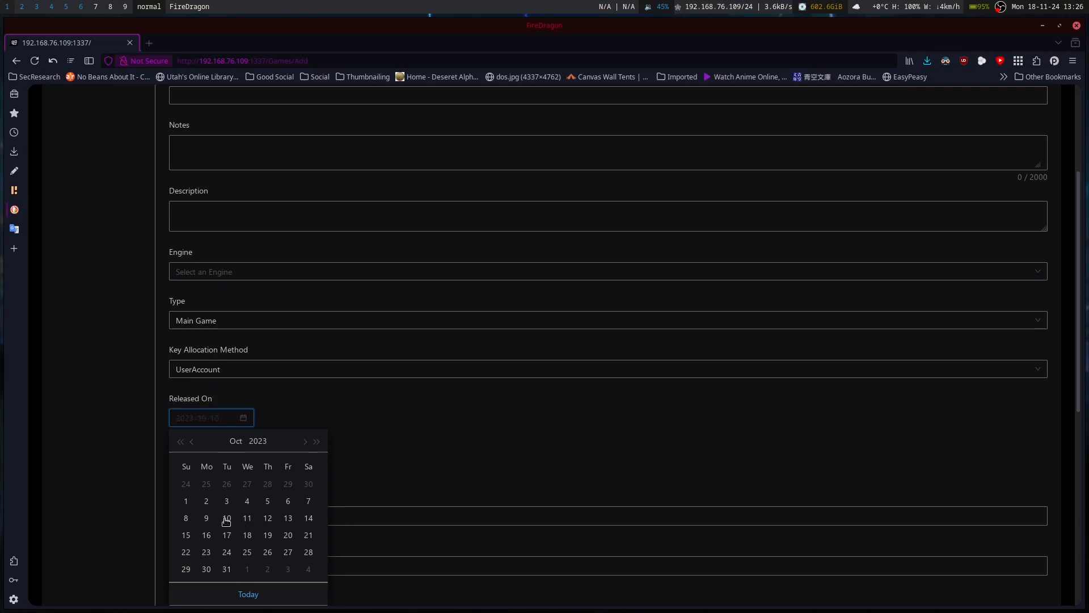
{"action": "left_click", "coordinate": [205, 550]}
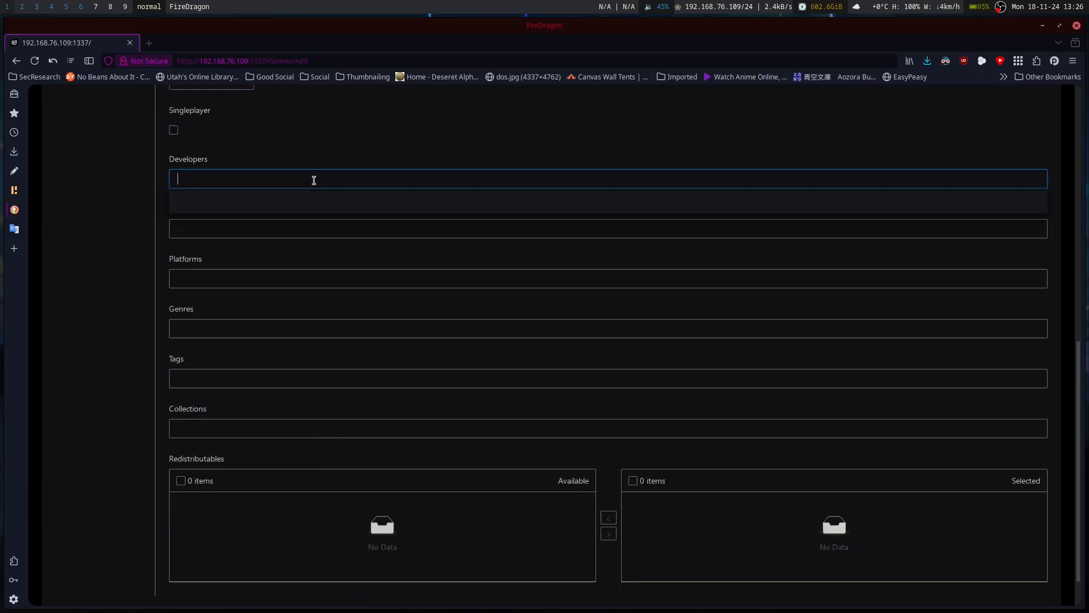
{"action": "type", "text": "Zeekers"}
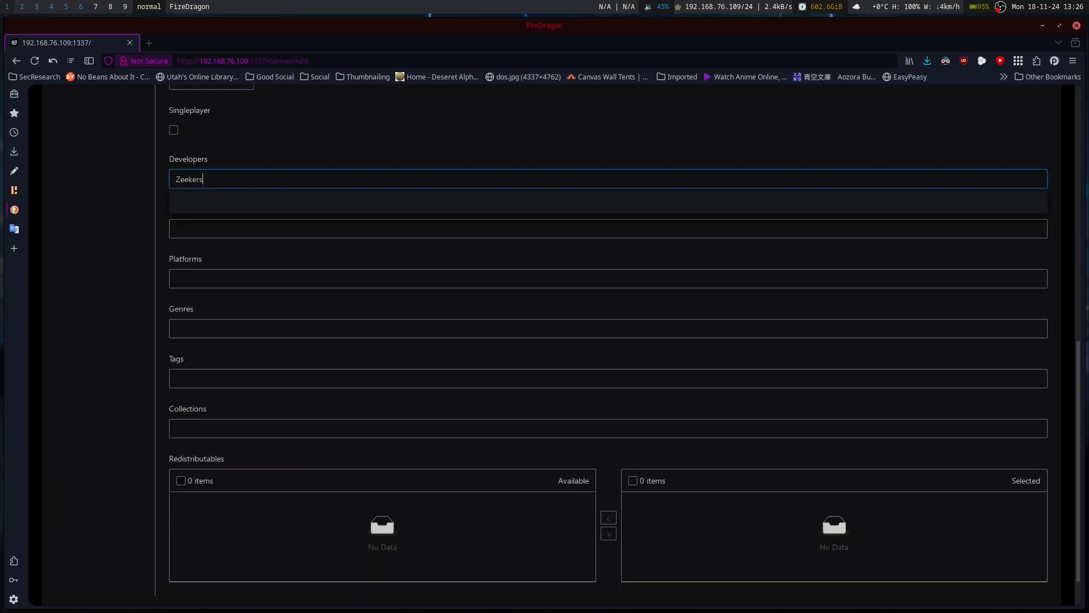
{"action": "type", "text": "ss"}
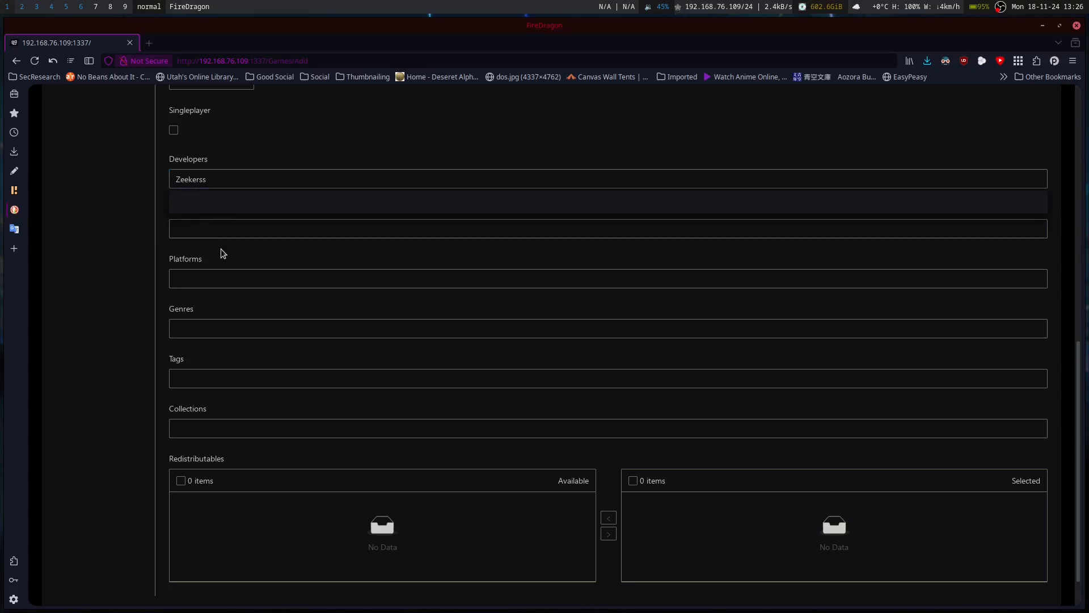
{"action": "type", "text": "Ze"}
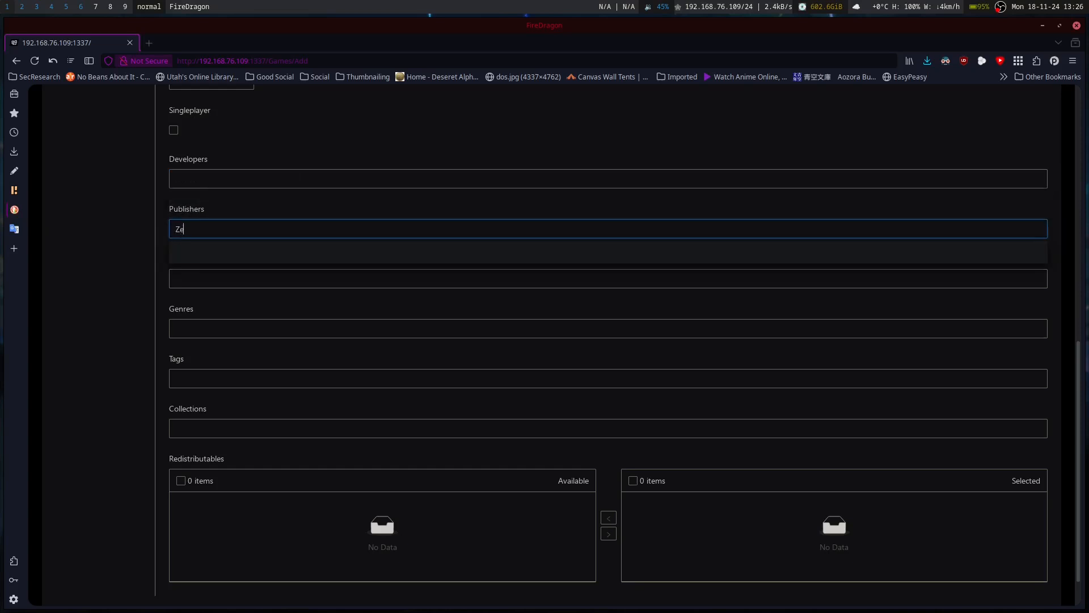
{"action": "type", "text": "eker"}
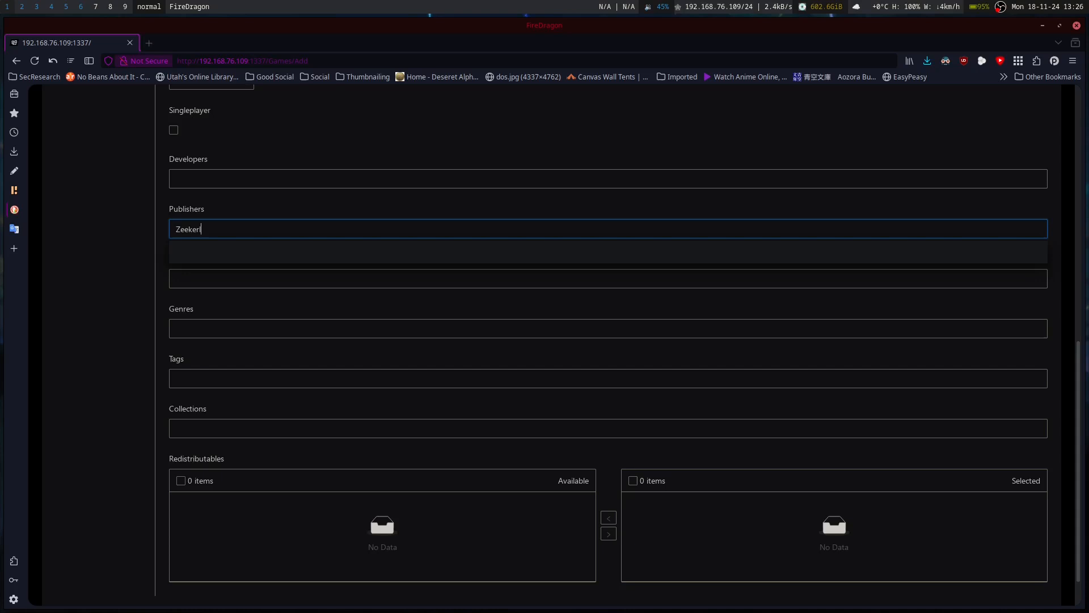
{"action": "type", "text": "s"}
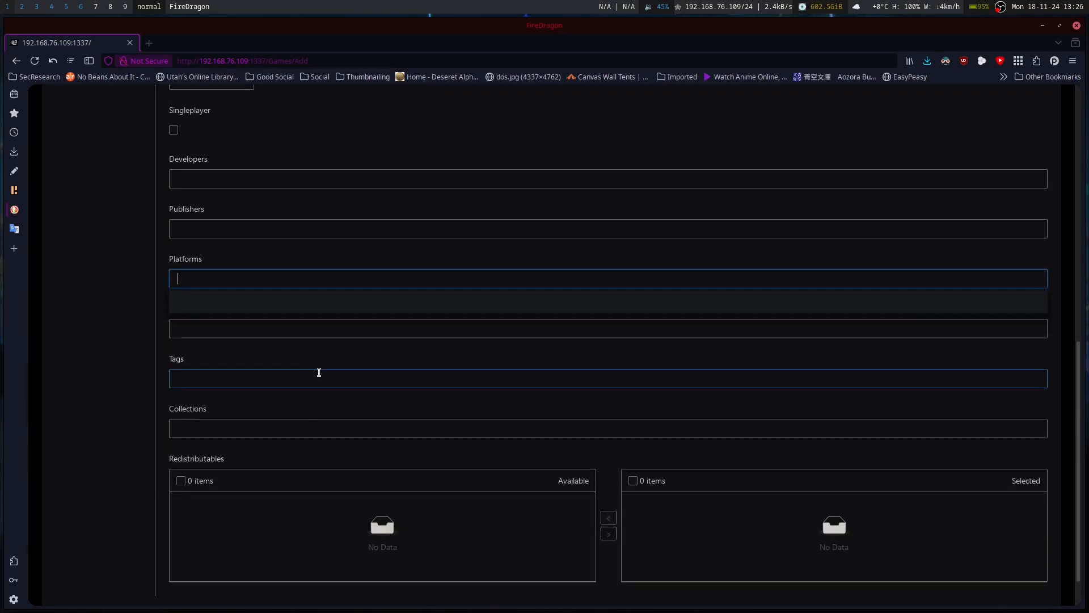
{"action": "scroll", "scroll_direction": "down", "scroll_amount": 3}
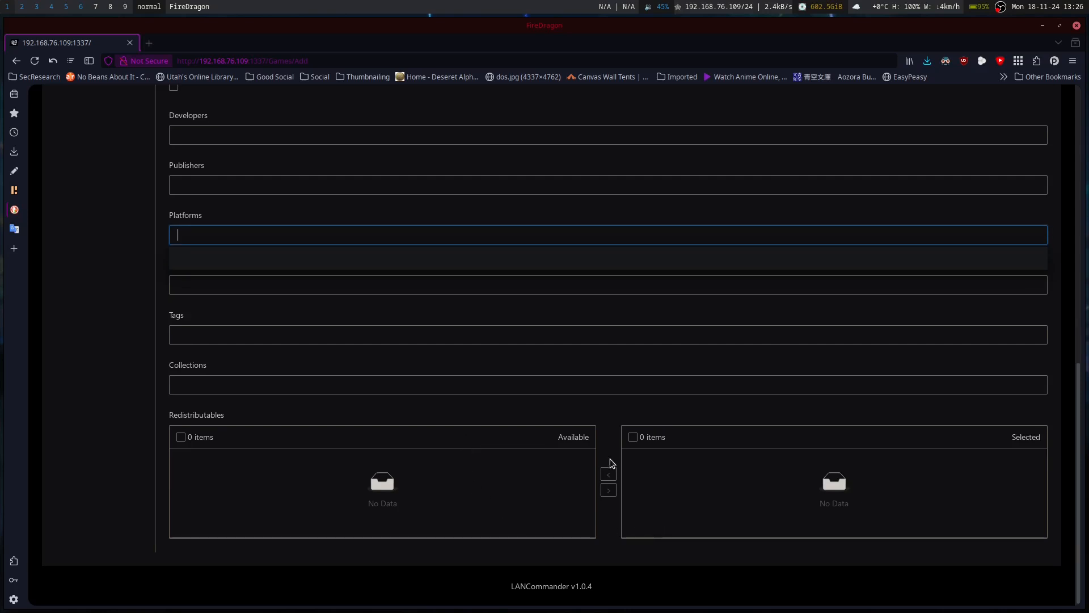
{"action": "mouse_move", "coordinate": [837, 494]}
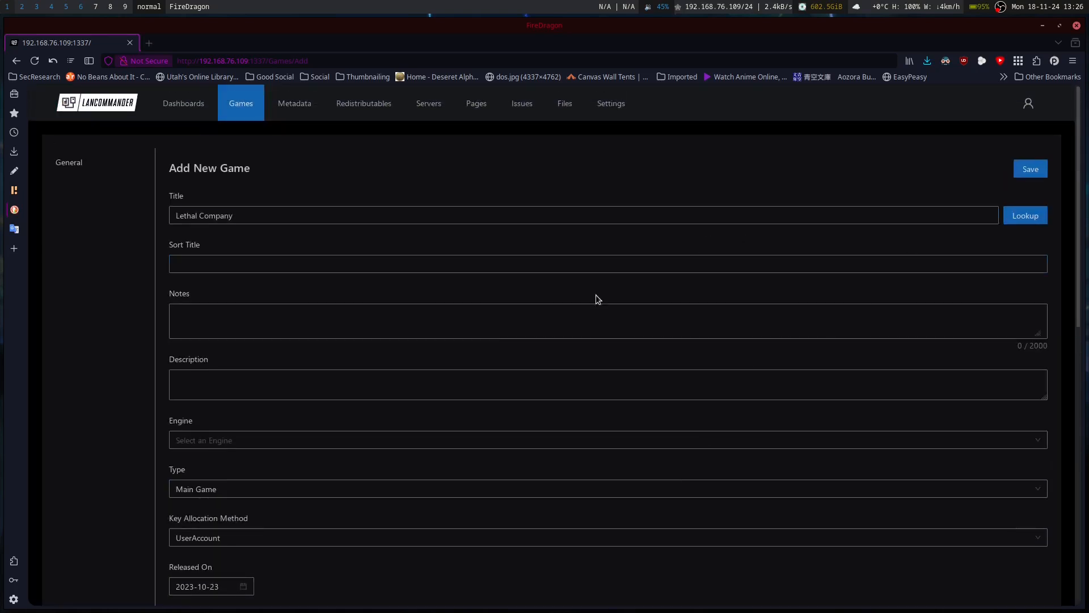
{"action": "scroll", "scroll_direction": "down", "scroll_amount": 3}
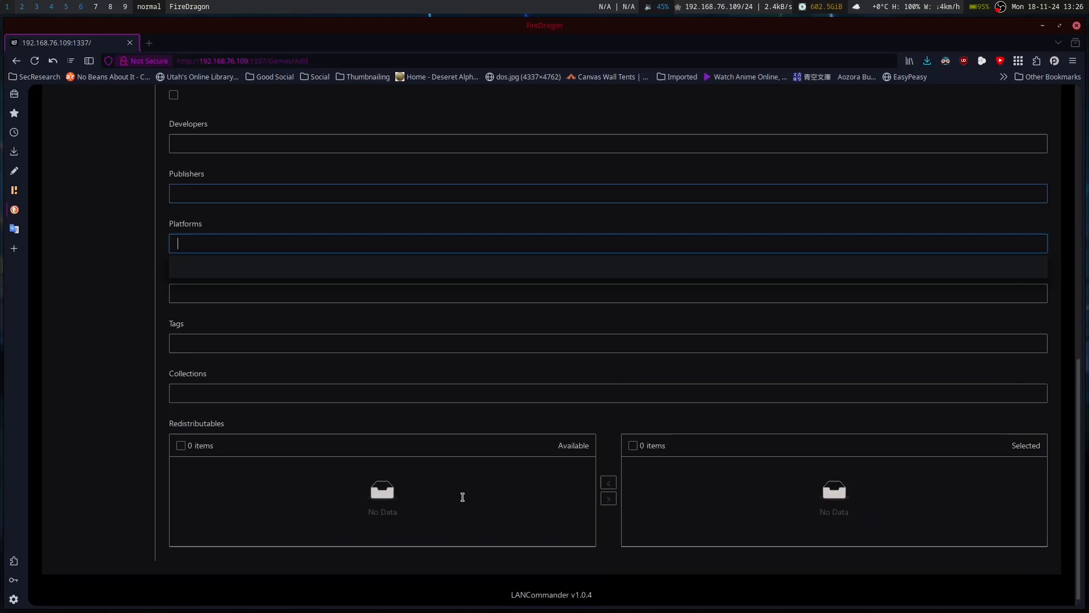
{"action": "scroll", "scroll_direction": "up", "scroll_amount": 3}
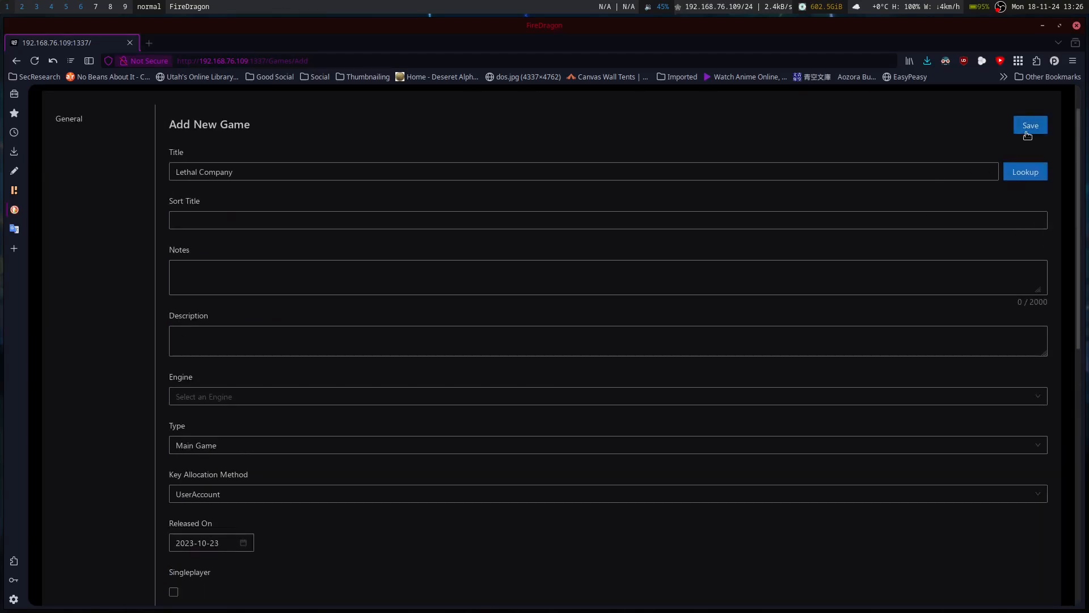
Step: Save the new Lethal Company game, then reopen it for editing from the Games list
{"action": "left_click", "coordinate": [1031, 124]}
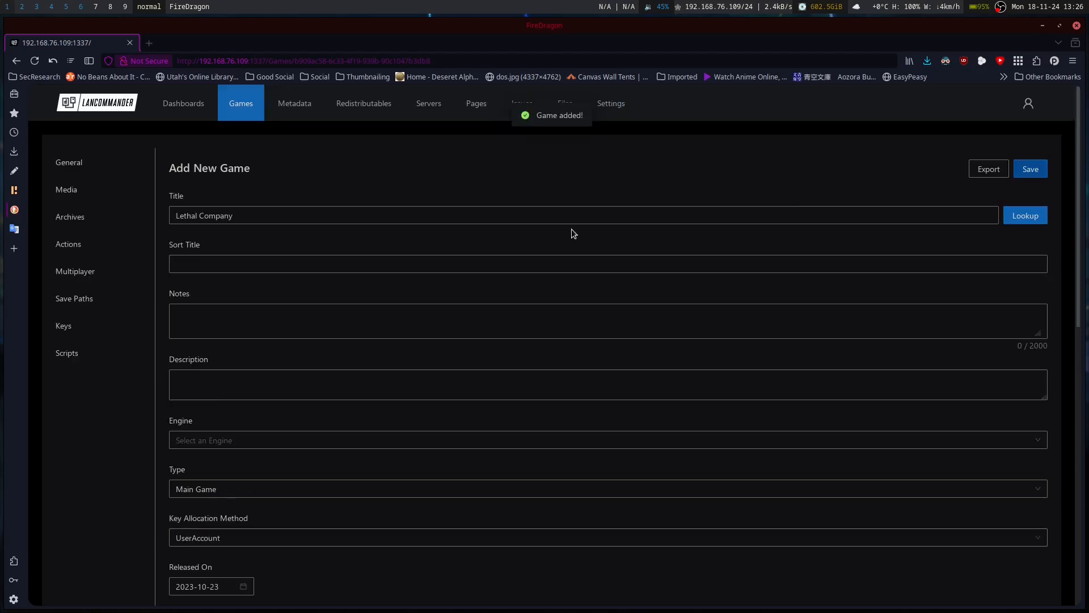
{"action": "left_click", "coordinate": [287, 320]}
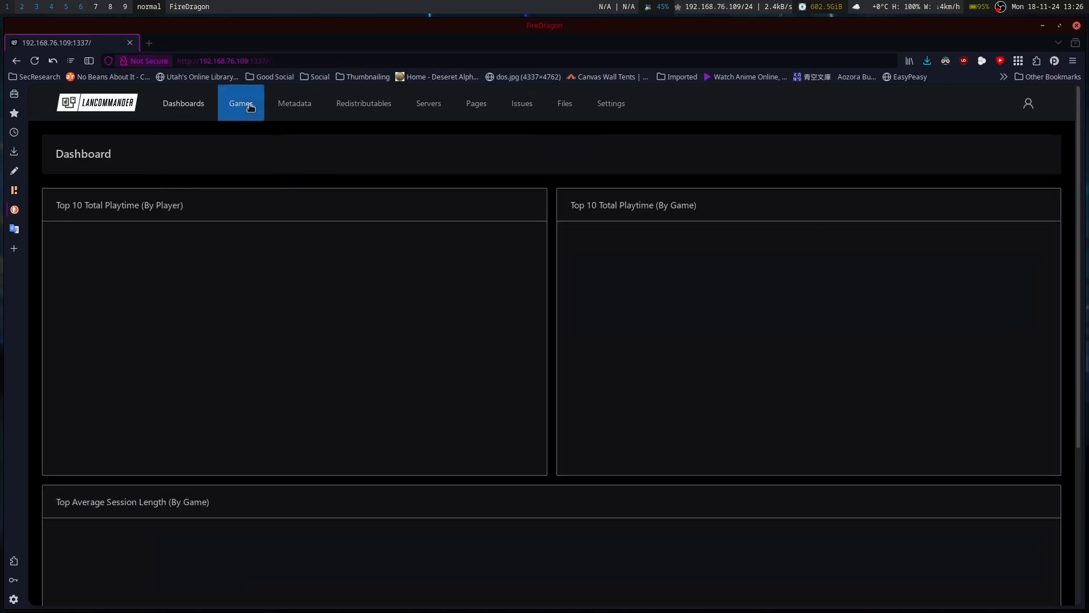
{"action": "left_click", "coordinate": [240, 103]}
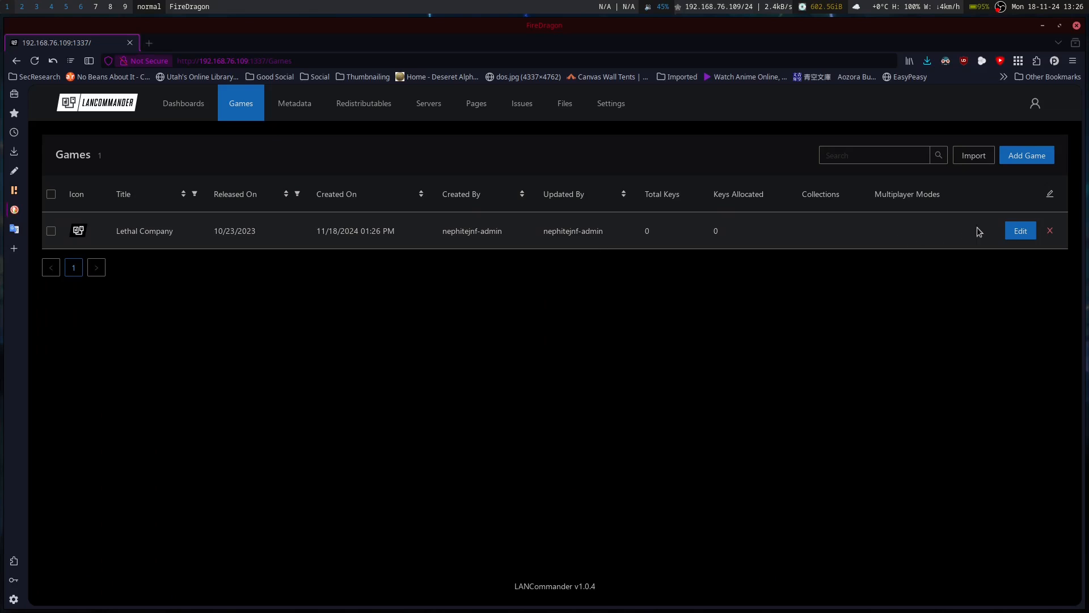
{"action": "left_click", "coordinate": [1019, 230]}
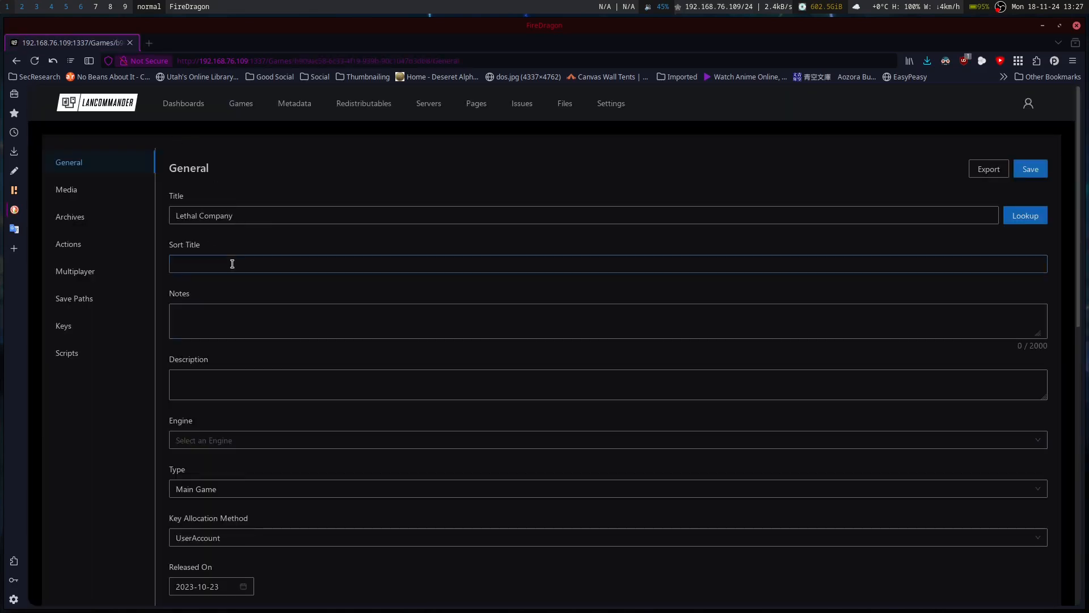
Step: Check the Media and Archives sections and bring up the Upload Archive dialog
{"action": "left_click", "coordinate": [66, 189]}
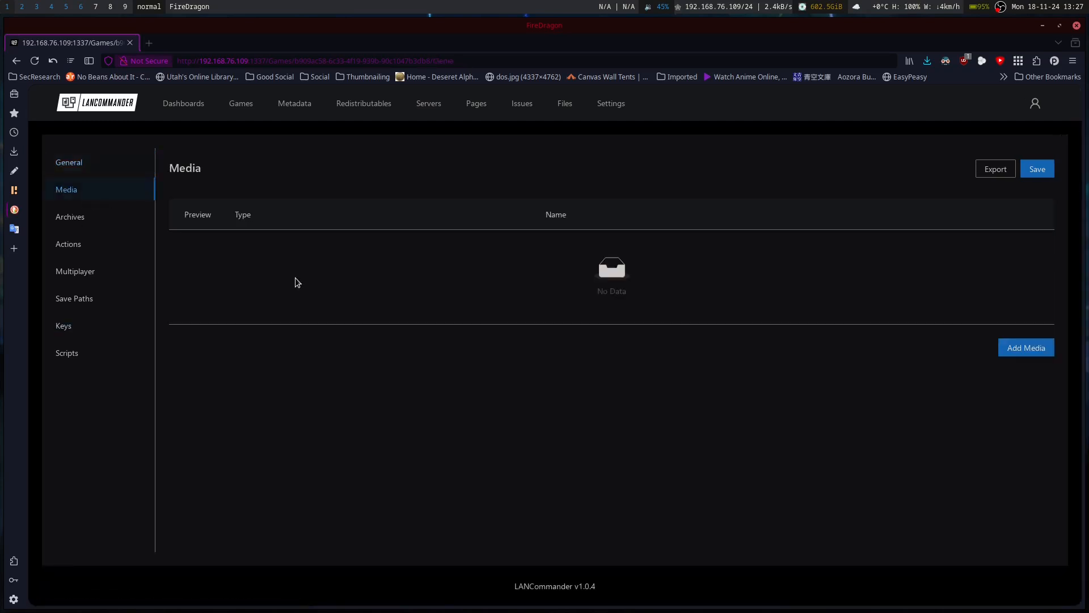
{"action": "left_click", "coordinate": [70, 216]}
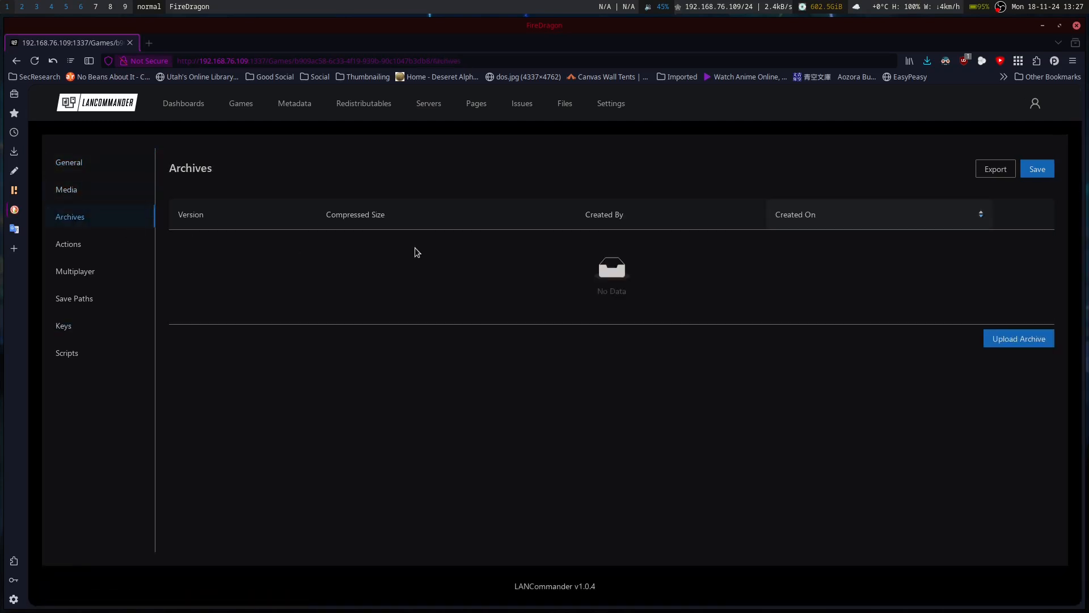
{"action": "left_click", "coordinate": [1018, 338]}
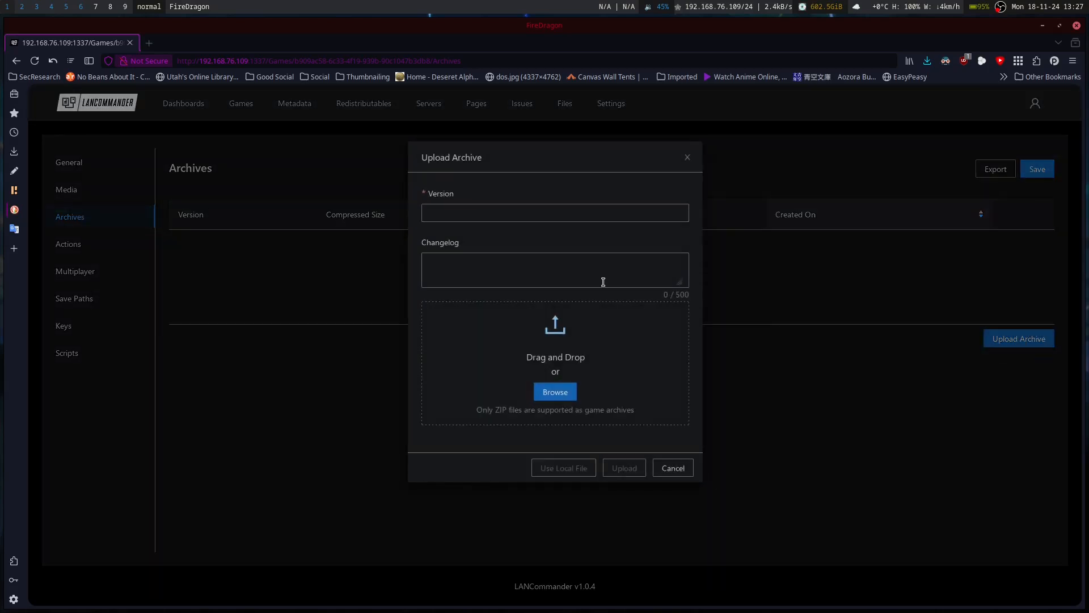
{"action": "mouse_move", "coordinate": [530, 353]}
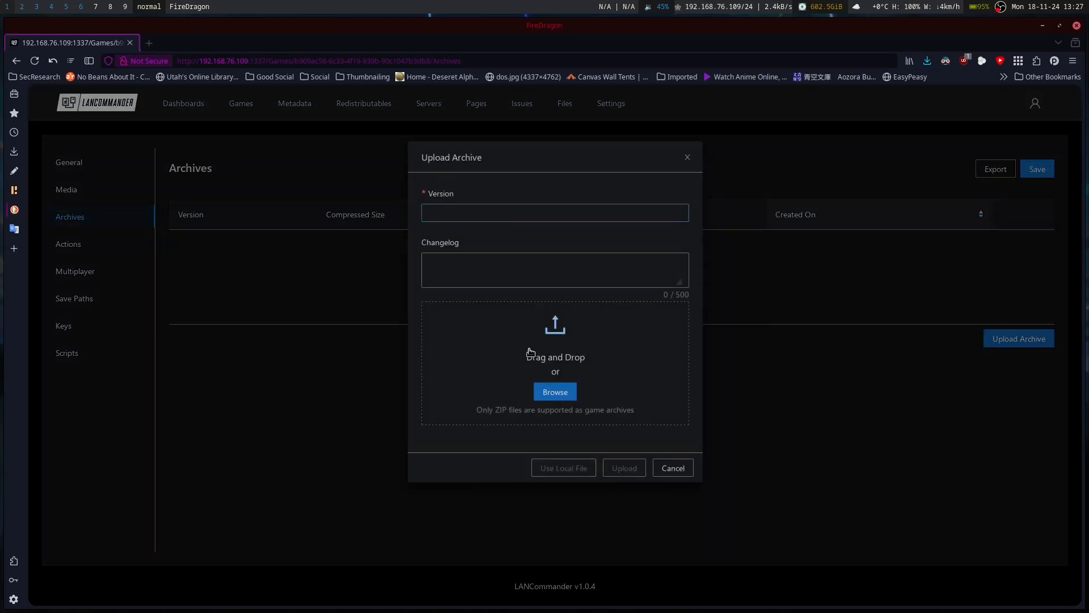
Step: Browse to Home/Games/Lethal Company and choose Lethal Company.zip as the archive
{"action": "left_click", "coordinate": [554, 392]}
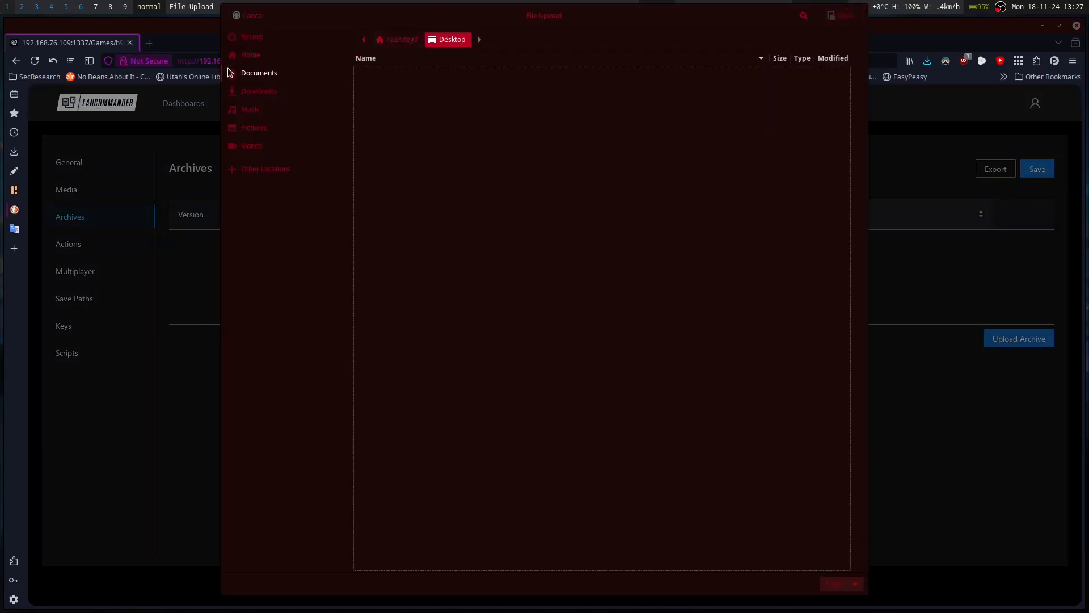
{"action": "left_click", "coordinate": [250, 54]}
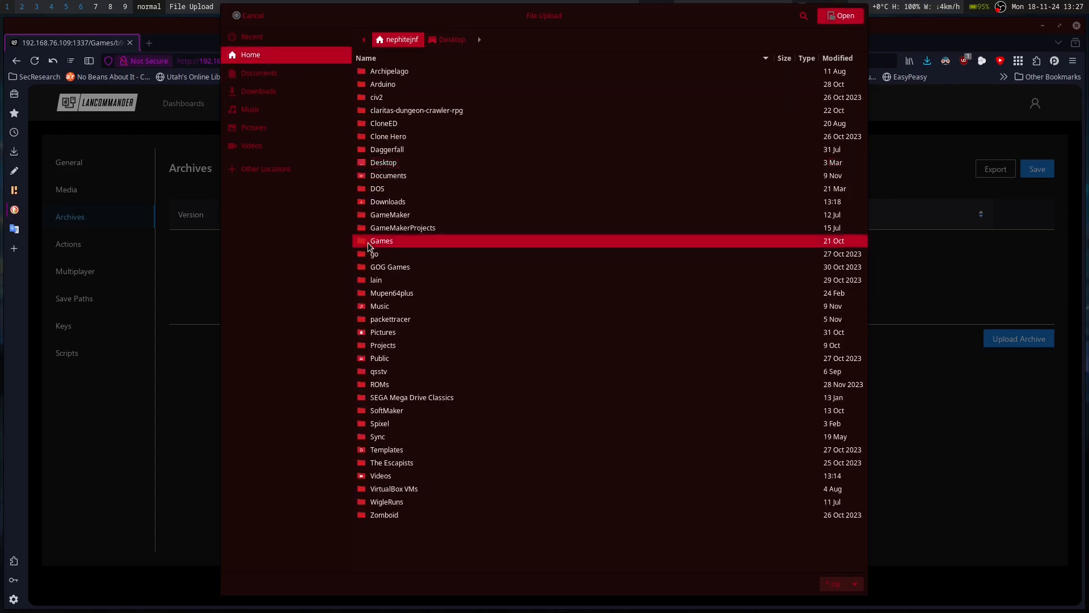
{"action": "double_click", "coordinate": [382, 240]}
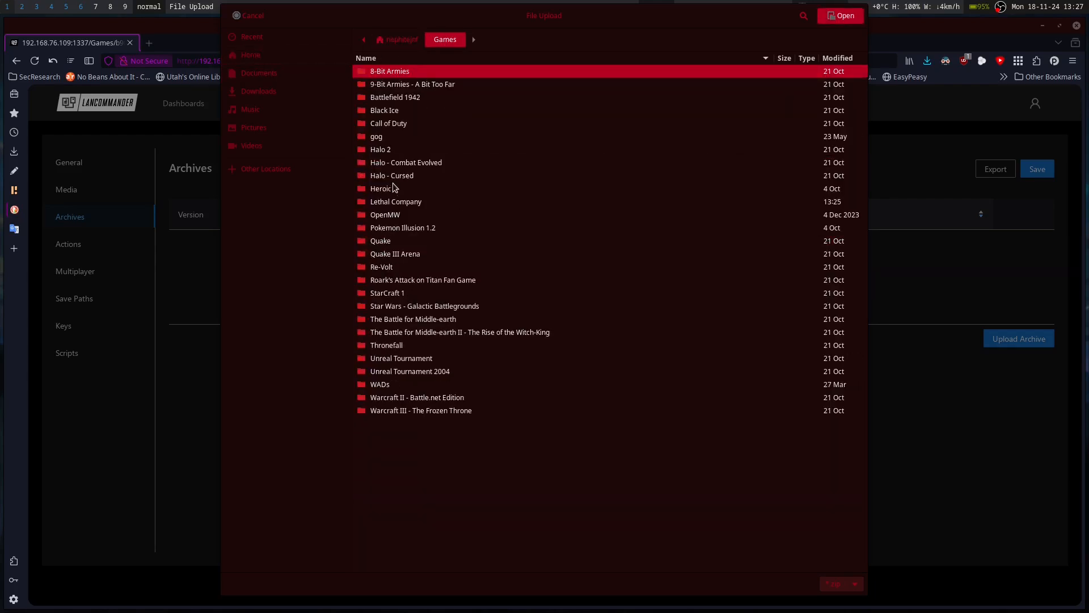
{"action": "double_click", "coordinate": [395, 202]}
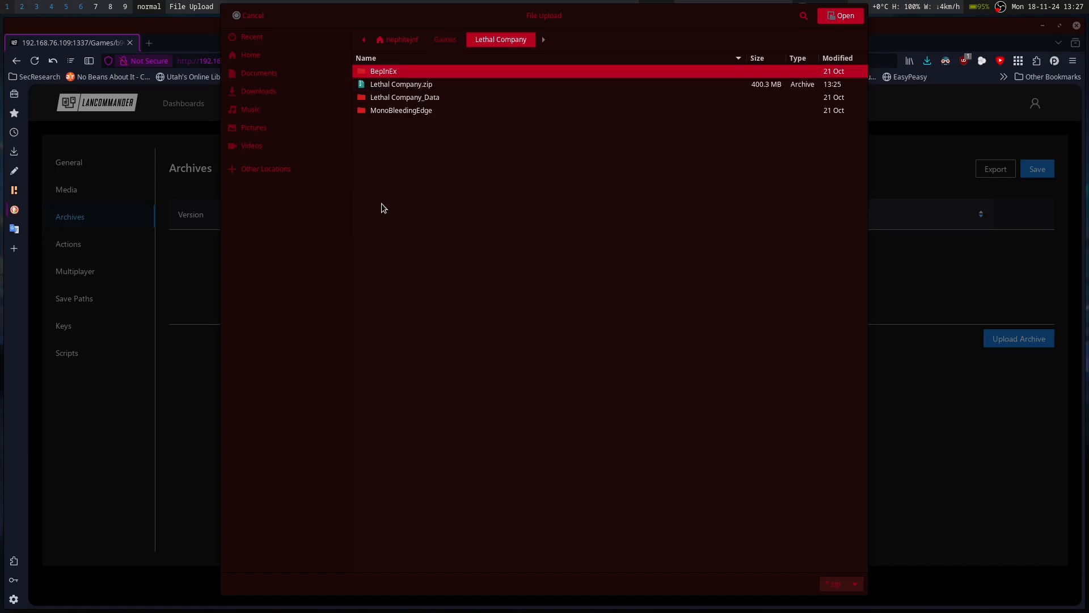
{"action": "left_click", "coordinate": [840, 15]}
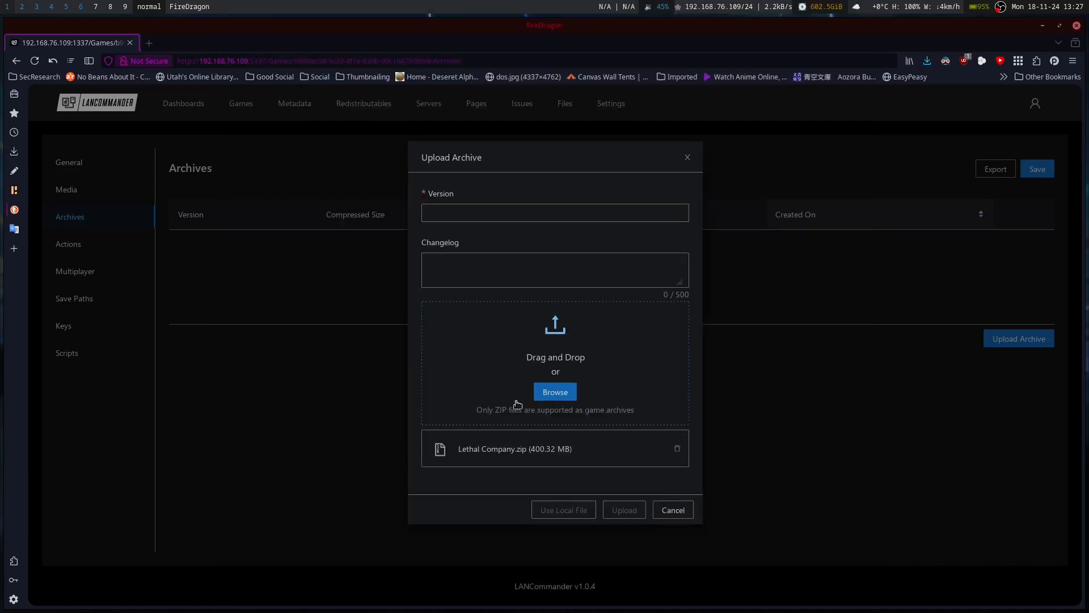
{"action": "mouse_move", "coordinate": [656, 486]}
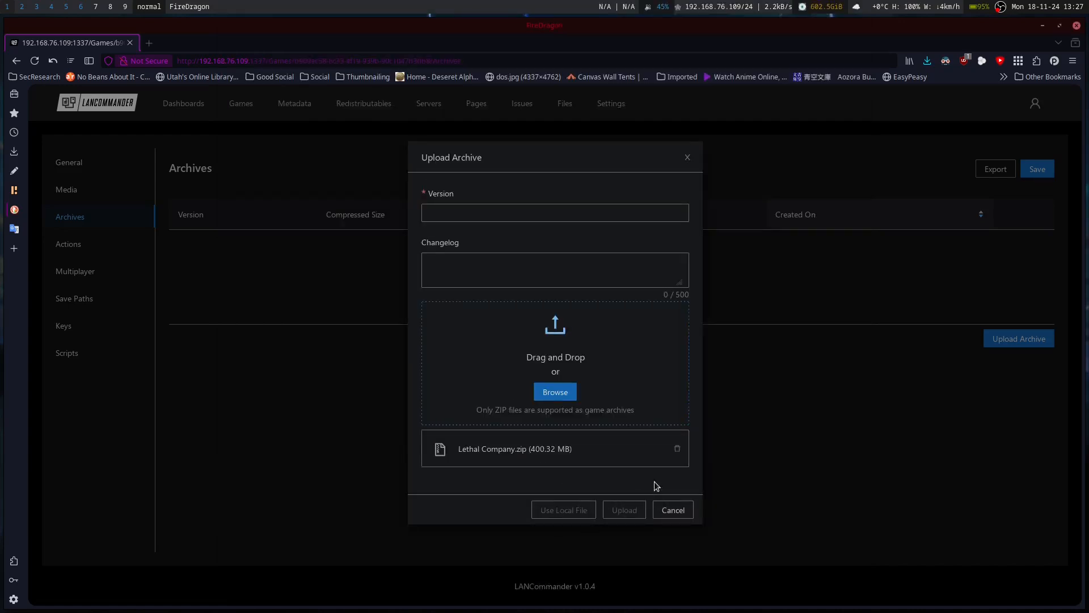
Step: Upload the 400.32 MB archive as version 1
{"action": "left_click", "coordinate": [555, 213]}
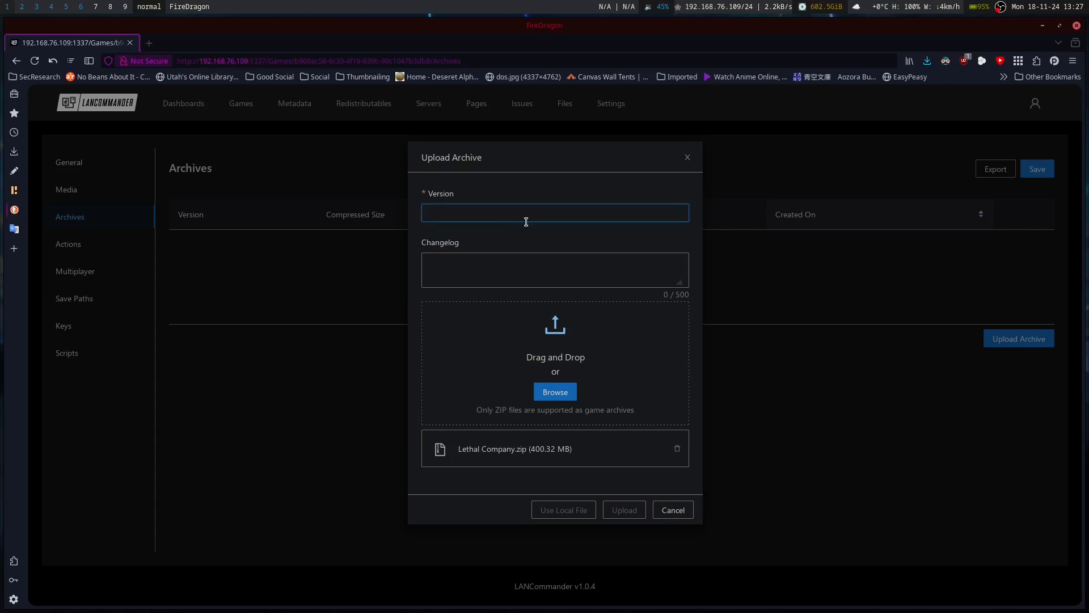
{"action": "type", "text": "1"}
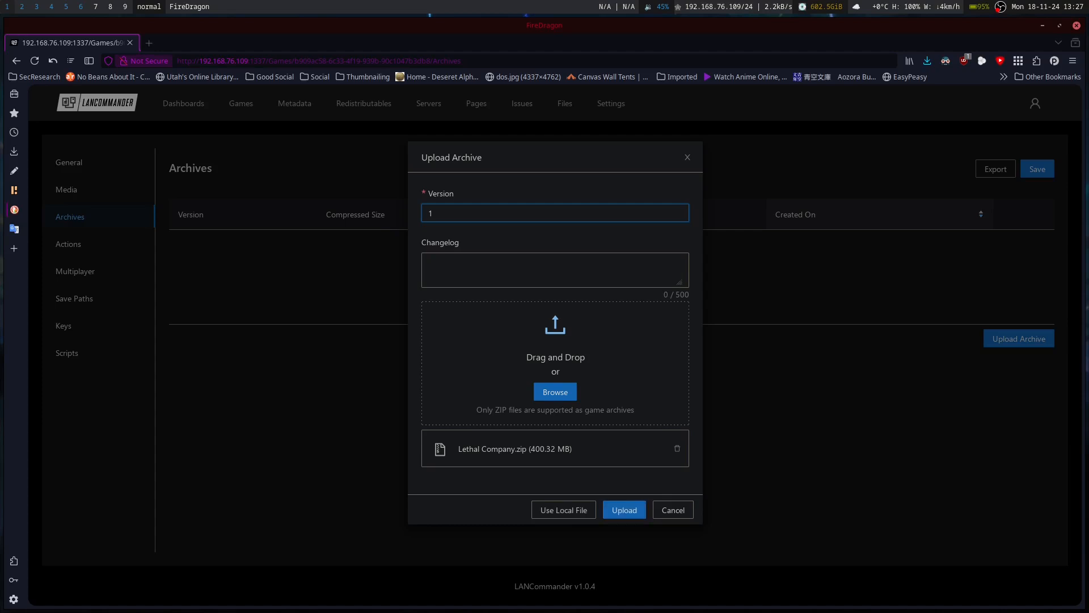
{"action": "left_click", "coordinate": [623, 509]}
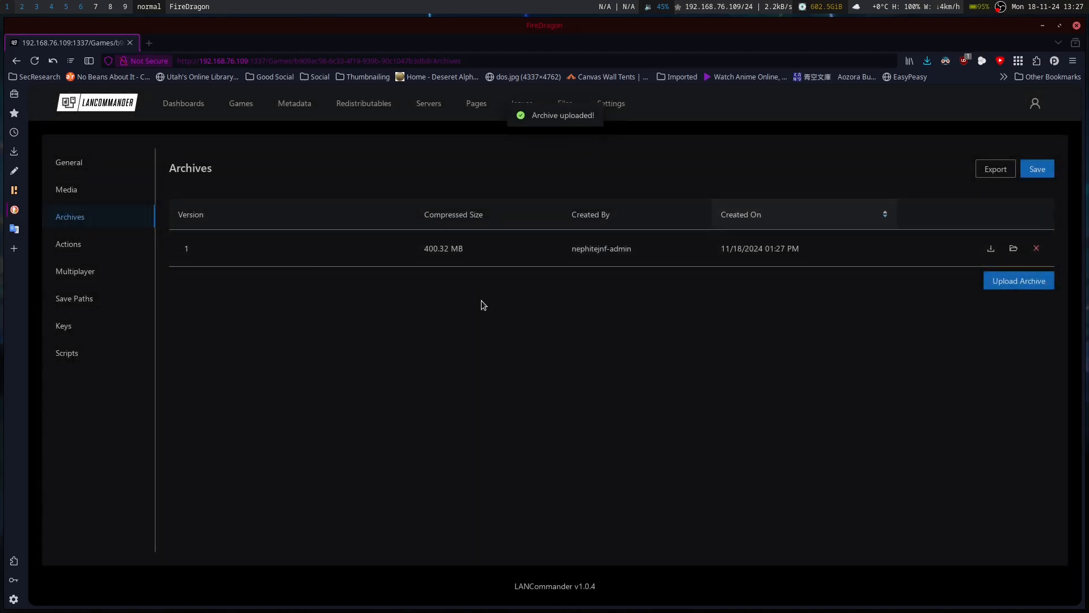
{"action": "mouse_move", "coordinate": [75, 271]}
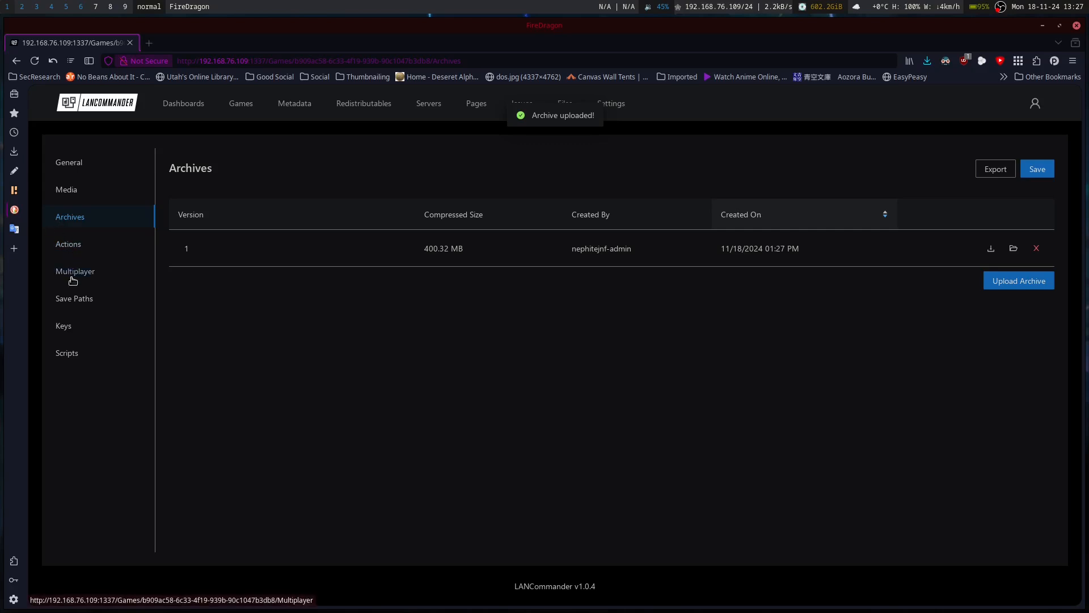
Step: Add a new save path entry of type File / Folder under Save Paths
{"action": "left_click", "coordinate": [74, 299]}
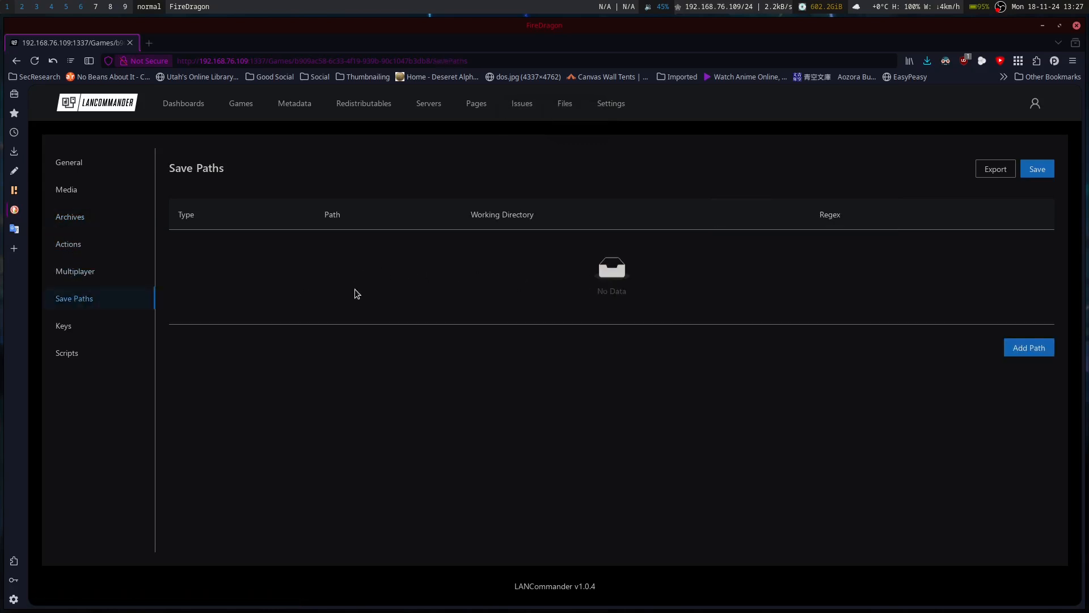
{"action": "left_click", "coordinate": [1028, 347]}
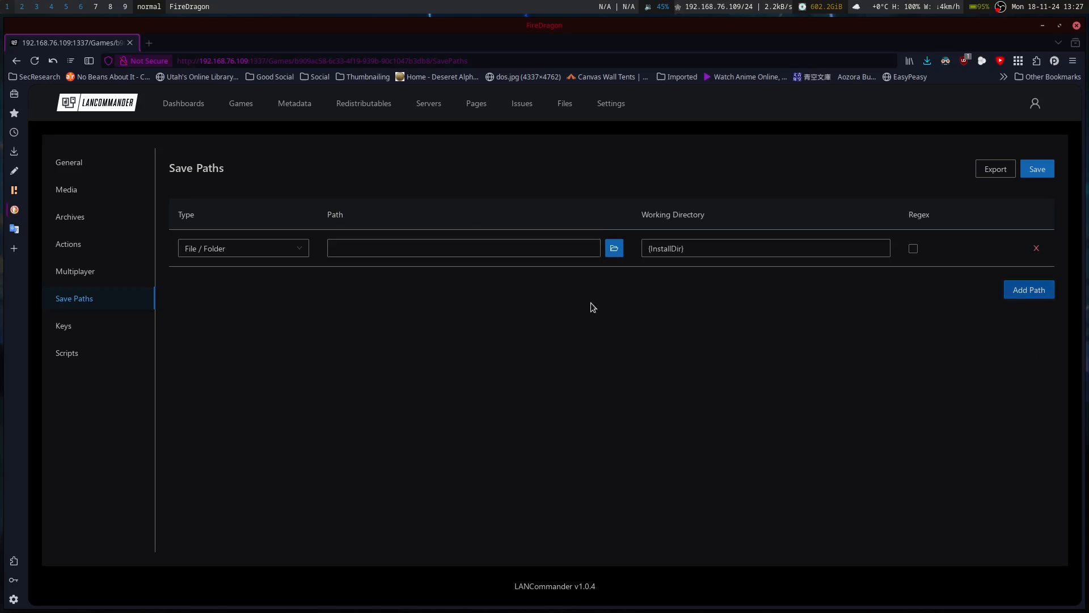
{"action": "left_click", "coordinate": [243, 249]}
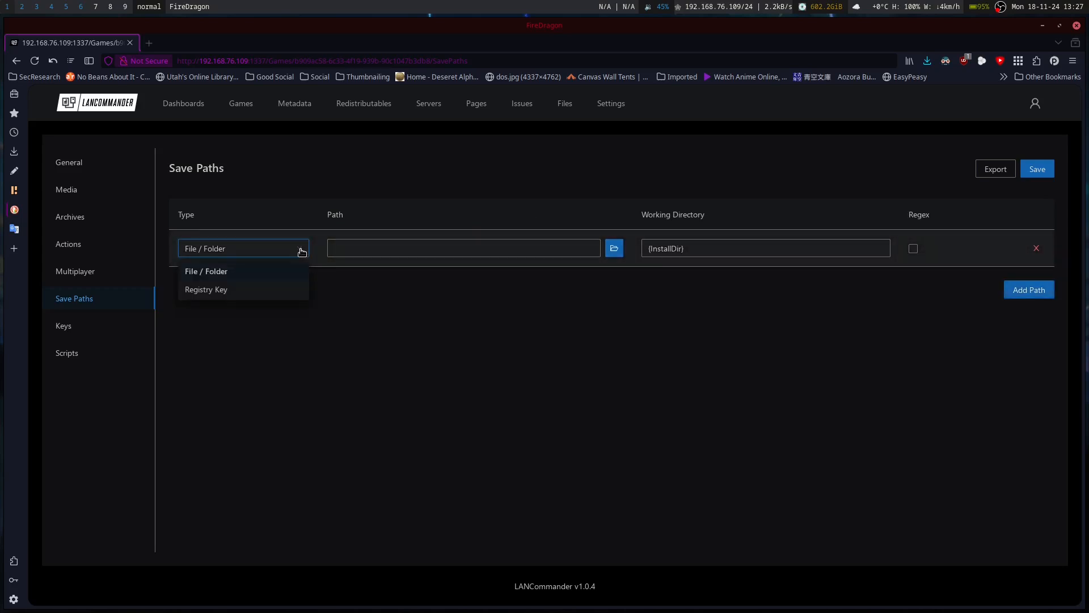
{"action": "left_click", "coordinate": [461, 248]}
{"action": "type", "text": "Lethal Company"}
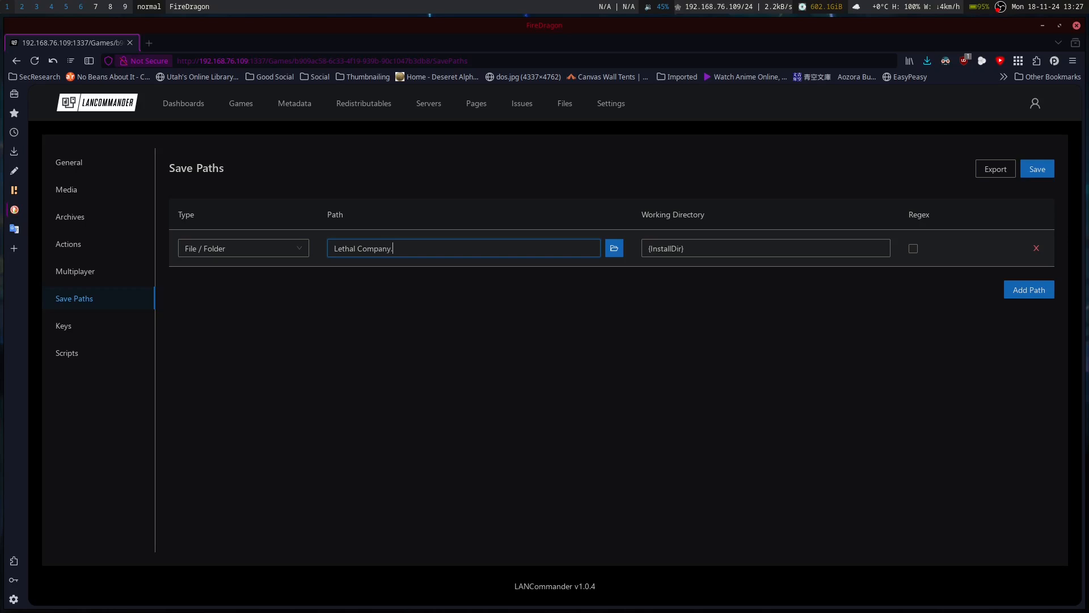
Step: Set the path to Lethal Company.exe and save the game
{"action": "type", "text": "ex"}
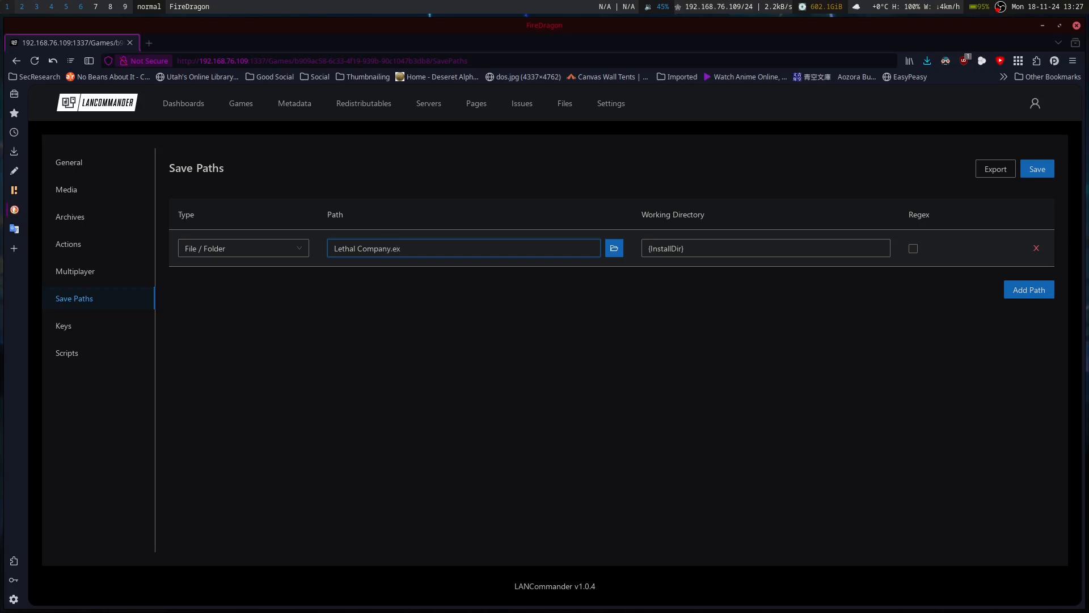
{"action": "type", "text": "e"}
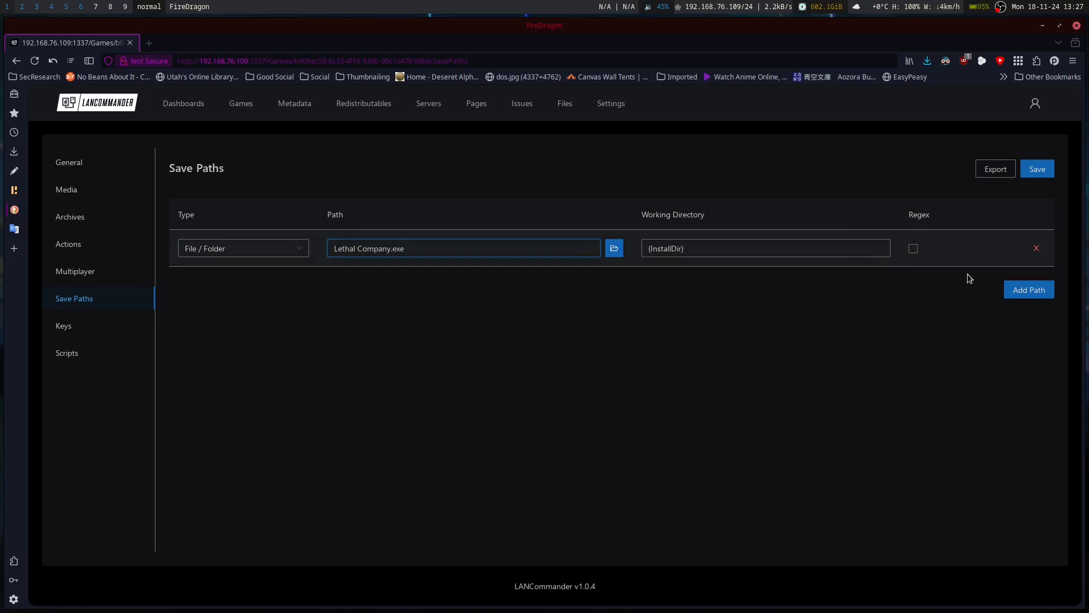
{"action": "left_click", "coordinate": [1030, 289]}
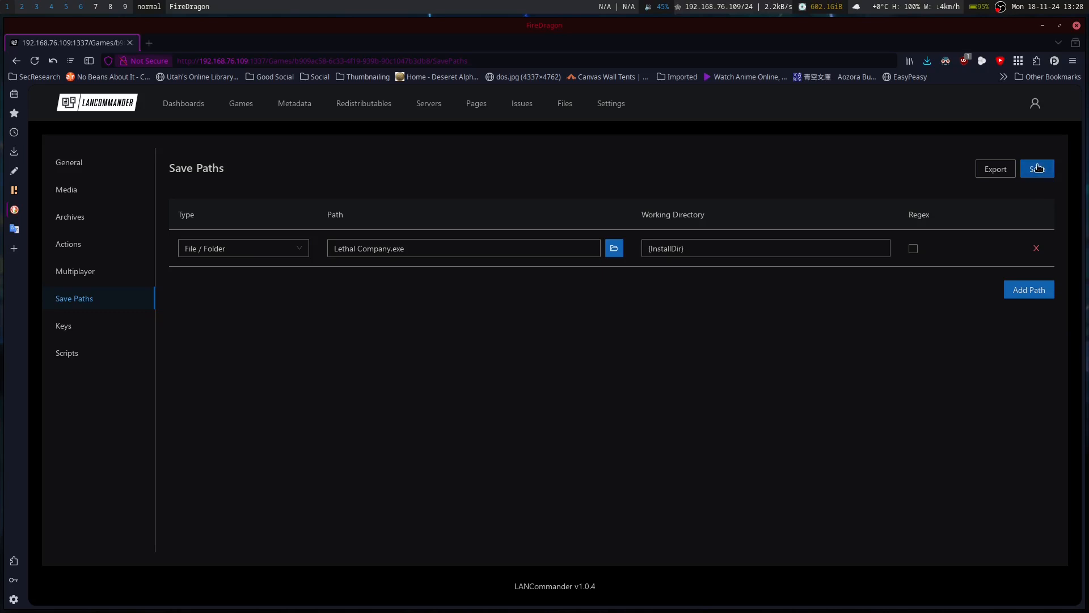
{"action": "left_click", "coordinate": [1037, 168]}
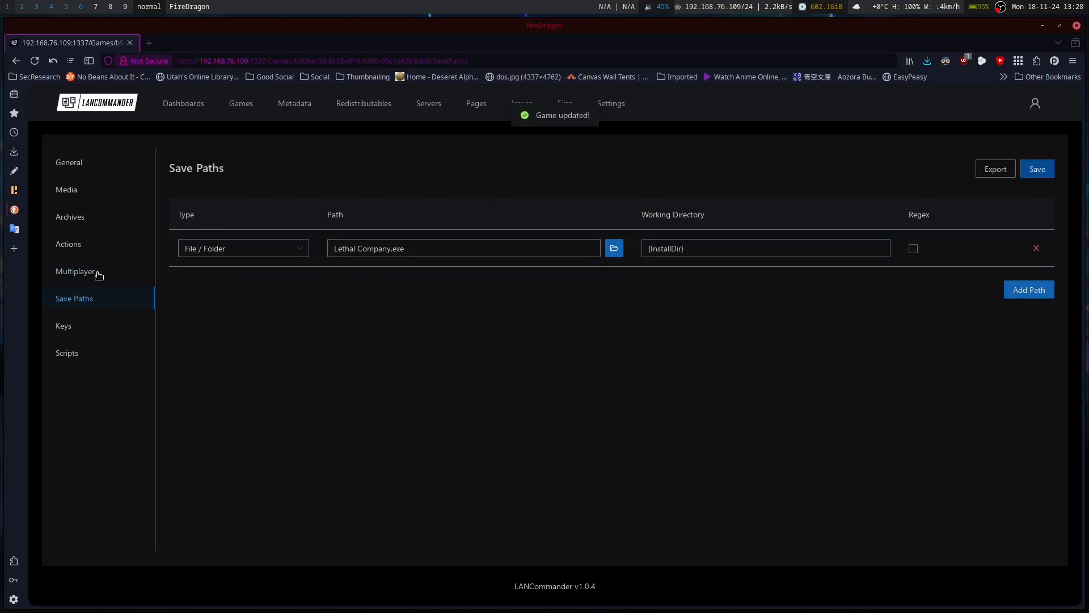
{"action": "mouse_move", "coordinate": [64, 325]}
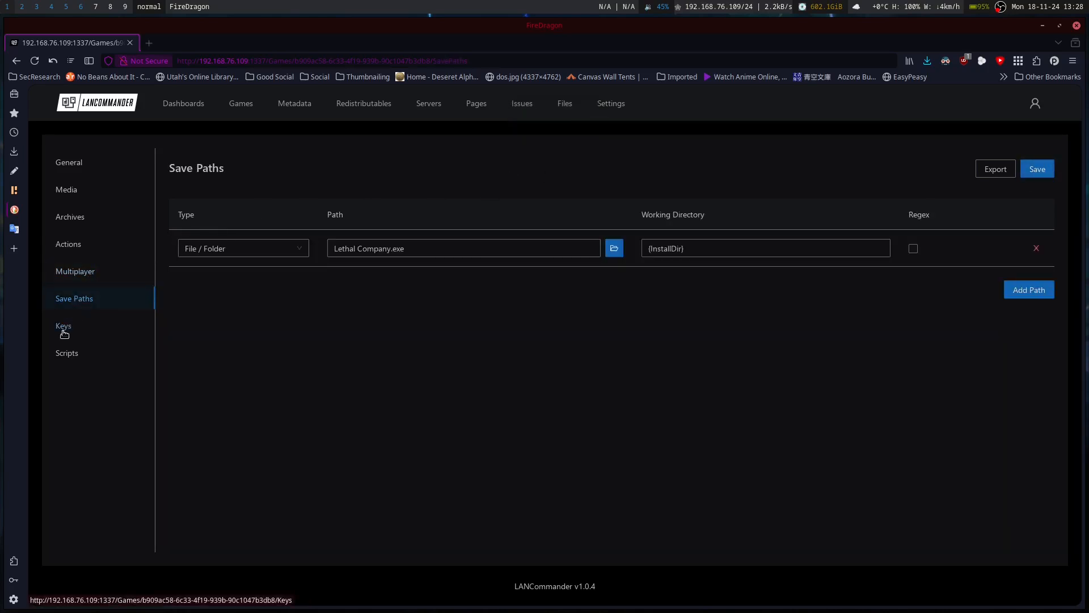
Step: Review the Keys and Scripts pages, resave the game details and return to the Games list
{"action": "left_click", "coordinate": [64, 325]}
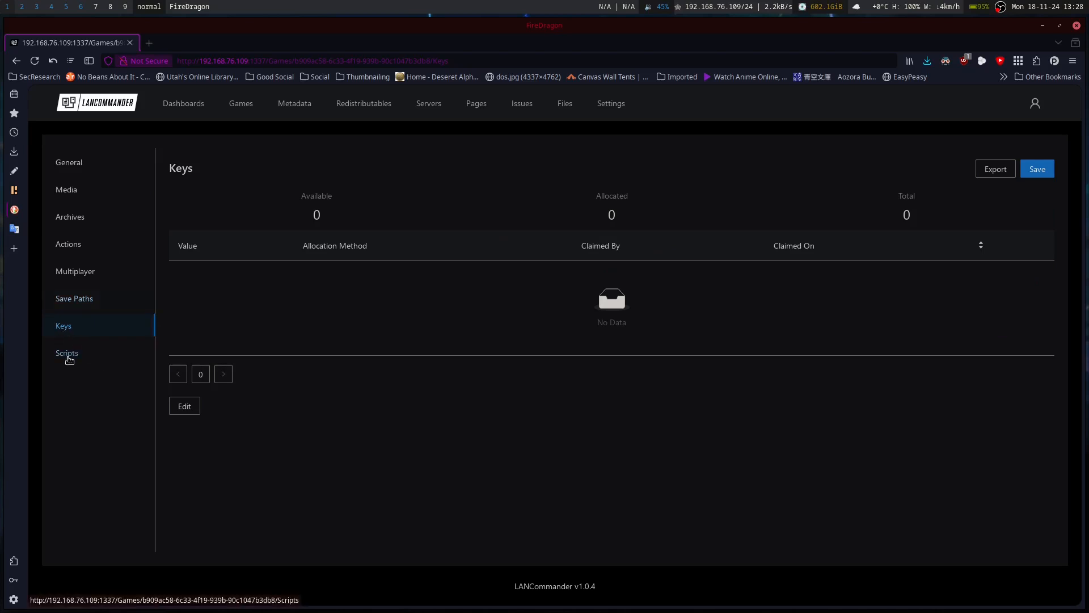
{"action": "left_click", "coordinate": [68, 163]}
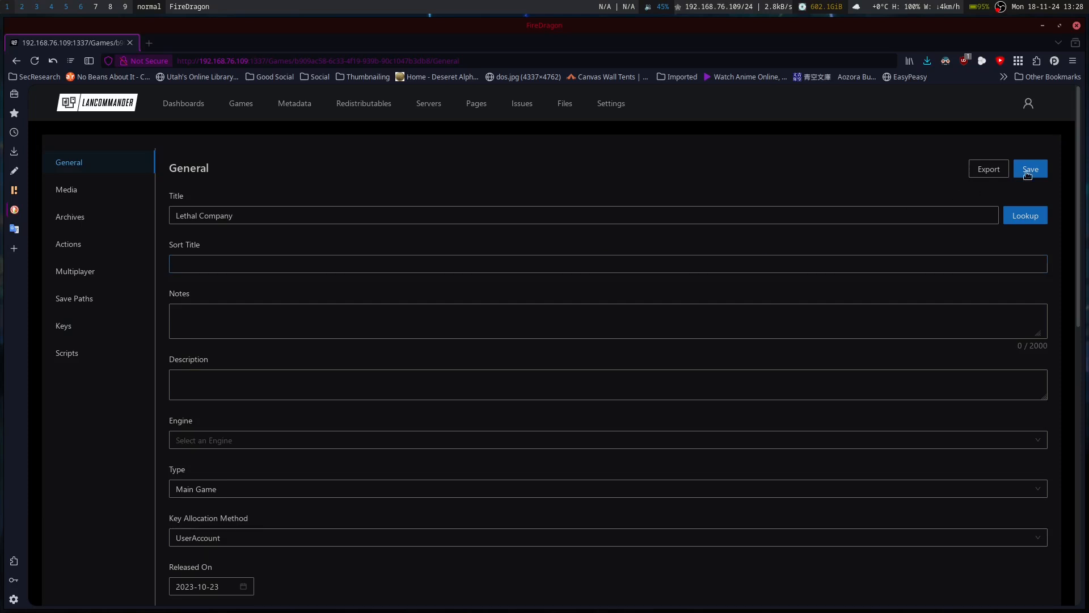
{"action": "left_click", "coordinate": [1030, 169]}
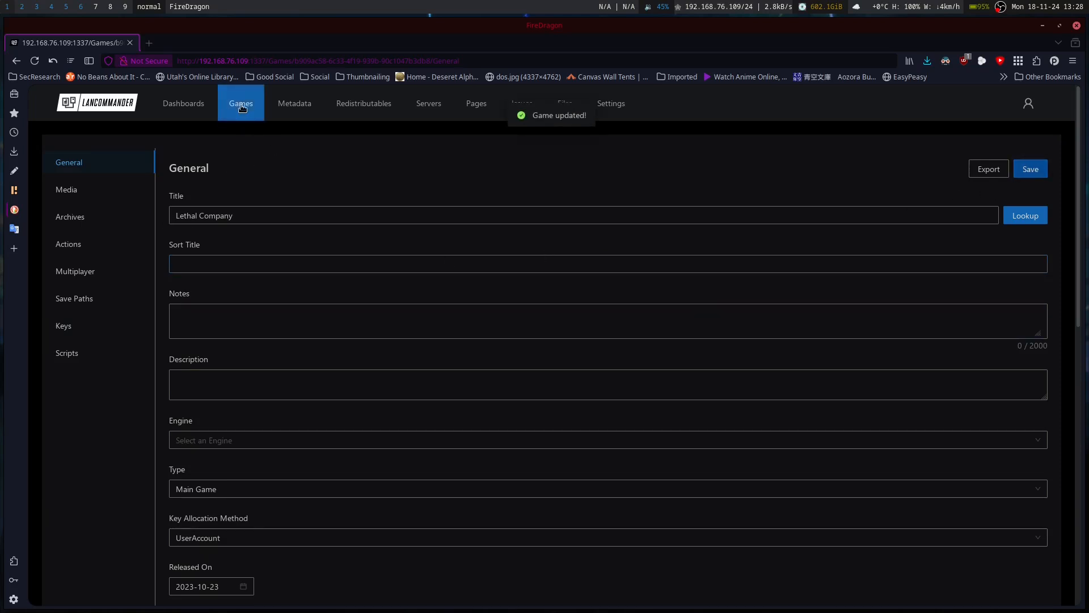
{"action": "left_click", "coordinate": [241, 103]}
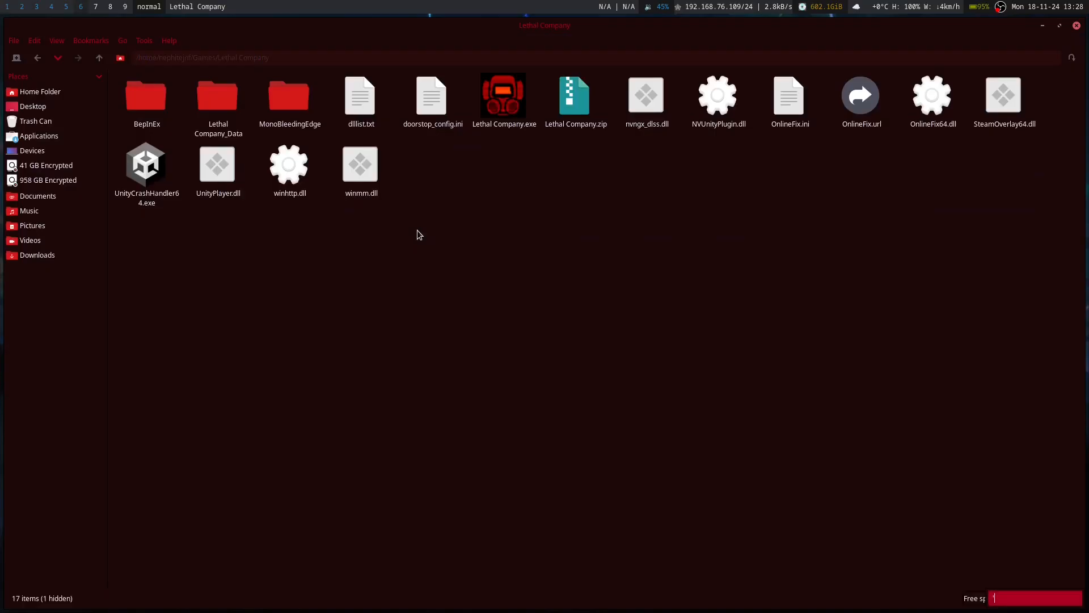
{"action": "mouse_move", "coordinate": [423, 286]}
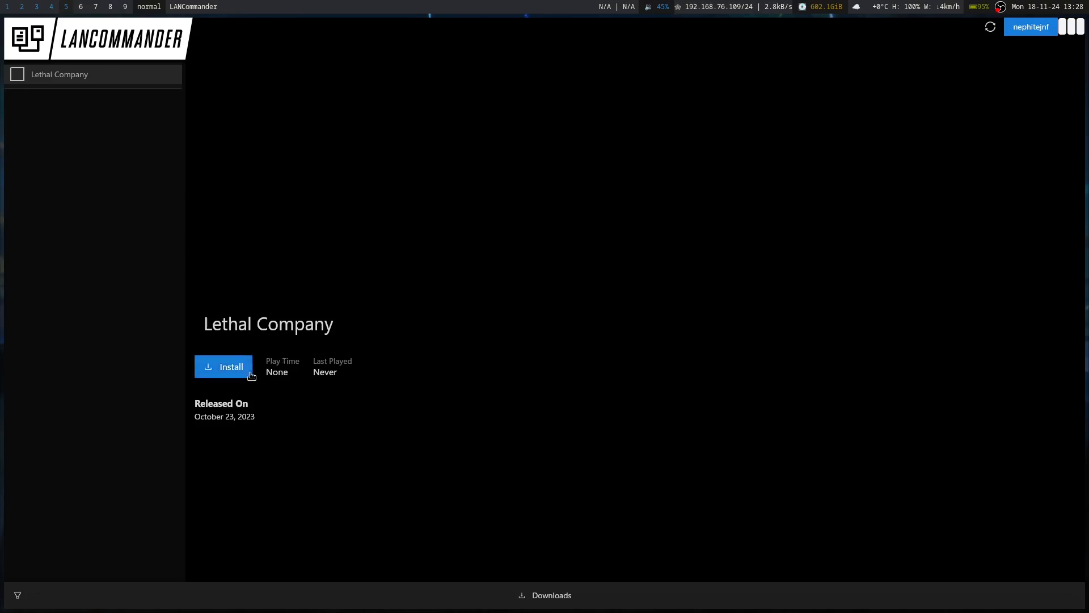
{"action": "mouse_move", "coordinate": [465, 347]}
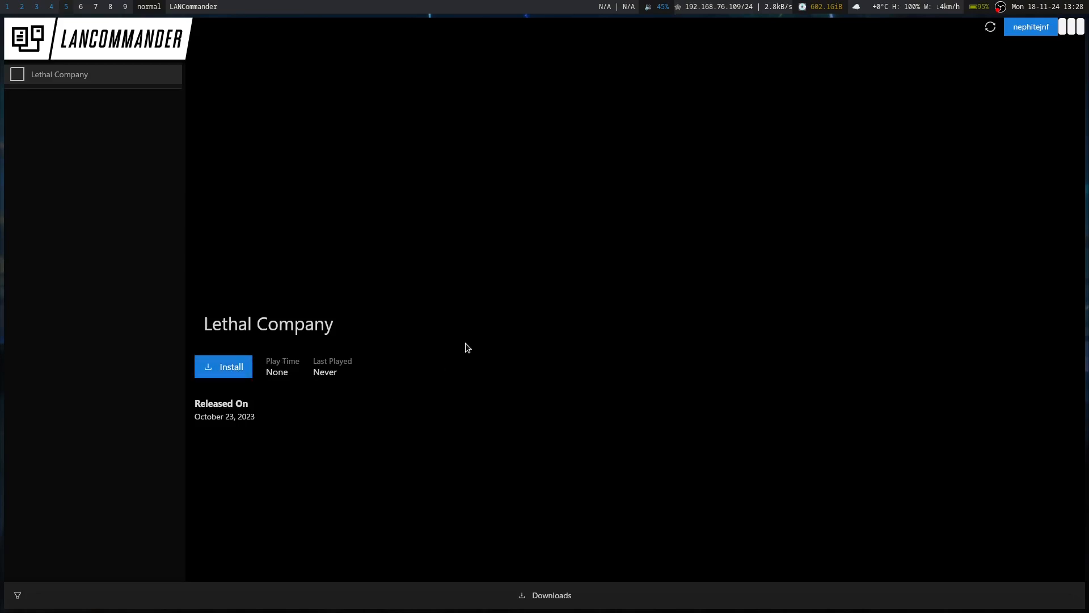
{"action": "mouse_move", "coordinate": [980, 59]}
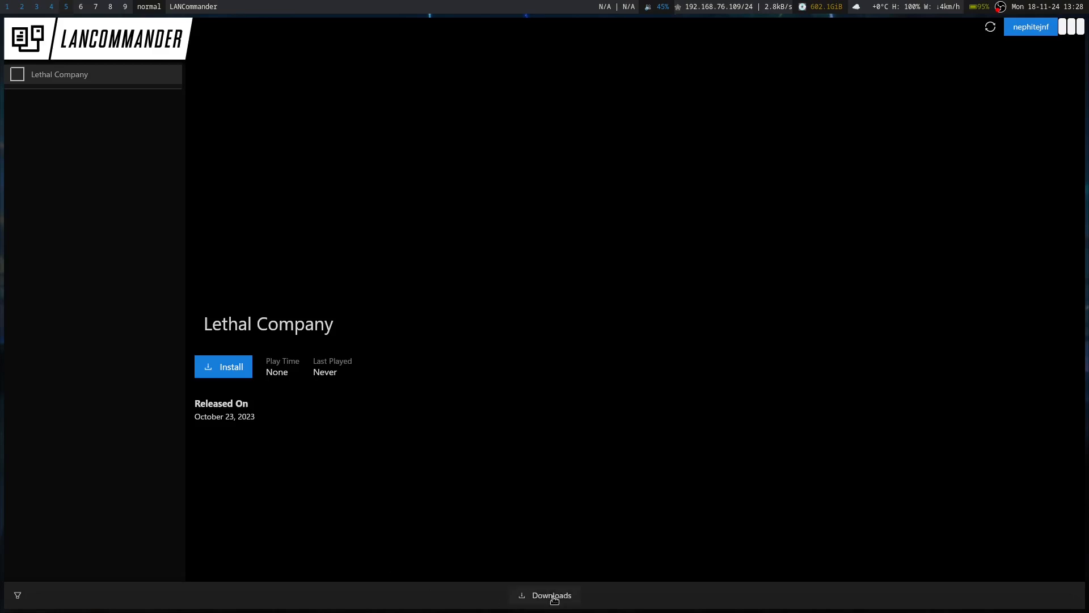
{"action": "mouse_move", "coordinate": [546, 602]}
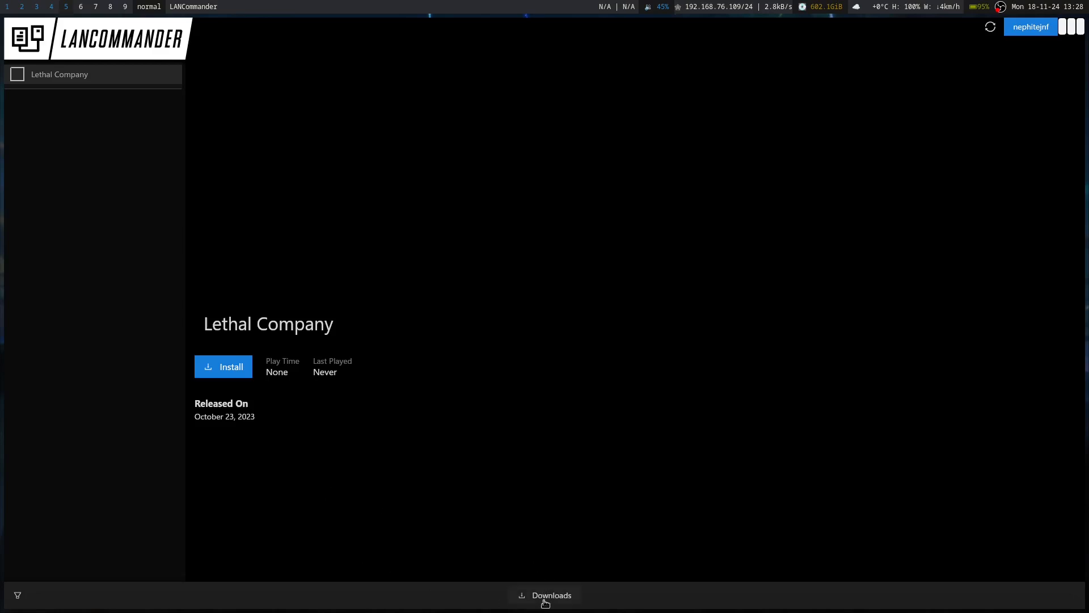
{"action": "left_click", "coordinate": [551, 595]}
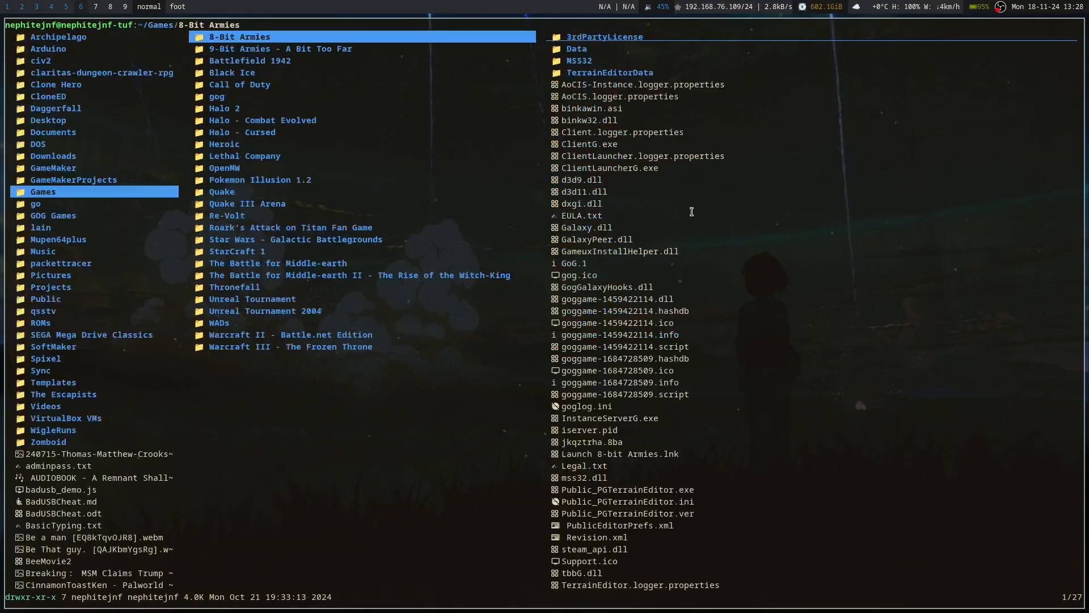
Step: Browse the ~/Games folder containing the Lethal Company directory
{"action": "left_click", "coordinate": [244, 156]}
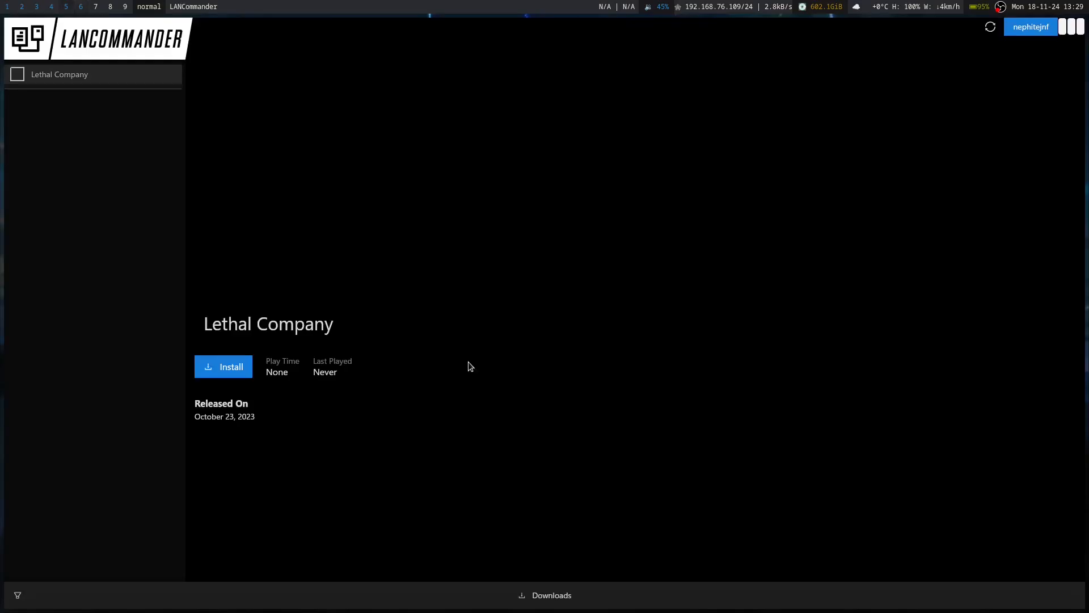
Step: Install Lethal Company in the launcher and open its game options menu
{"action": "left_click", "coordinate": [224, 367]}
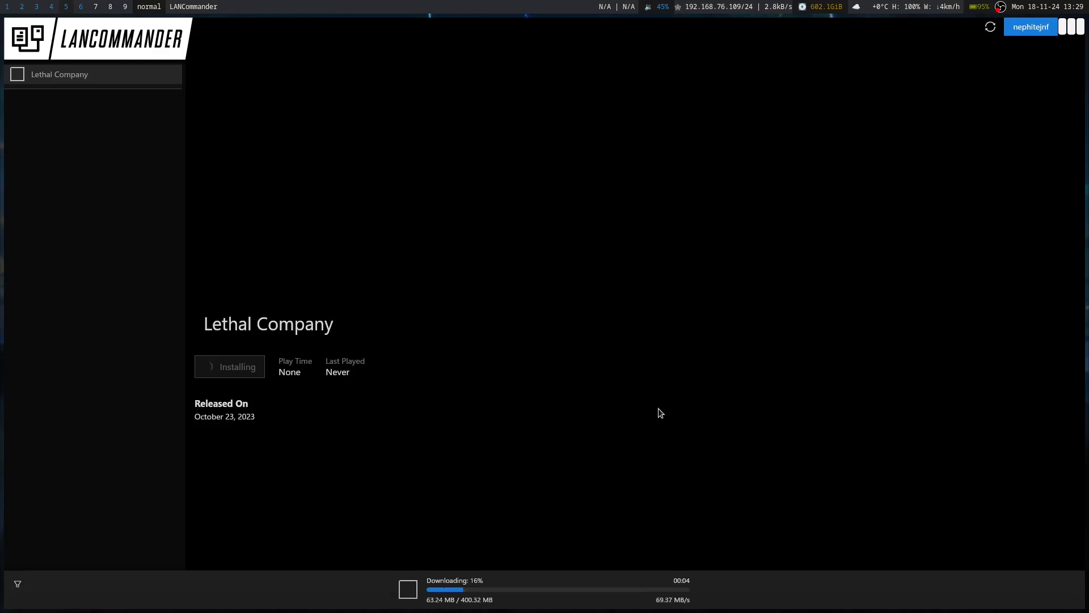
{"action": "mouse_move", "coordinate": [684, 399]}
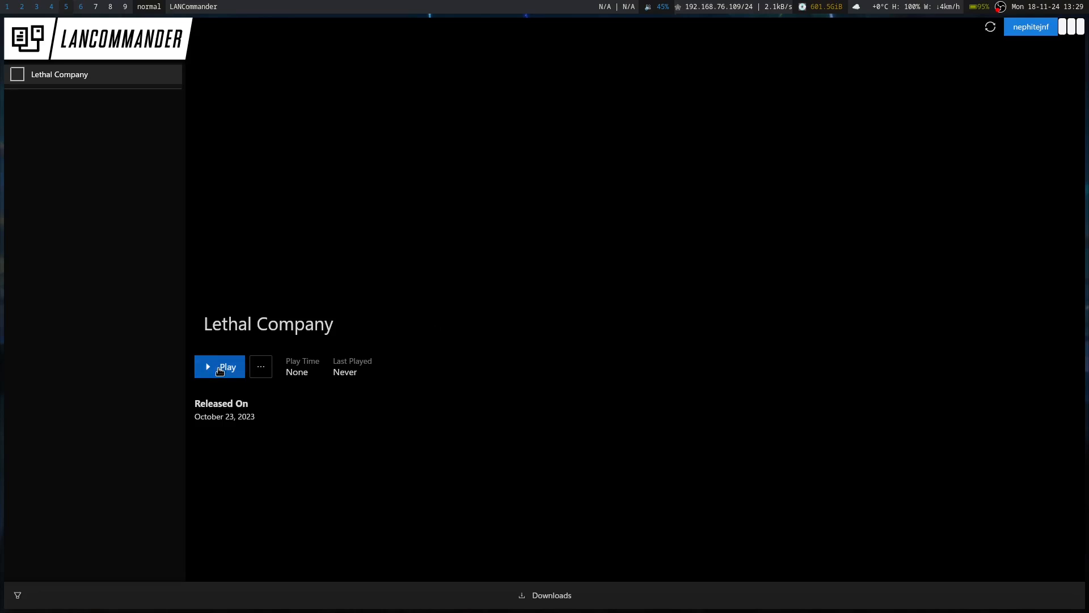
{"action": "left_click", "coordinate": [261, 367]}
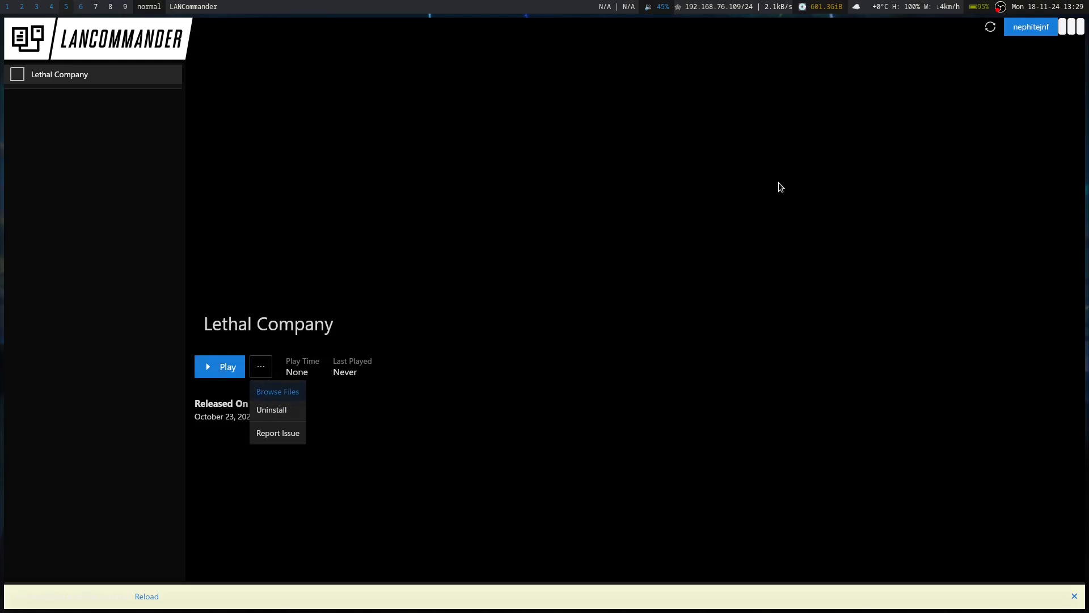
{"action": "mouse_move", "coordinate": [527, 187]}
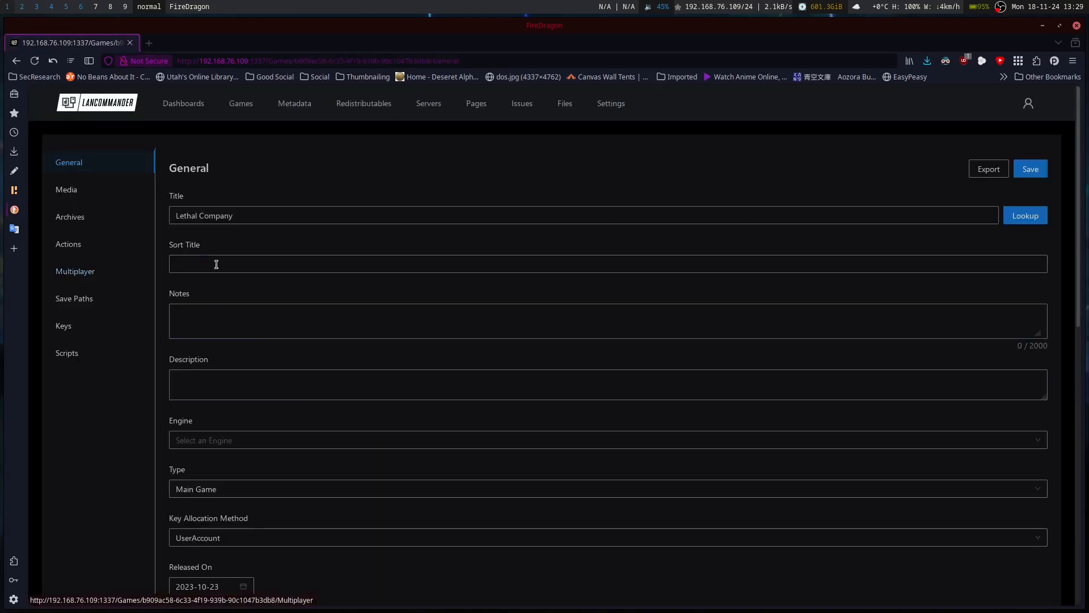
Step: Add a Play action for the game pointing at the executable Lethal Company.exe
{"action": "left_click", "coordinate": [68, 244]}
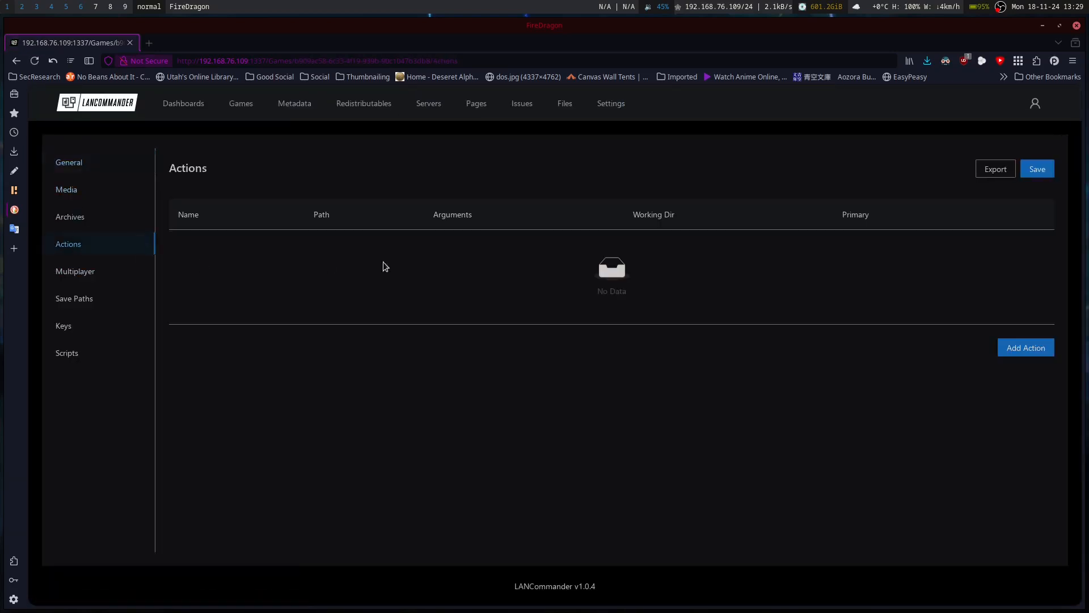
{"action": "left_click", "coordinate": [1026, 348]}
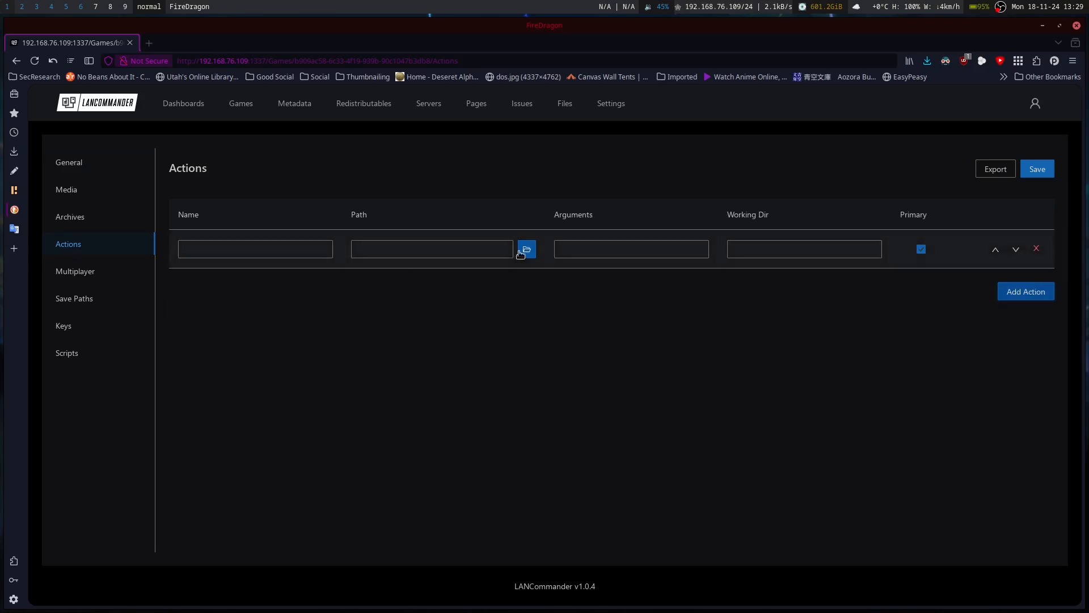
{"action": "left_click", "coordinate": [255, 249]}
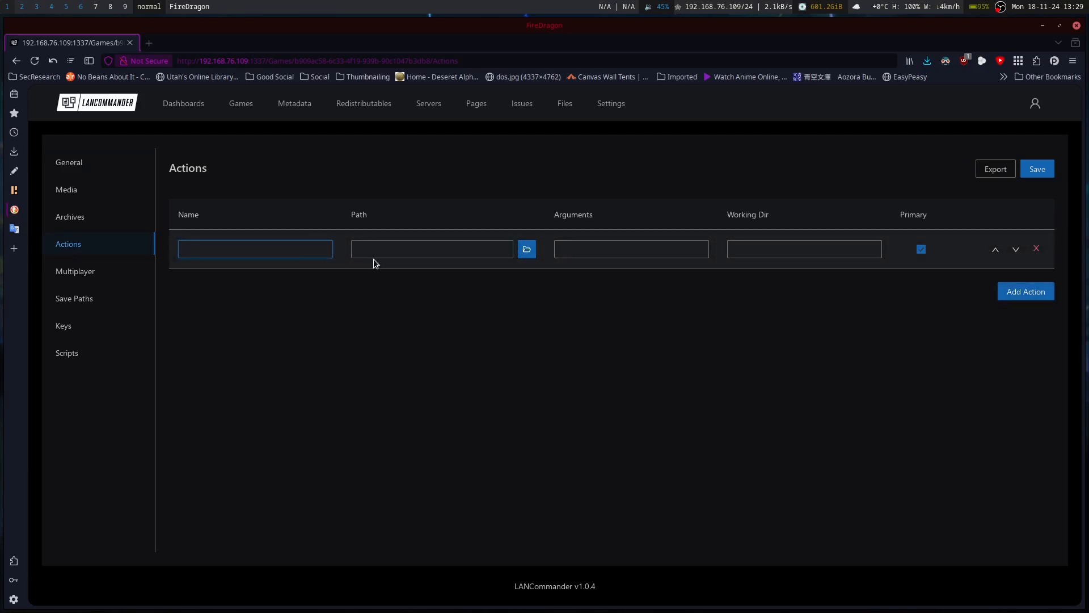
{"action": "type", "text": "Play"}
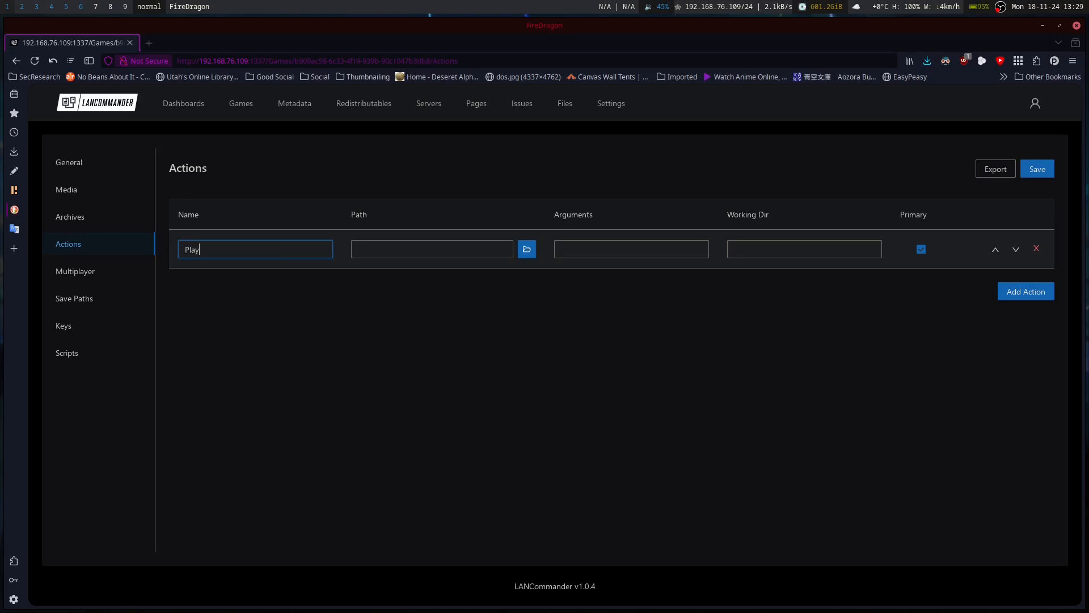
{"action": "left_click", "coordinate": [525, 249]}
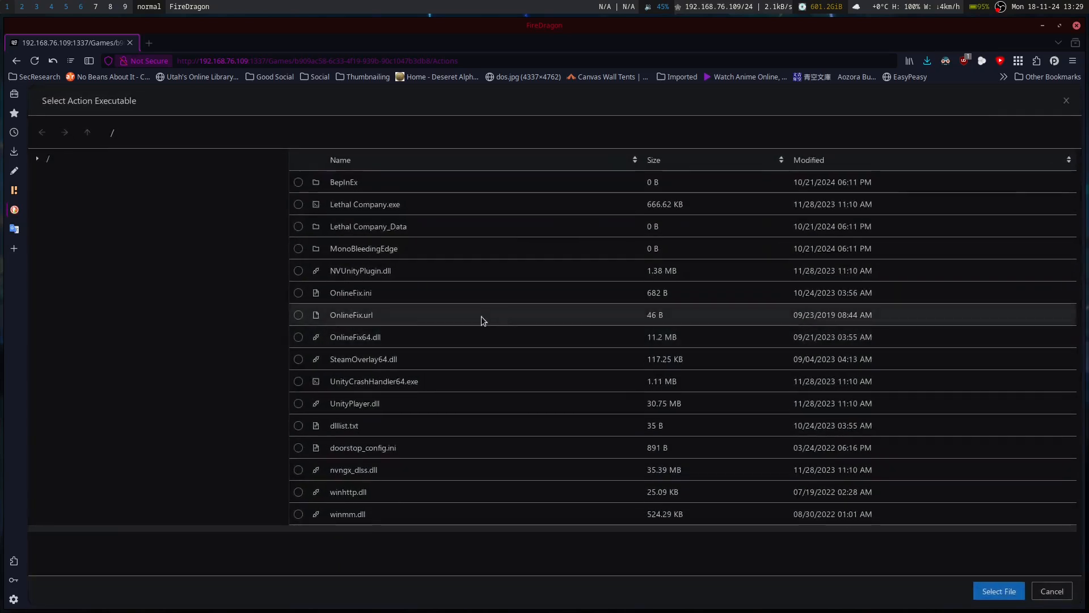
{"action": "left_click", "coordinate": [364, 203]}
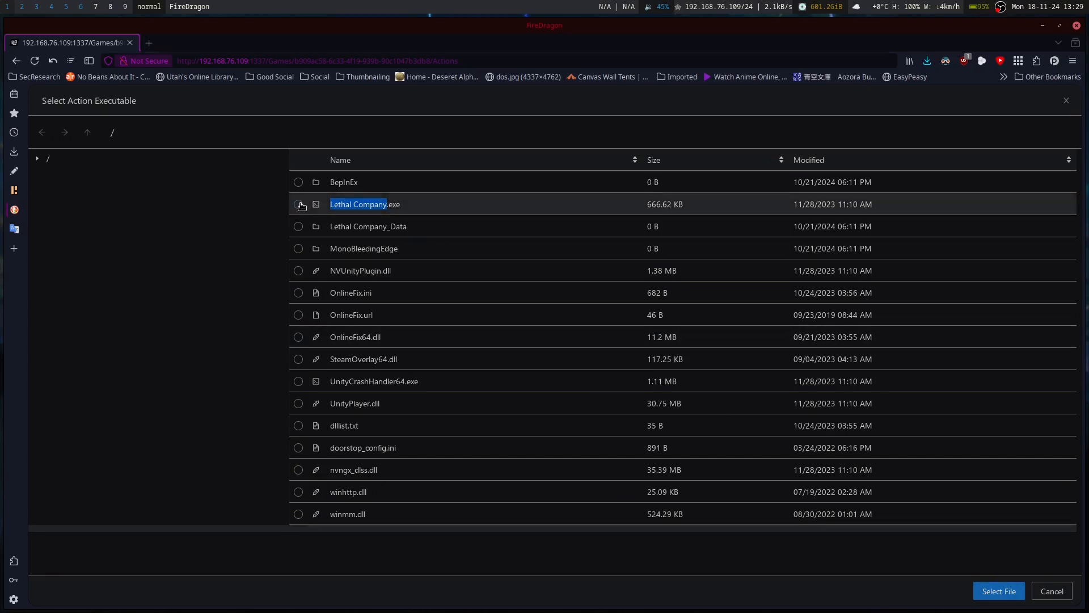
{"action": "left_click", "coordinate": [999, 590]}
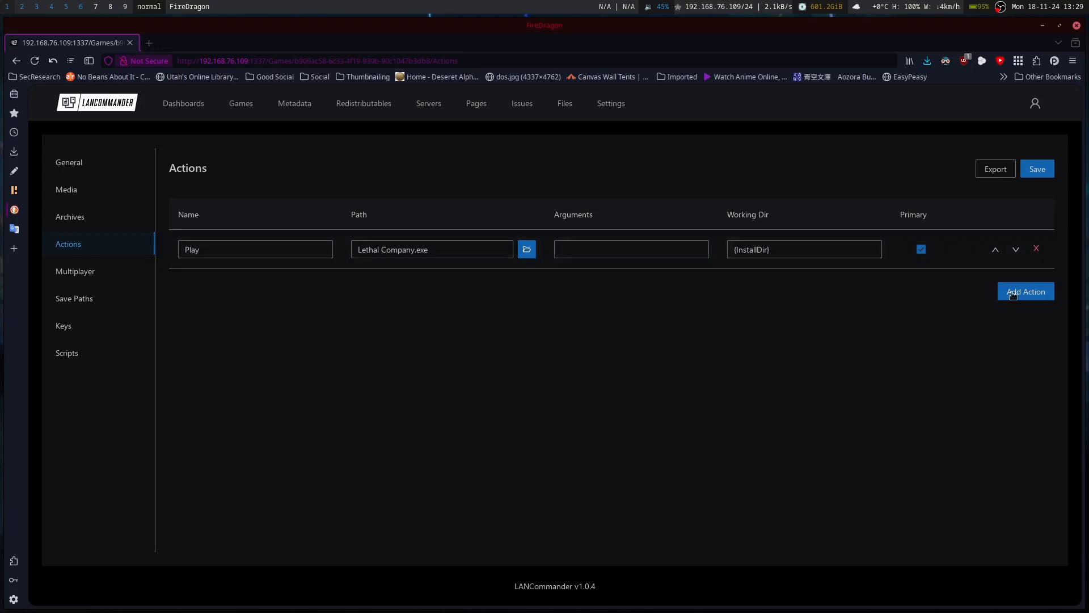
Step: Add a second action row and immediately remove the empty extra action
{"action": "left_click", "coordinate": [1026, 292]}
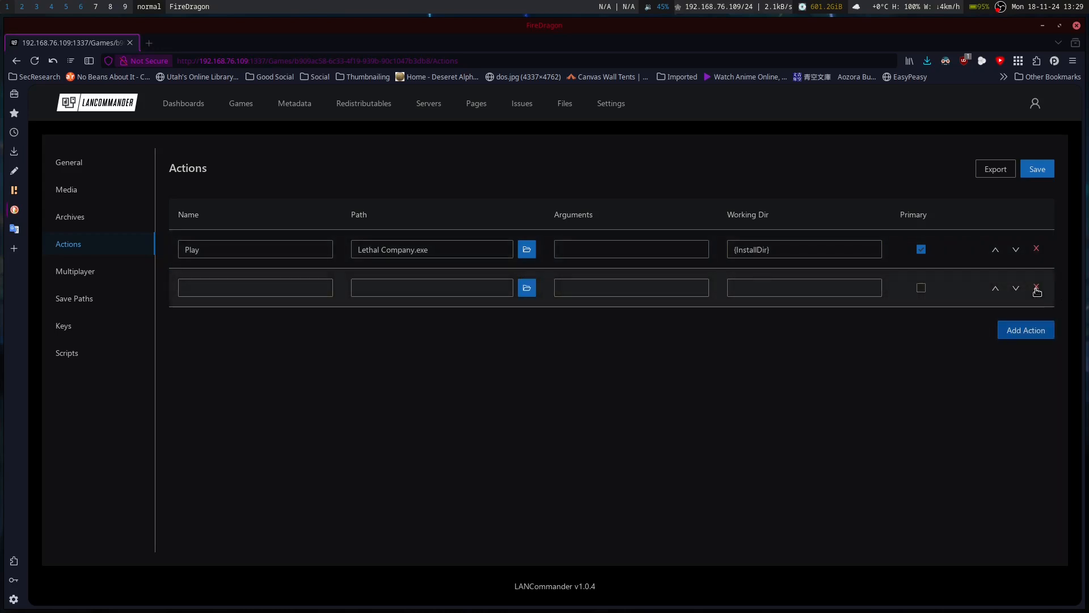
{"action": "left_click", "coordinate": [1036, 169]}
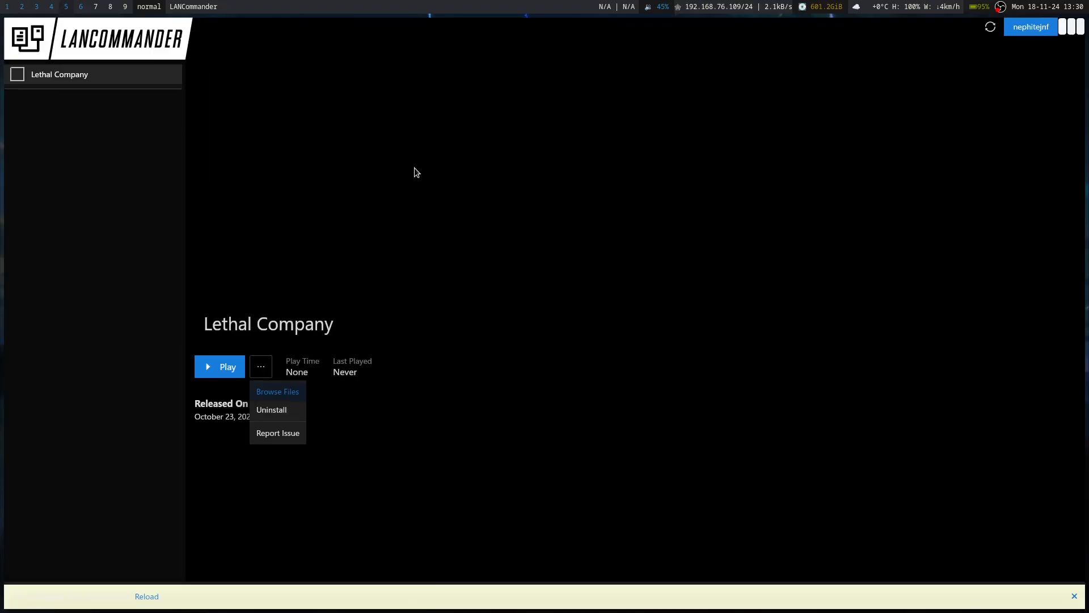
Step: Sync the launcher library and try launching Lethal Company, which reports no actions found
{"action": "right_click", "coordinate": [547, 202]}
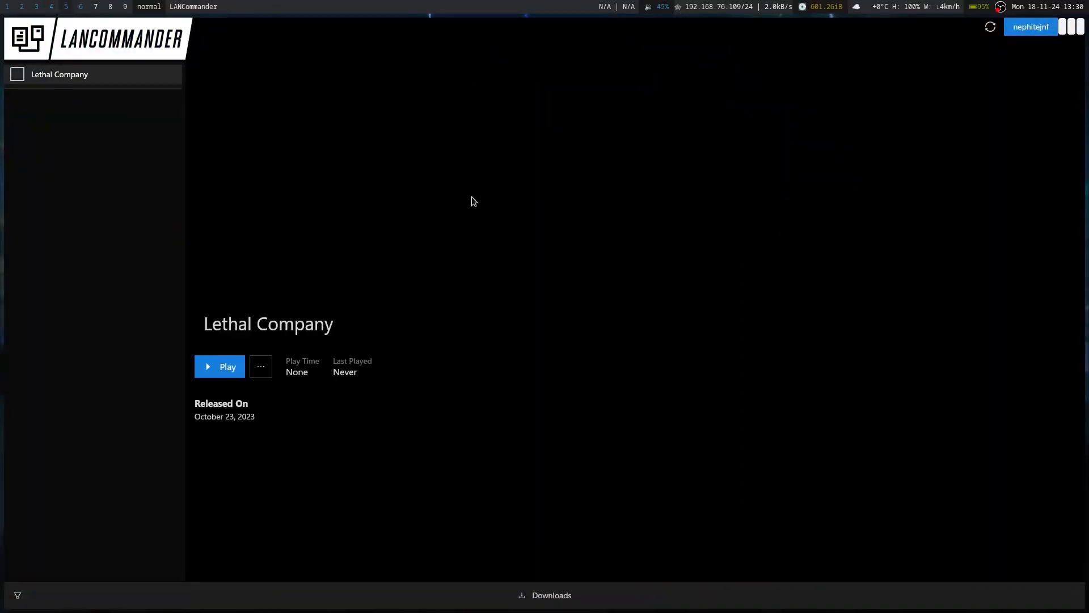
{"action": "left_click", "coordinate": [219, 367]}
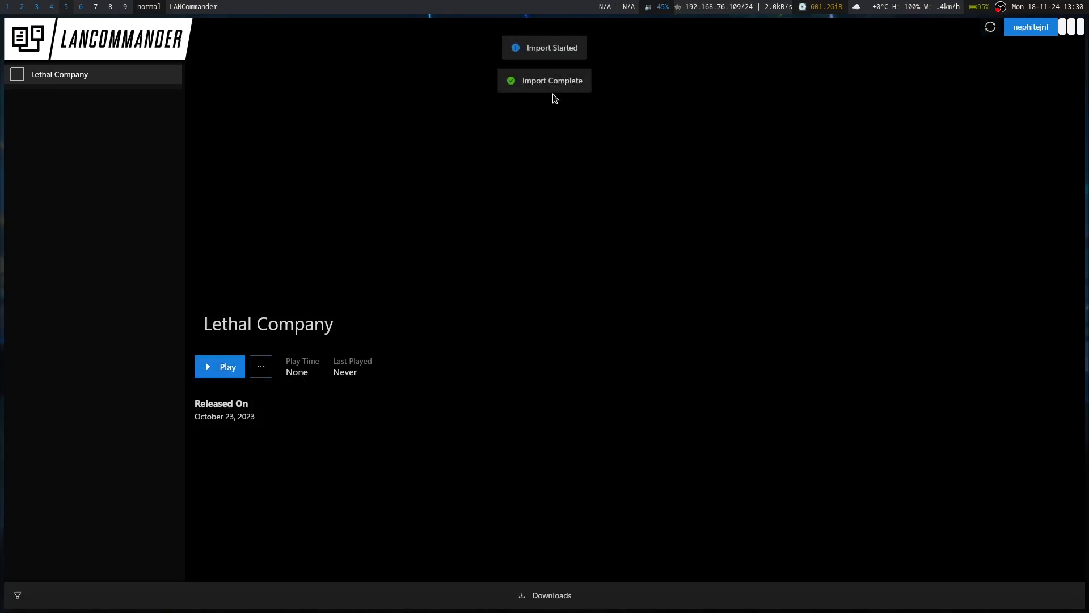
{"action": "left_click", "coordinate": [219, 367]}
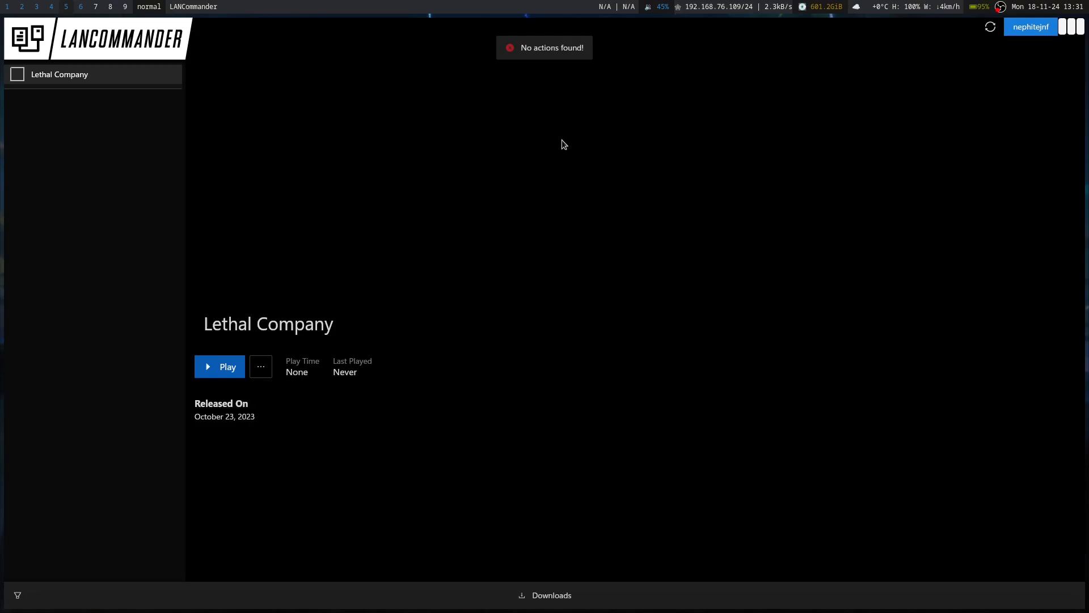
{"action": "mouse_move", "coordinate": [741, 367]}
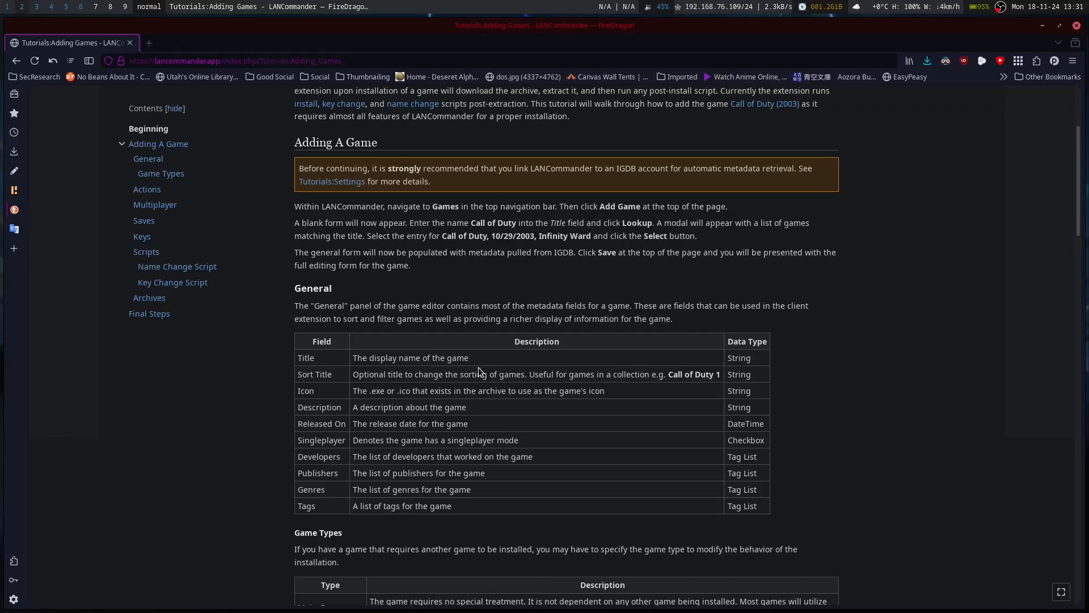
Step: Read the Adding Games tutorial down to Final Steps and jump back to its Actions section
{"action": "scroll", "scroll_direction": "down", "scroll_amount": 3}
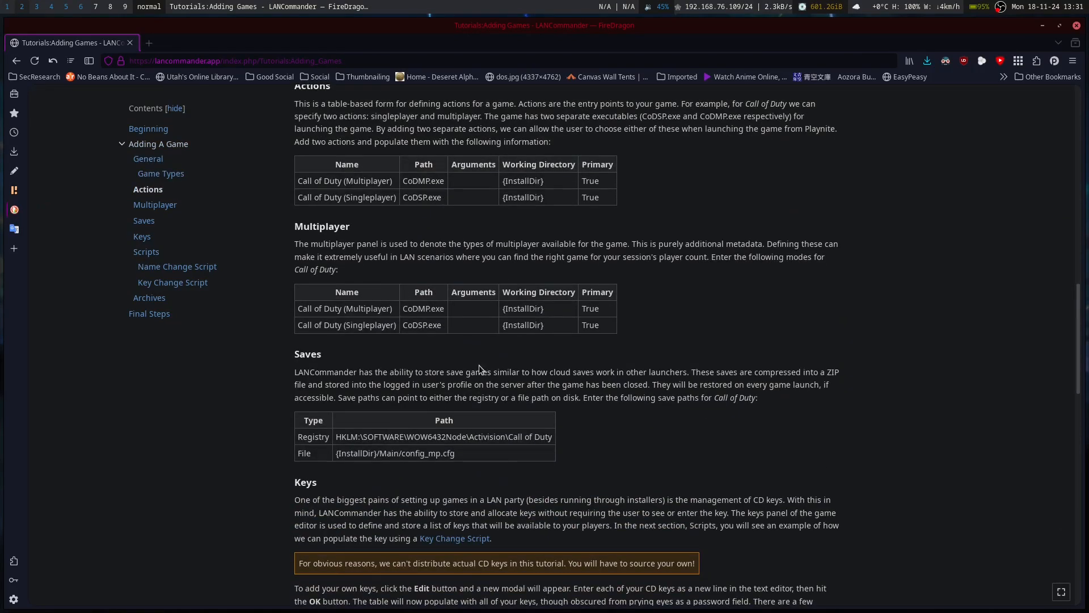
{"action": "scroll", "scroll_direction": "down", "scroll_amount": 3}
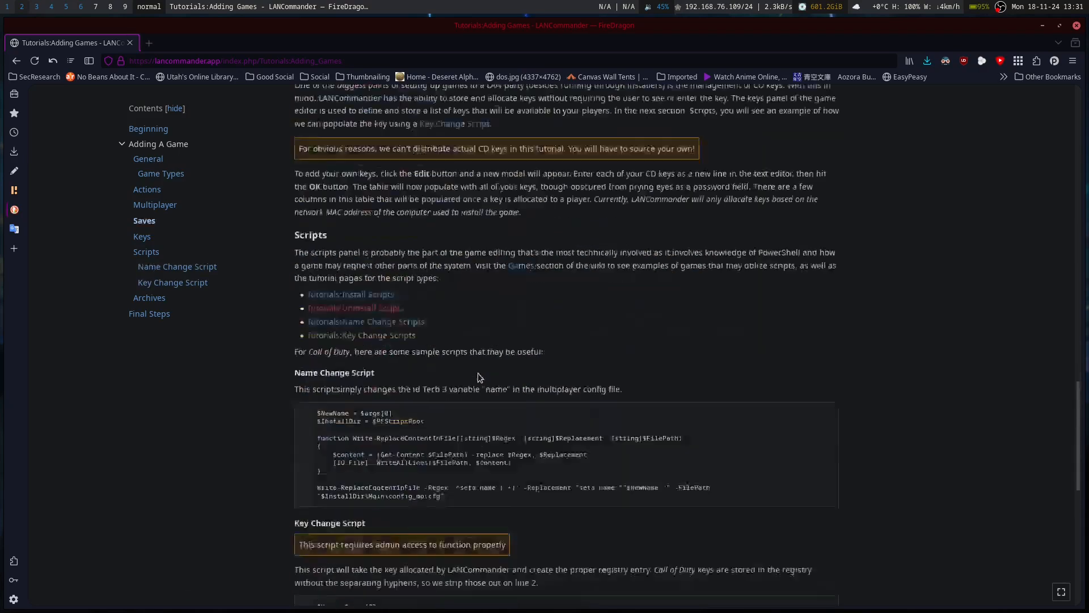
{"action": "scroll", "scroll_direction": "down", "scroll_amount": 3}
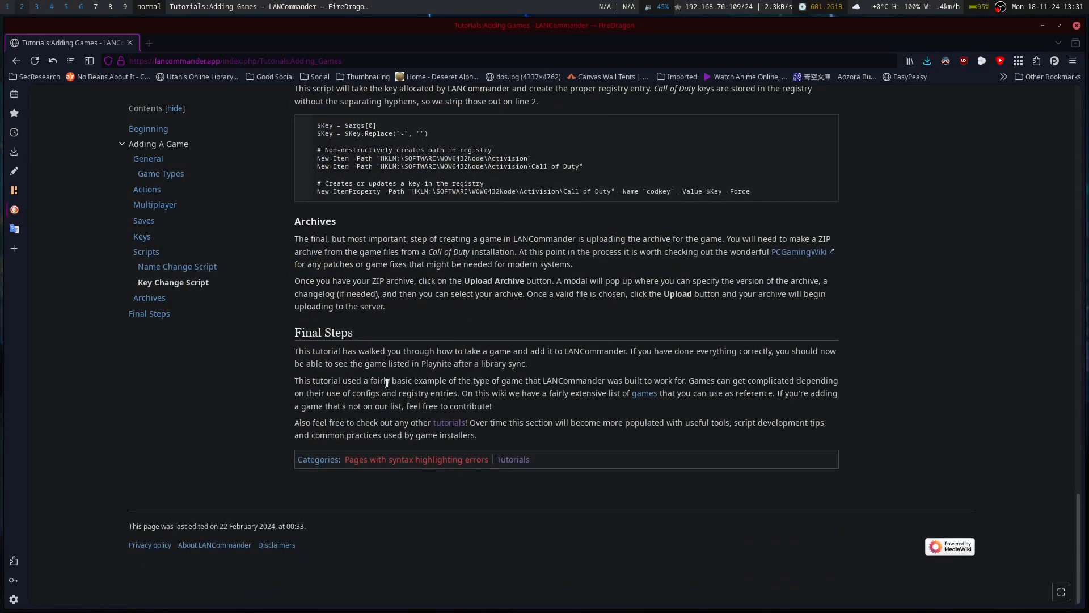
{"action": "mouse_move", "coordinate": [328, 391]}
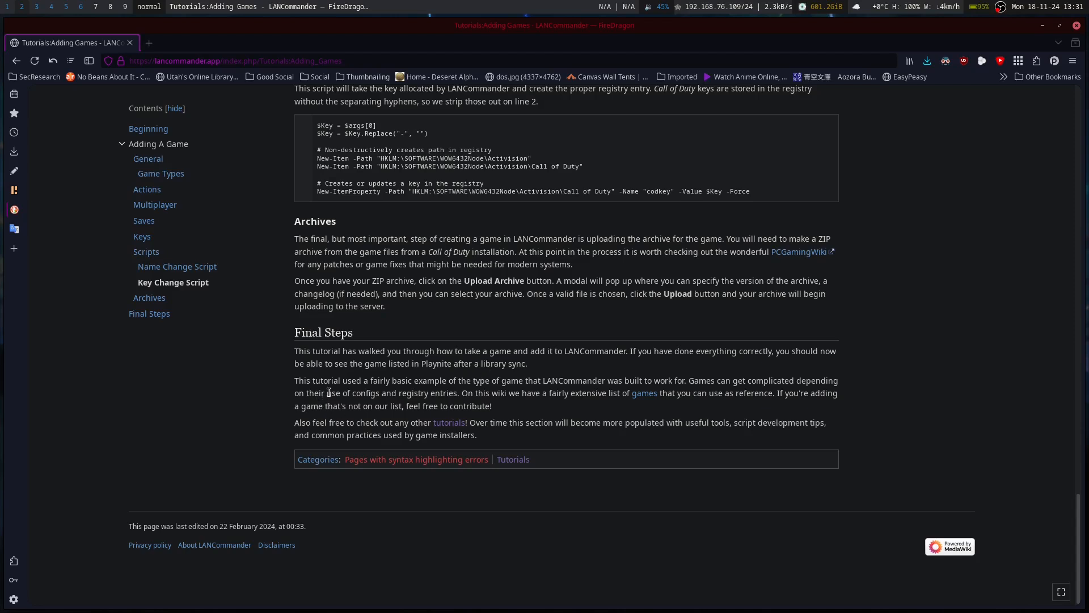
{"action": "mouse_move", "coordinate": [536, 379]}
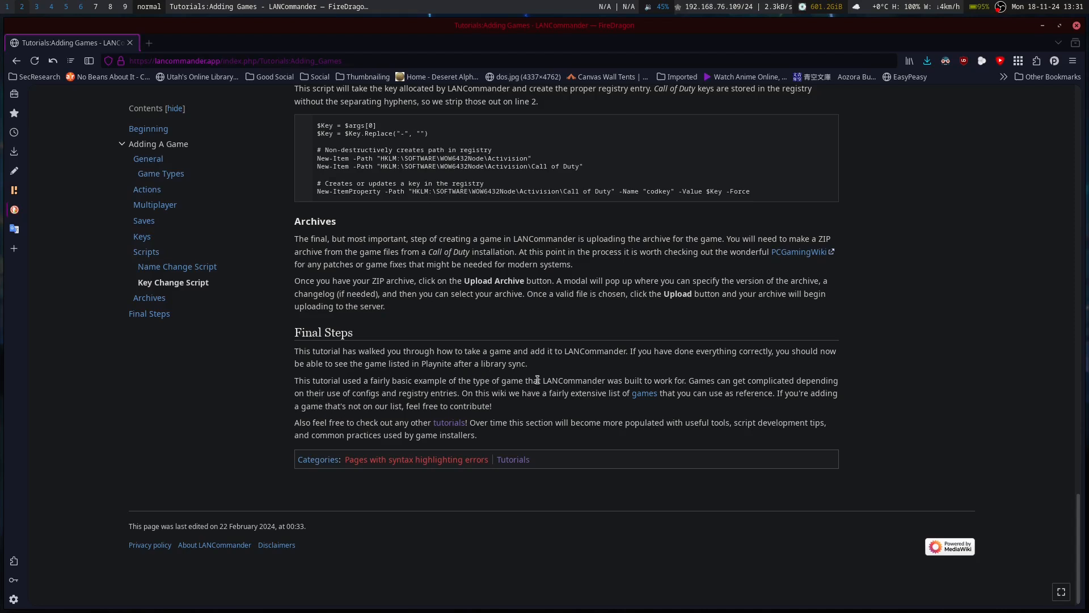
{"action": "left_click", "coordinate": [148, 188]}
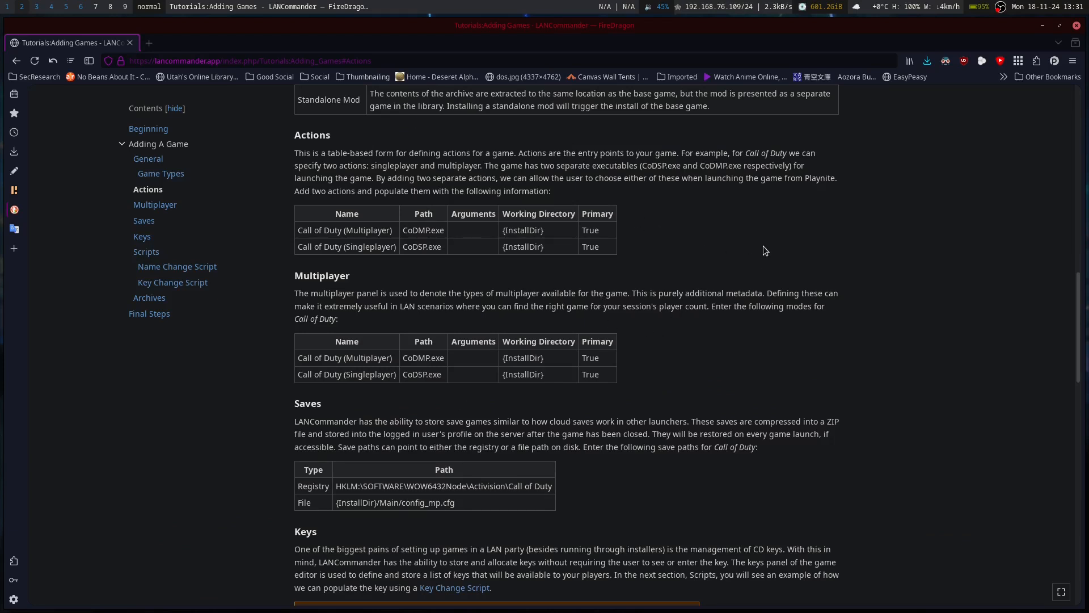
{"action": "mouse_move", "coordinate": [764, 236]}
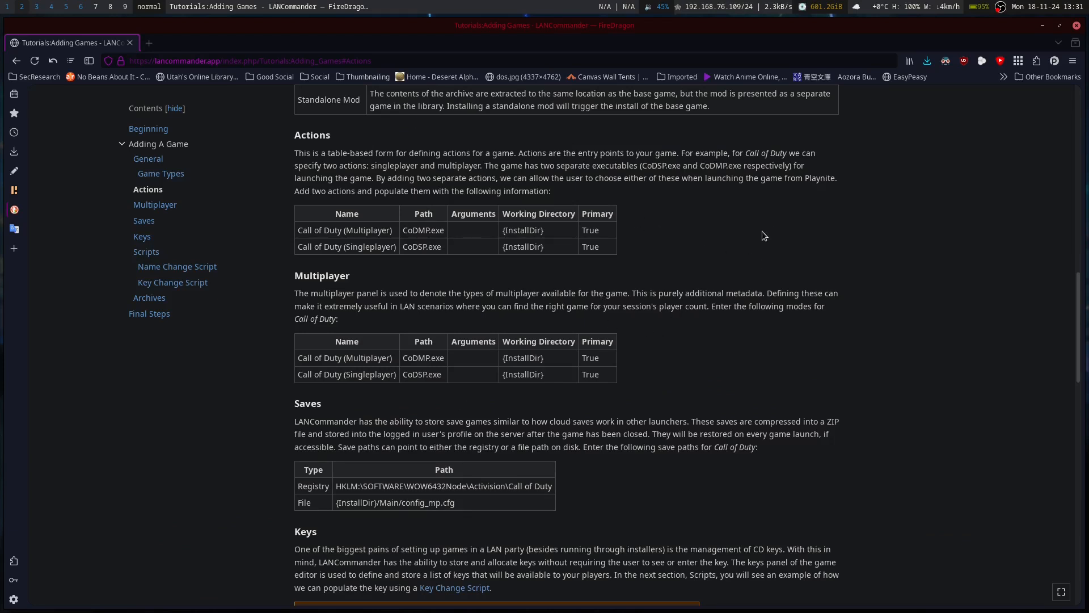
{"action": "mouse_move", "coordinate": [653, 237]}
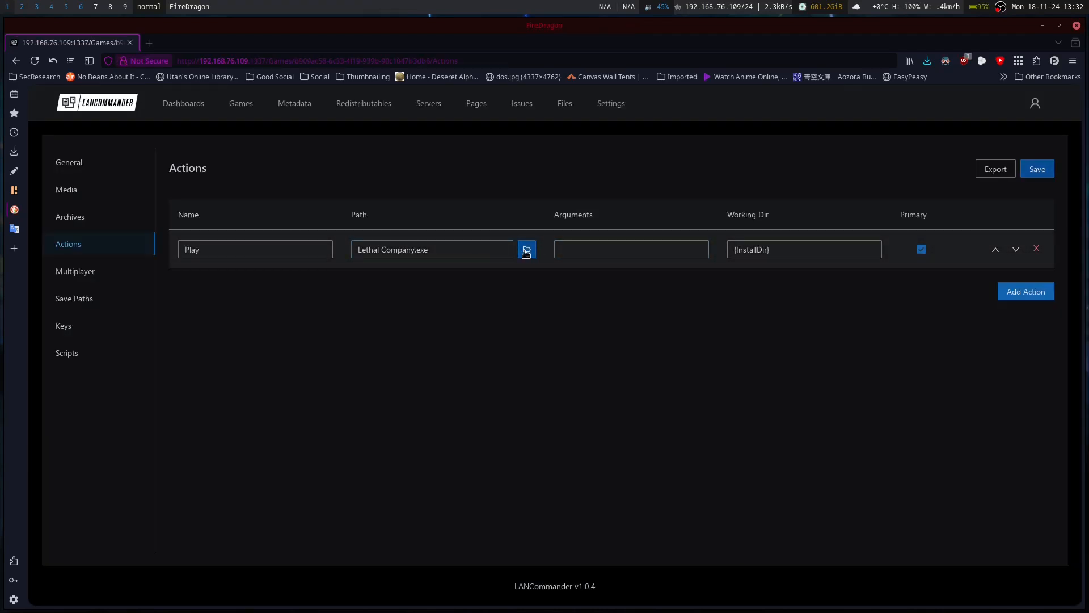
Step: Name the action 'Lethal Company', save the game and re-sync the launcher library
{"action": "left_click", "coordinate": [525, 250]}
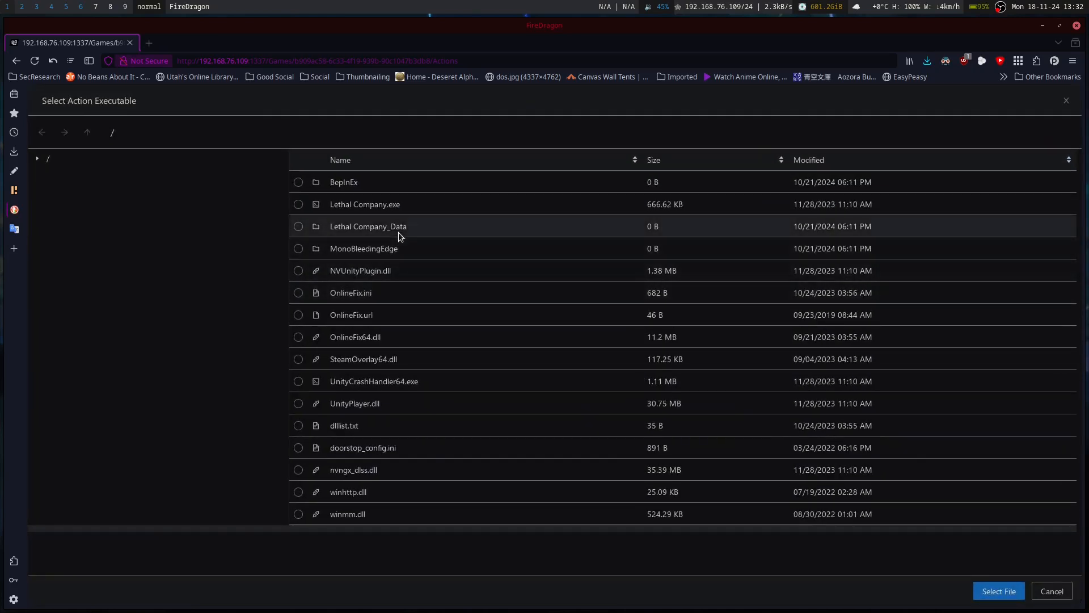
{"action": "mouse_move", "coordinate": [435, 419]}
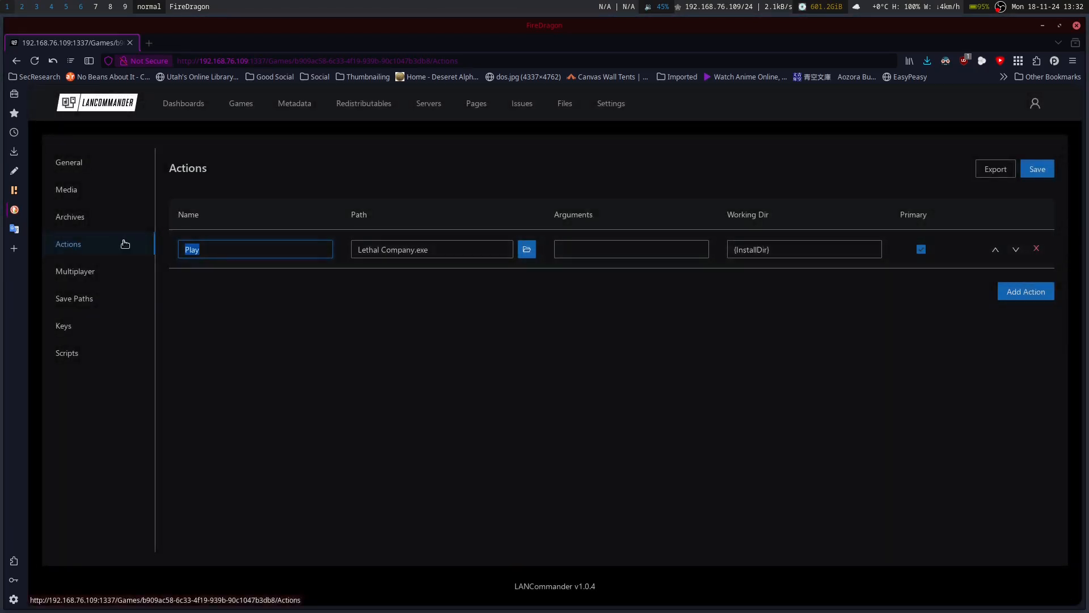
{"action": "type", "text": "Lethal"}
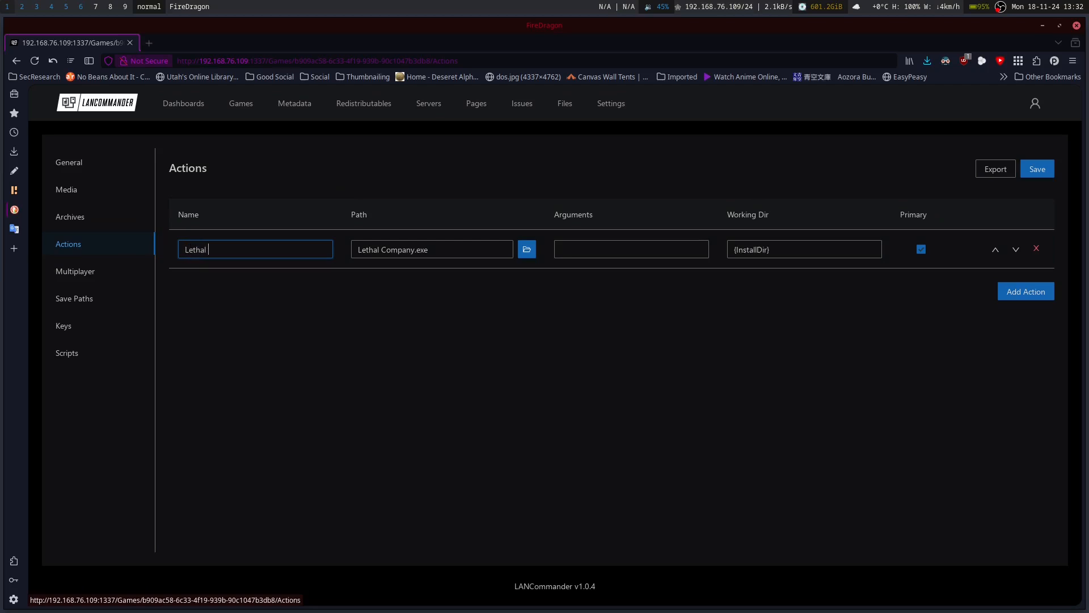
{"action": "type", "text": "Company"}
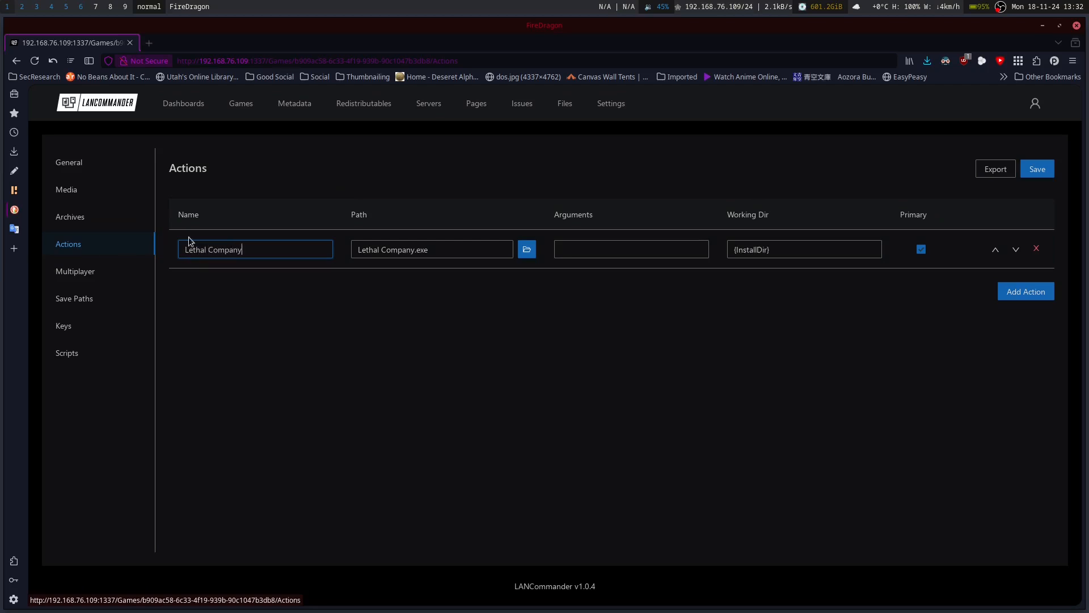
{"action": "left_click", "coordinate": [1036, 169]}
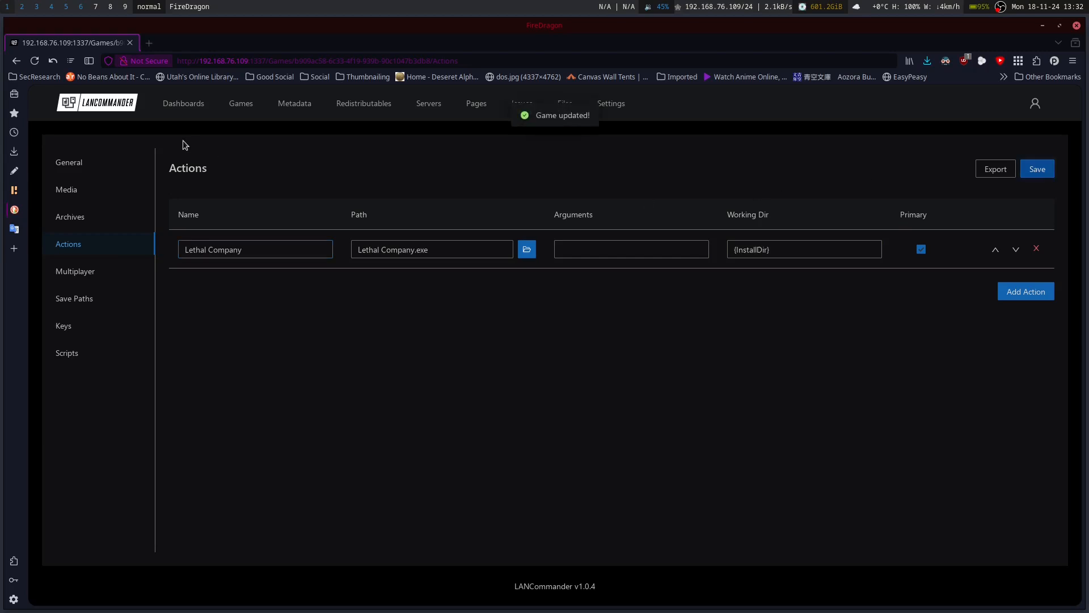
{"action": "left_click", "coordinate": [240, 103]}
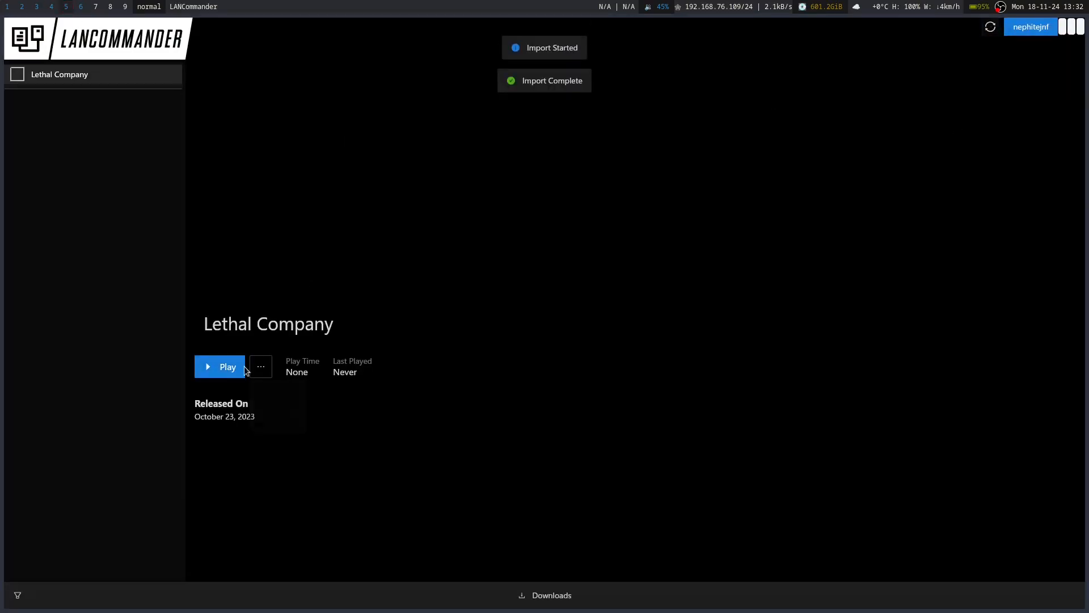
Step: Launch Lethal Company from the launcher with its configured action
{"action": "left_click", "coordinate": [261, 367]}
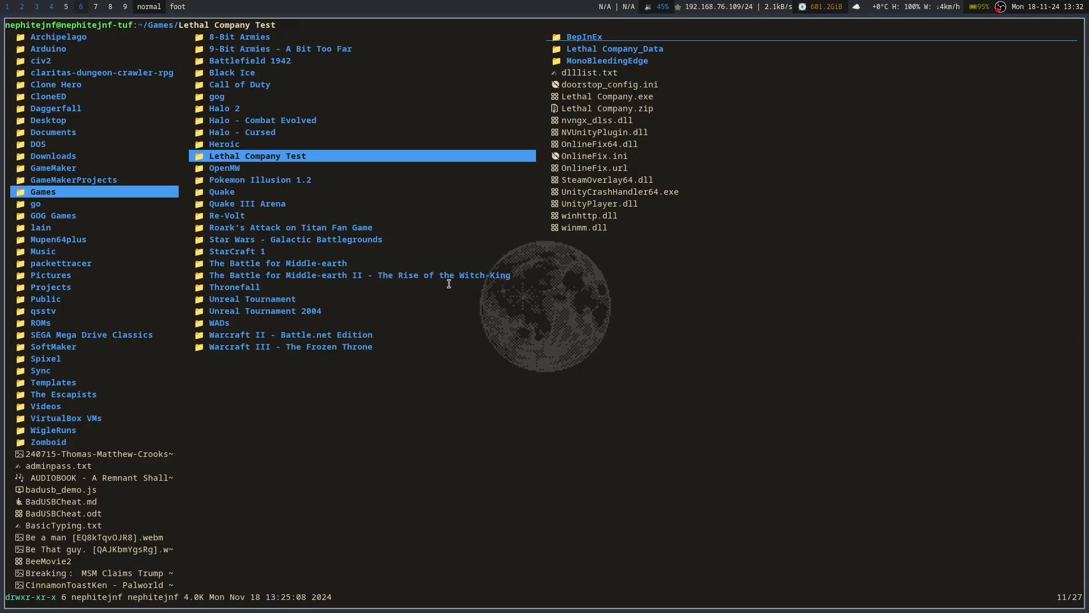
Step: Preview the Warcraft II, Unreal Tournament, gog and Black Ice folders in Games
{"action": "left_click", "coordinate": [252, 298]}
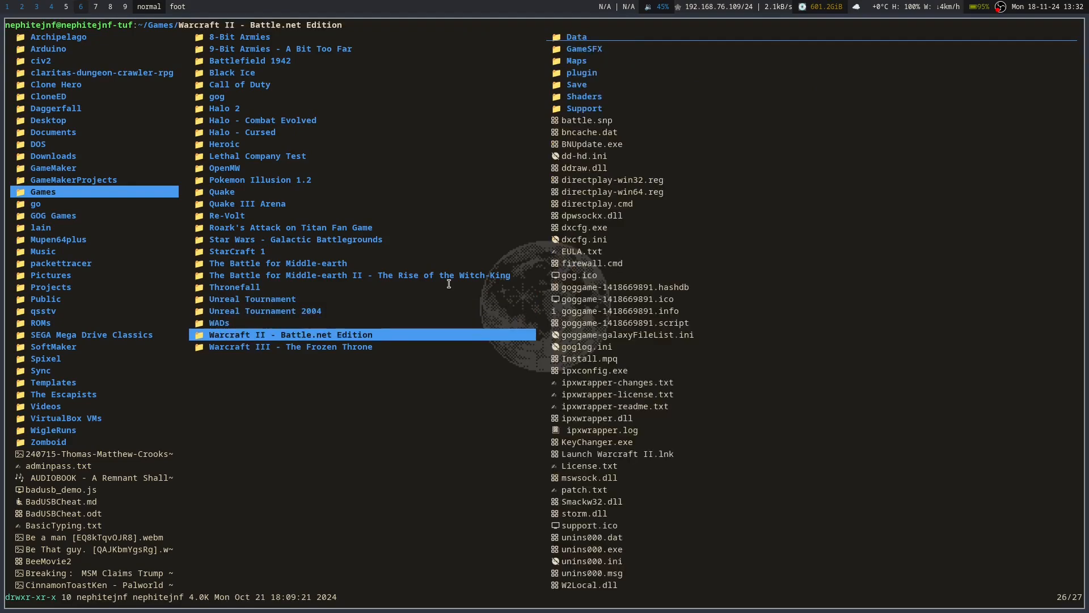
{"action": "left_click", "coordinate": [252, 298]}
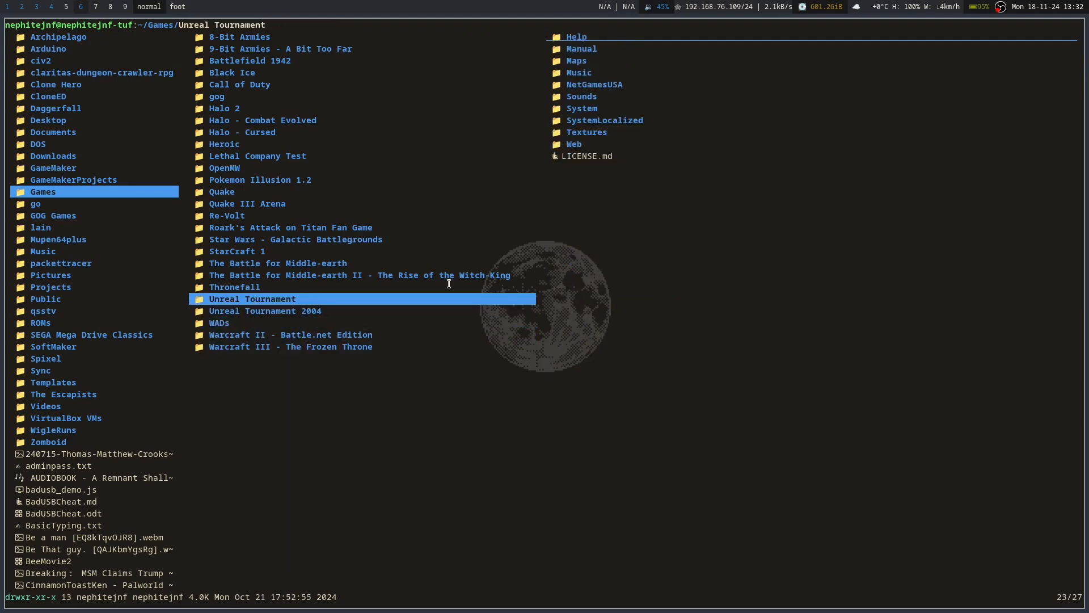
{"action": "left_click", "coordinate": [217, 95]}
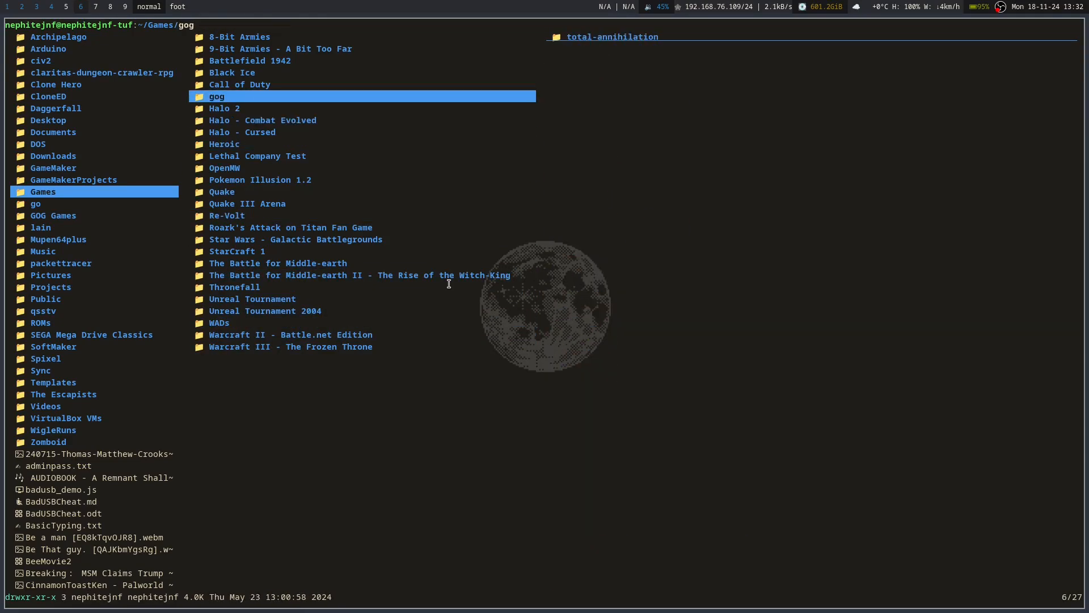
{"action": "left_click", "coordinate": [231, 73]}
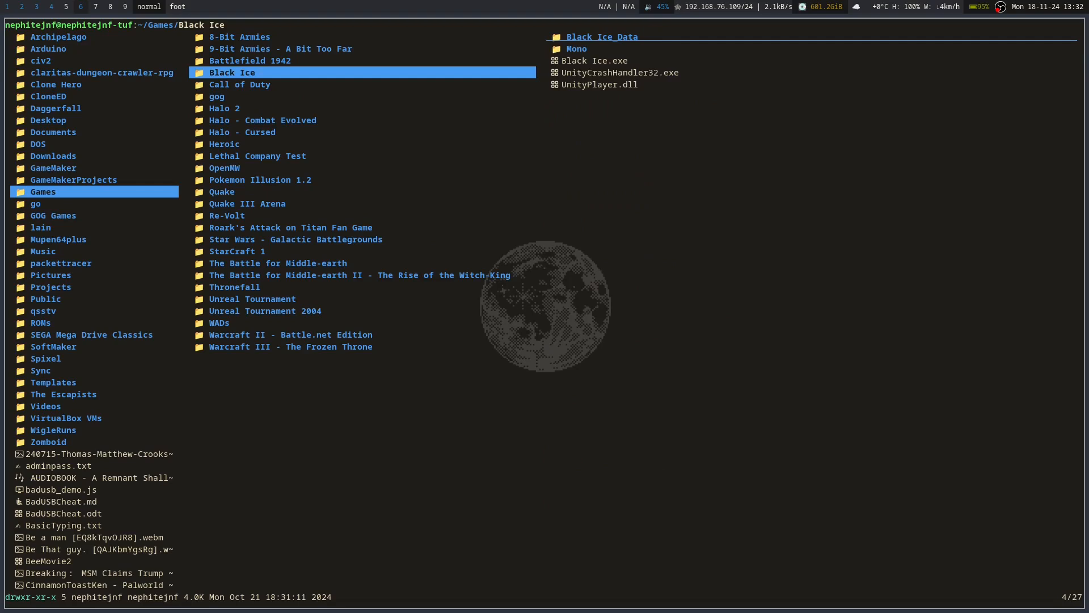